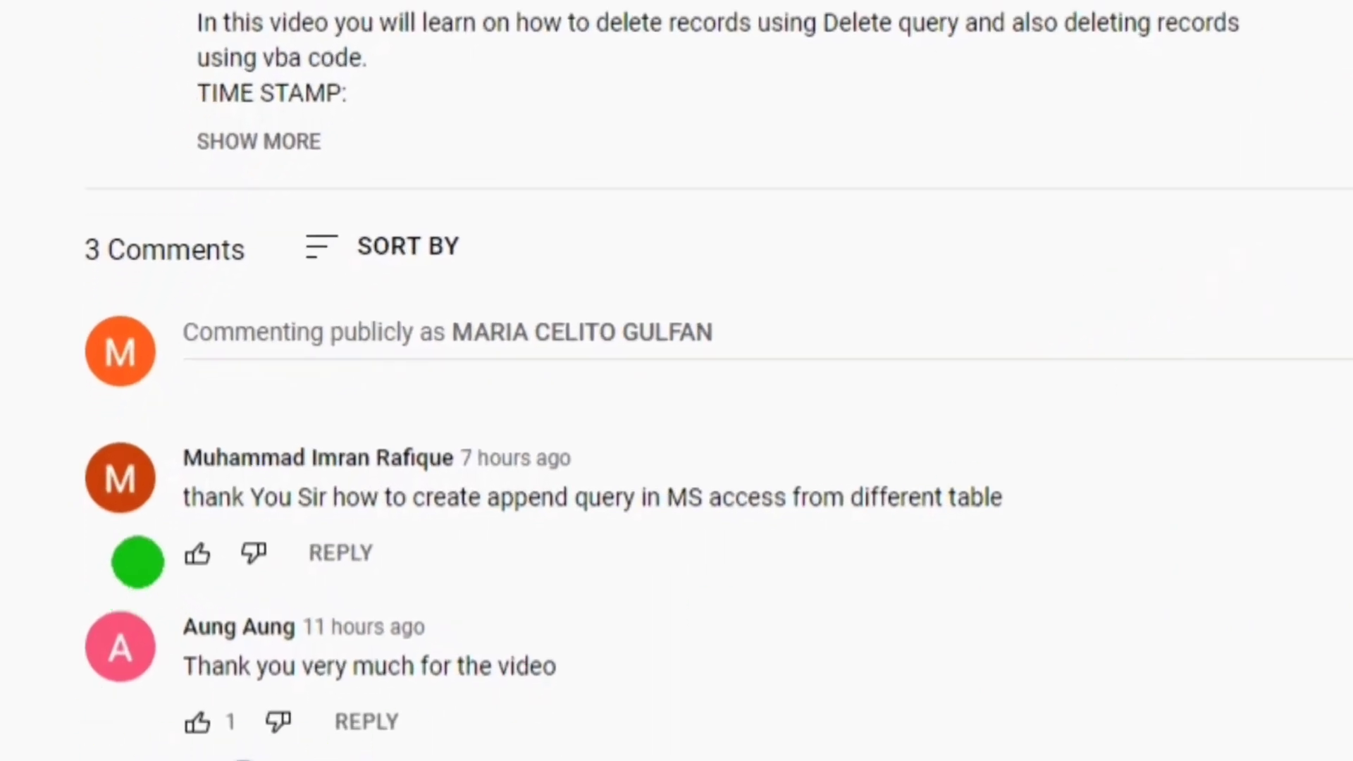
{"action": "mouse_move", "coordinate": [254, 553]}
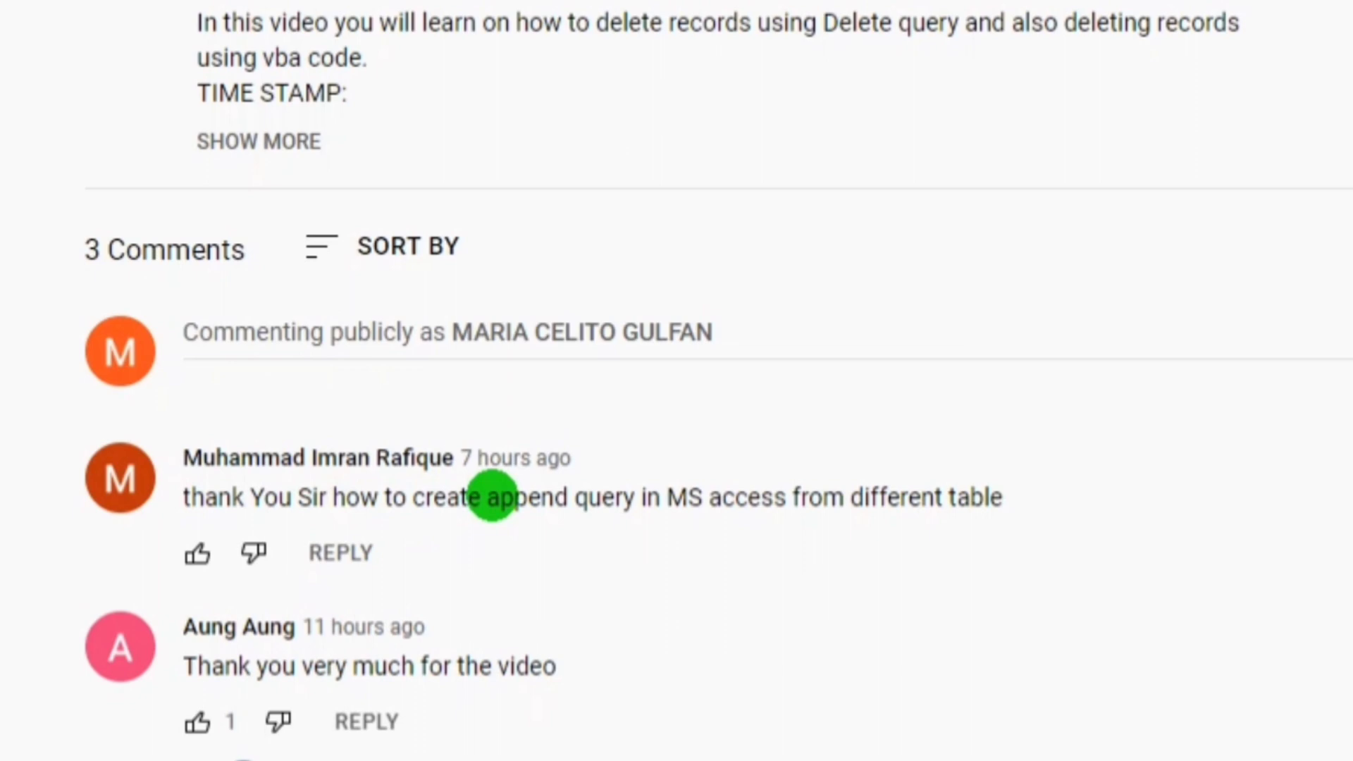
{"action": "mouse_move", "coordinate": [493, 498]}
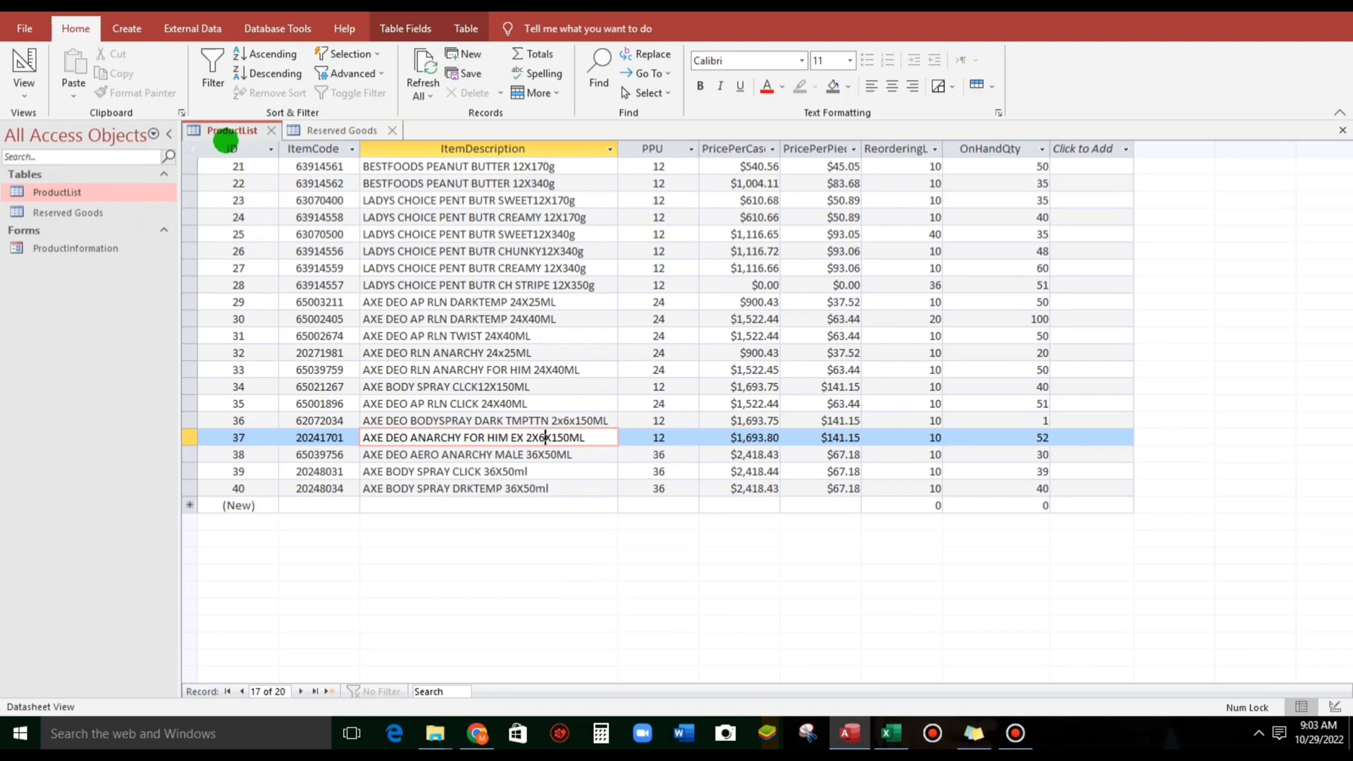
{"action": "mouse_move", "coordinate": [251, 224]}
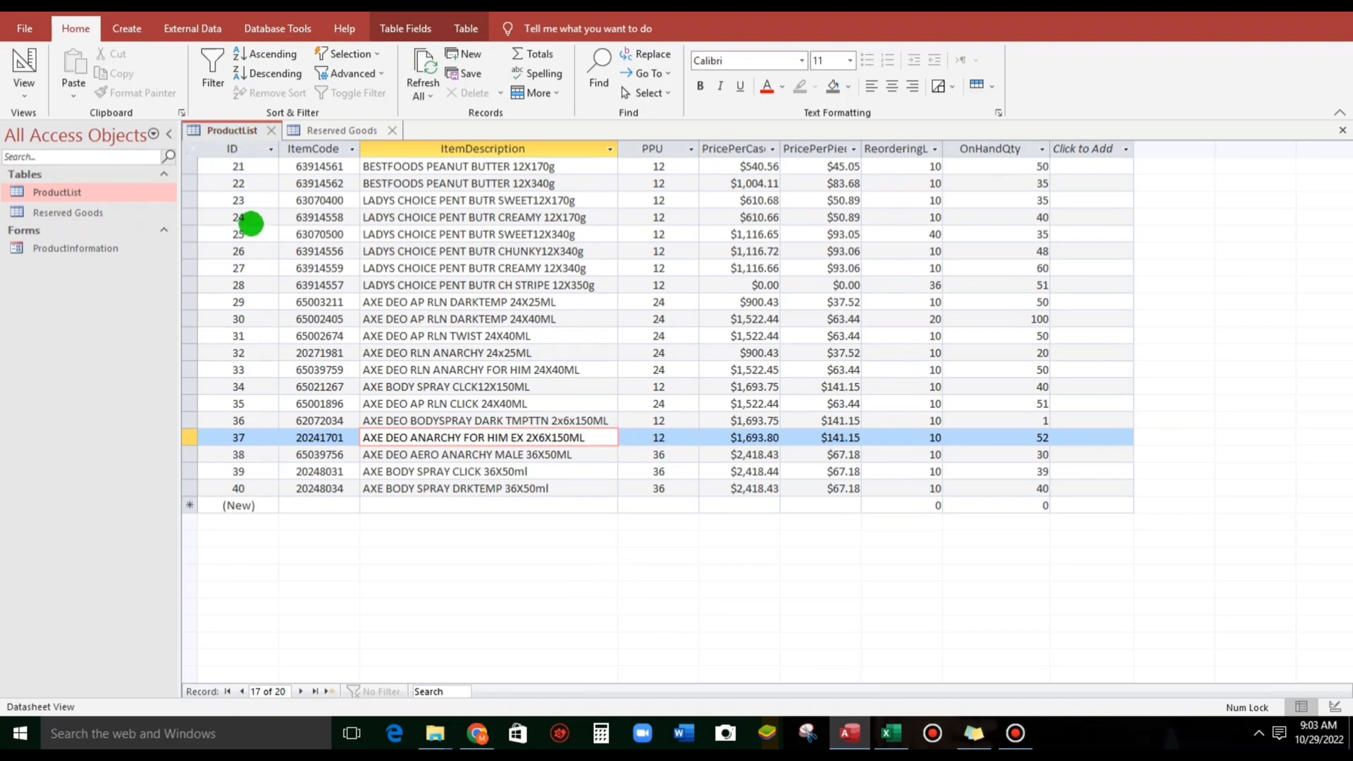
Step: Compare the Reserved Goods and ProductList tables, then start a new design query on ProductList
{"action": "left_click", "coordinate": [341, 130]}
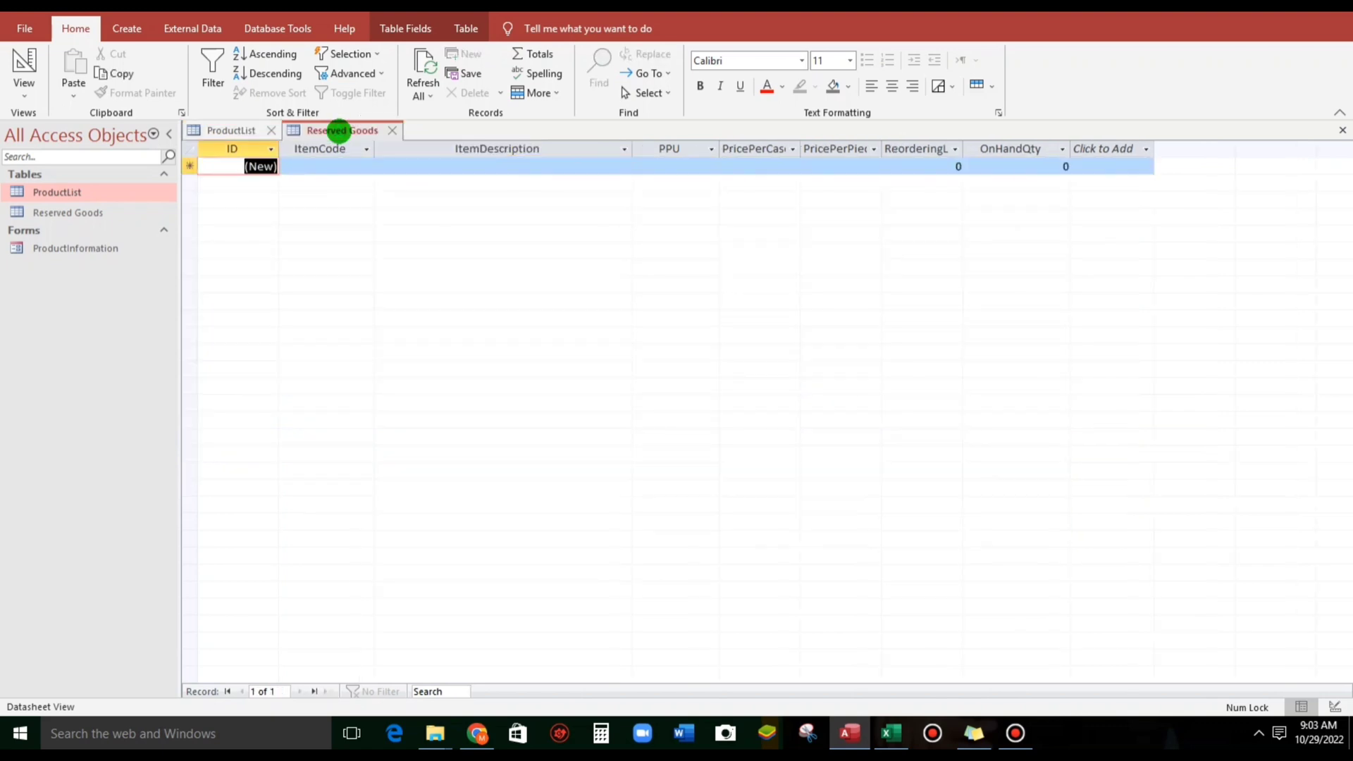
{"action": "left_click", "coordinate": [229, 130]}
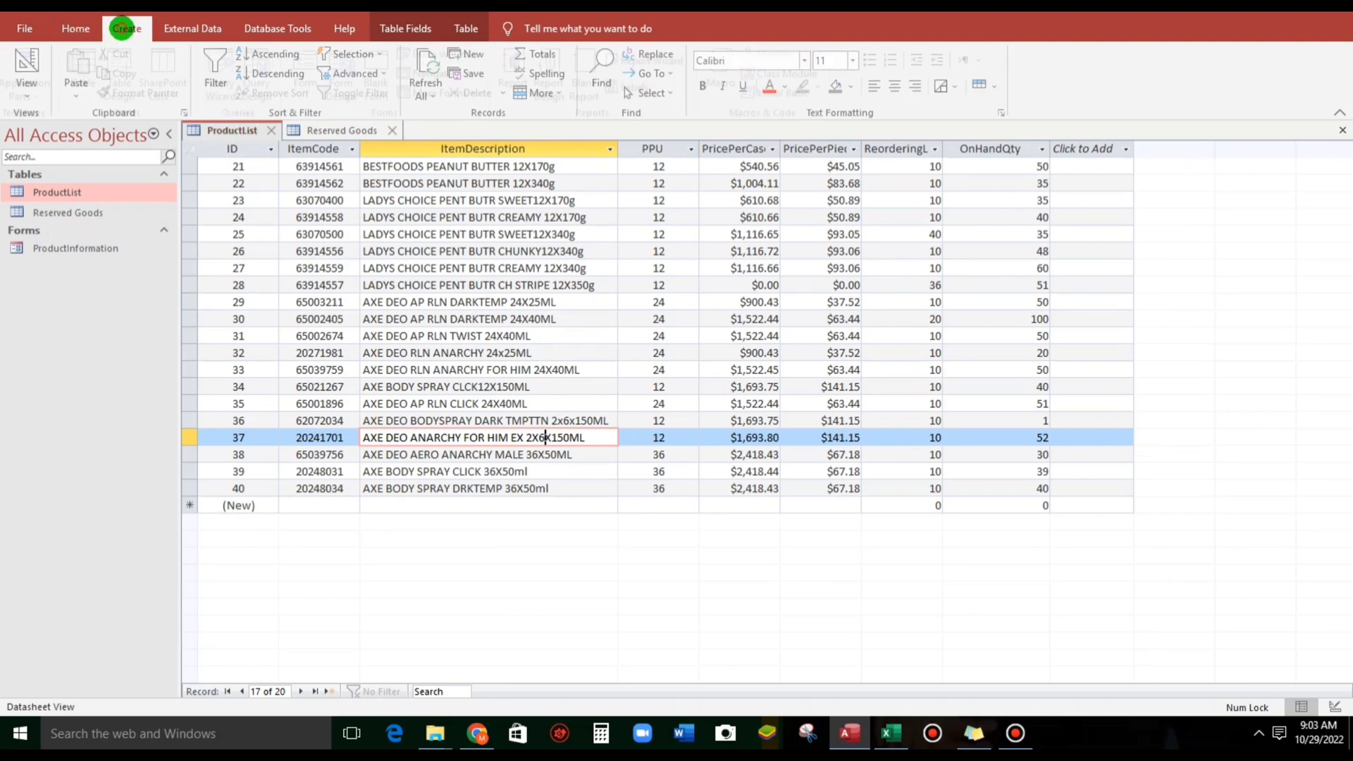
{"action": "left_click", "coordinate": [125, 28]}
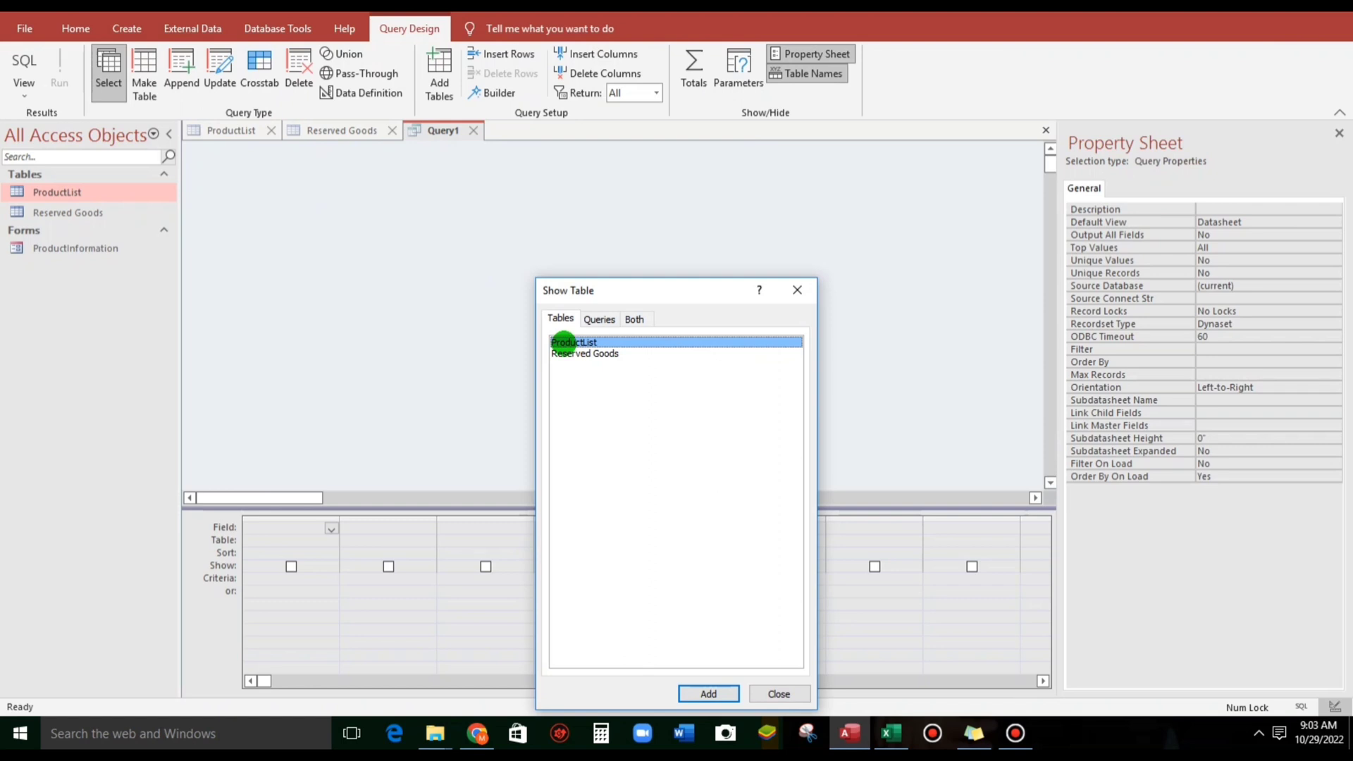
{"action": "left_click", "coordinate": [706, 693]}
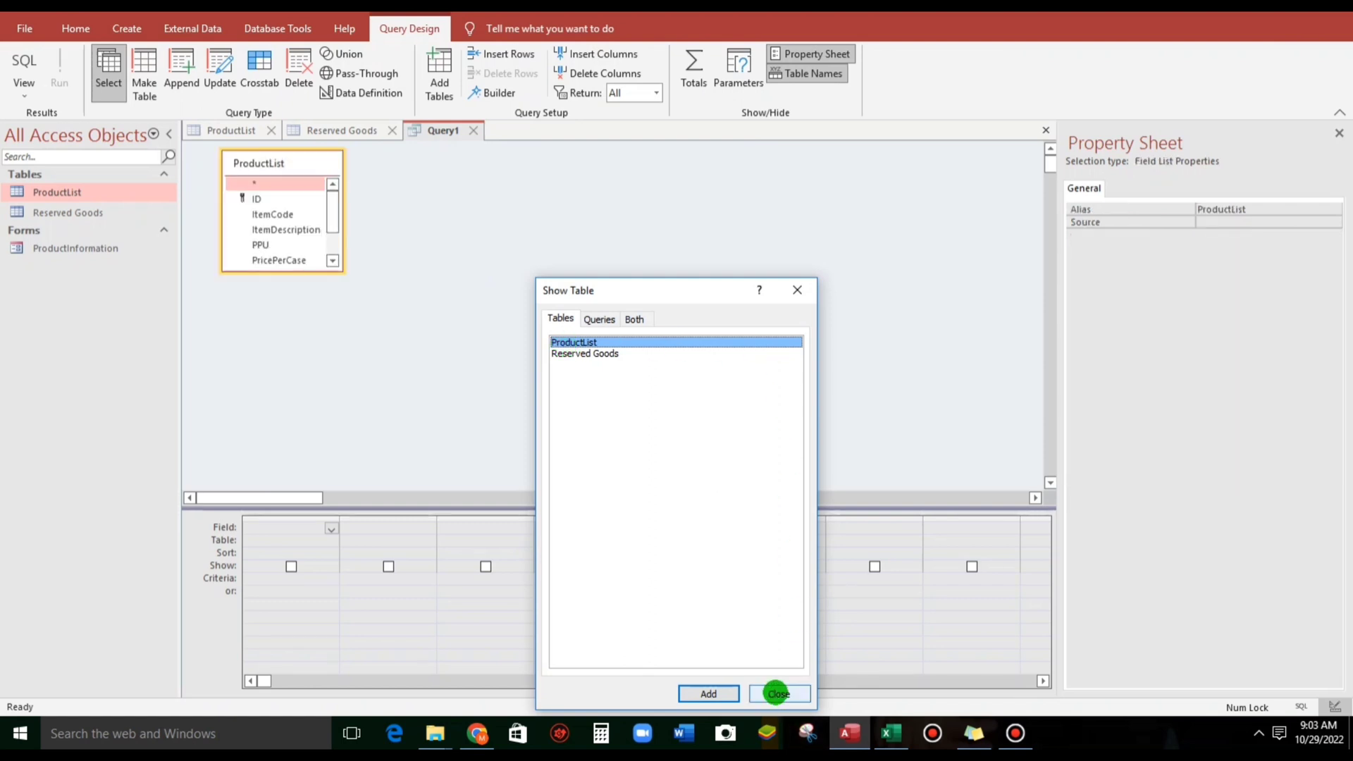
{"action": "left_click", "coordinate": [777, 694]}
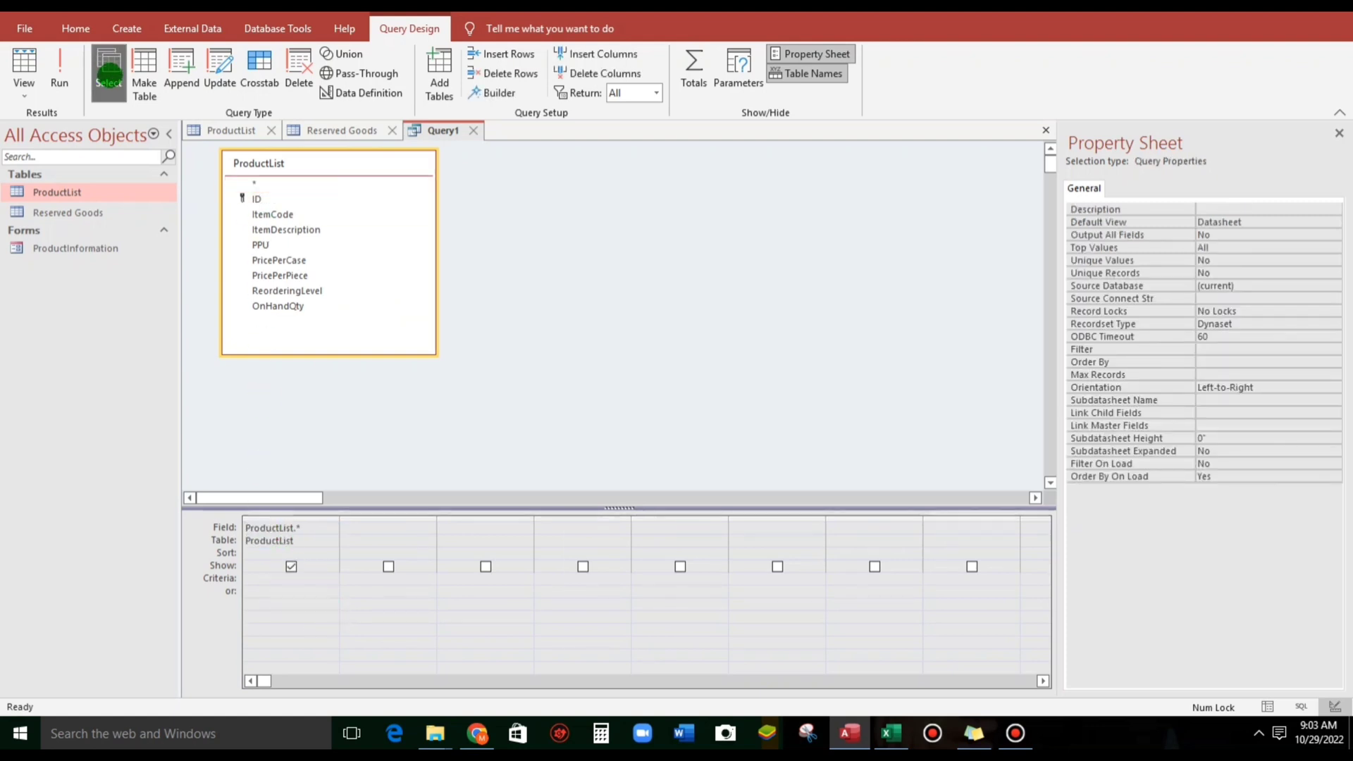
{"action": "mouse_move", "coordinate": [109, 71]}
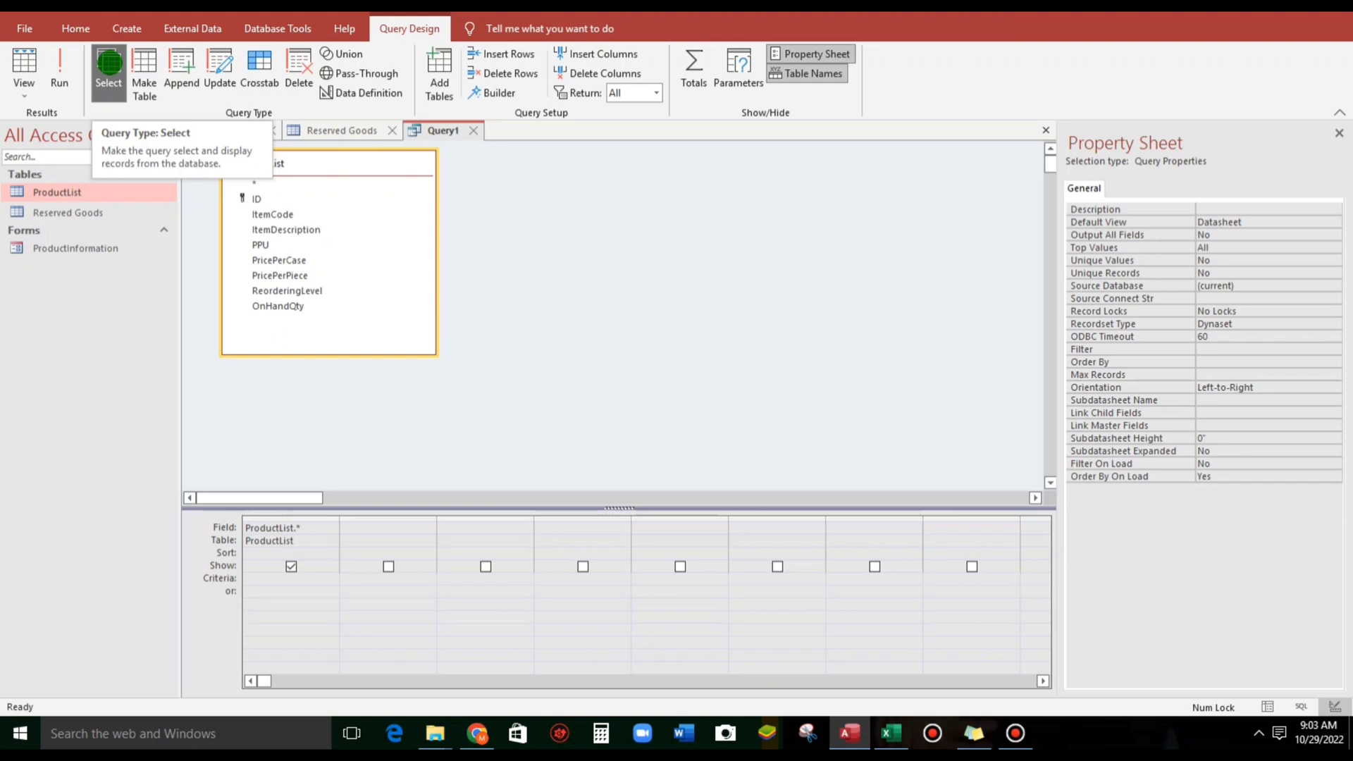
Step: Make it an append query with Reserved Goods as the destination table
{"action": "left_click", "coordinate": [181, 70]}
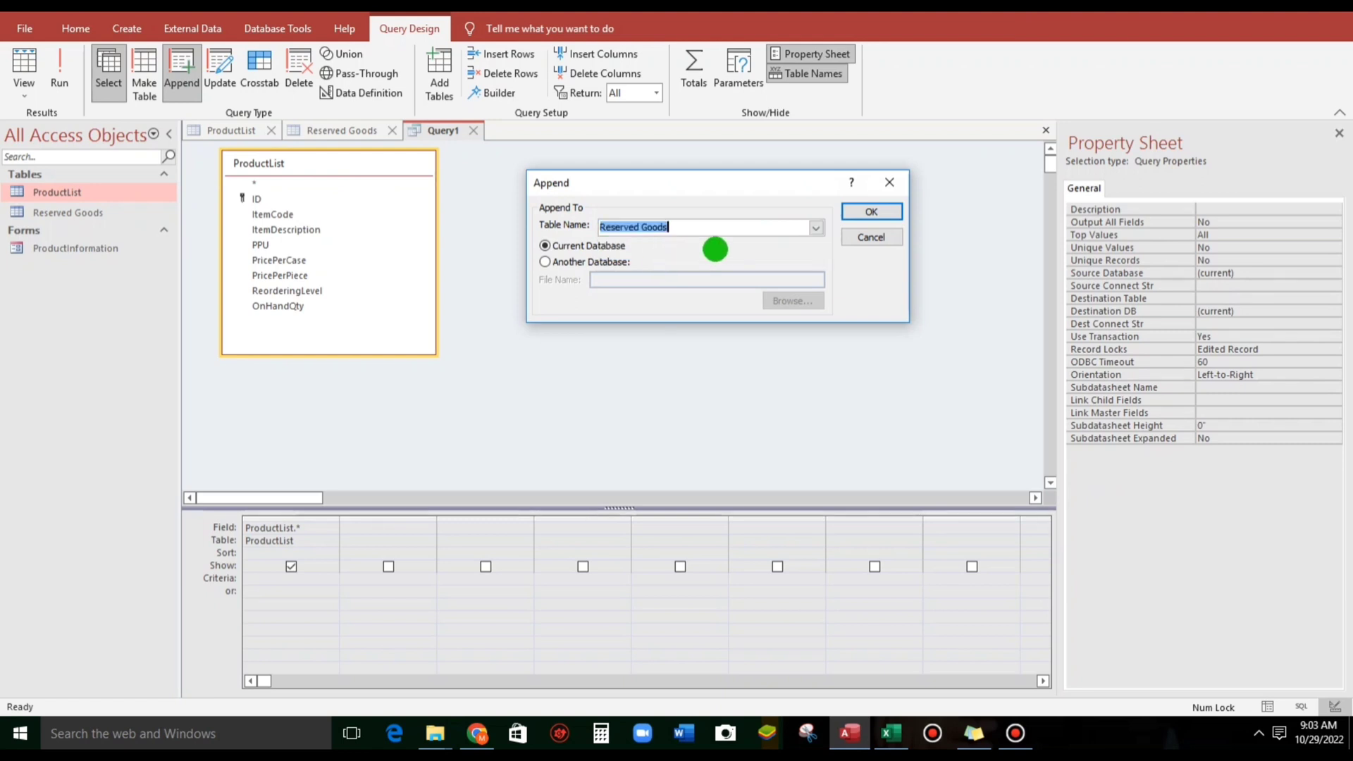
{"action": "left_click", "coordinate": [870, 212]}
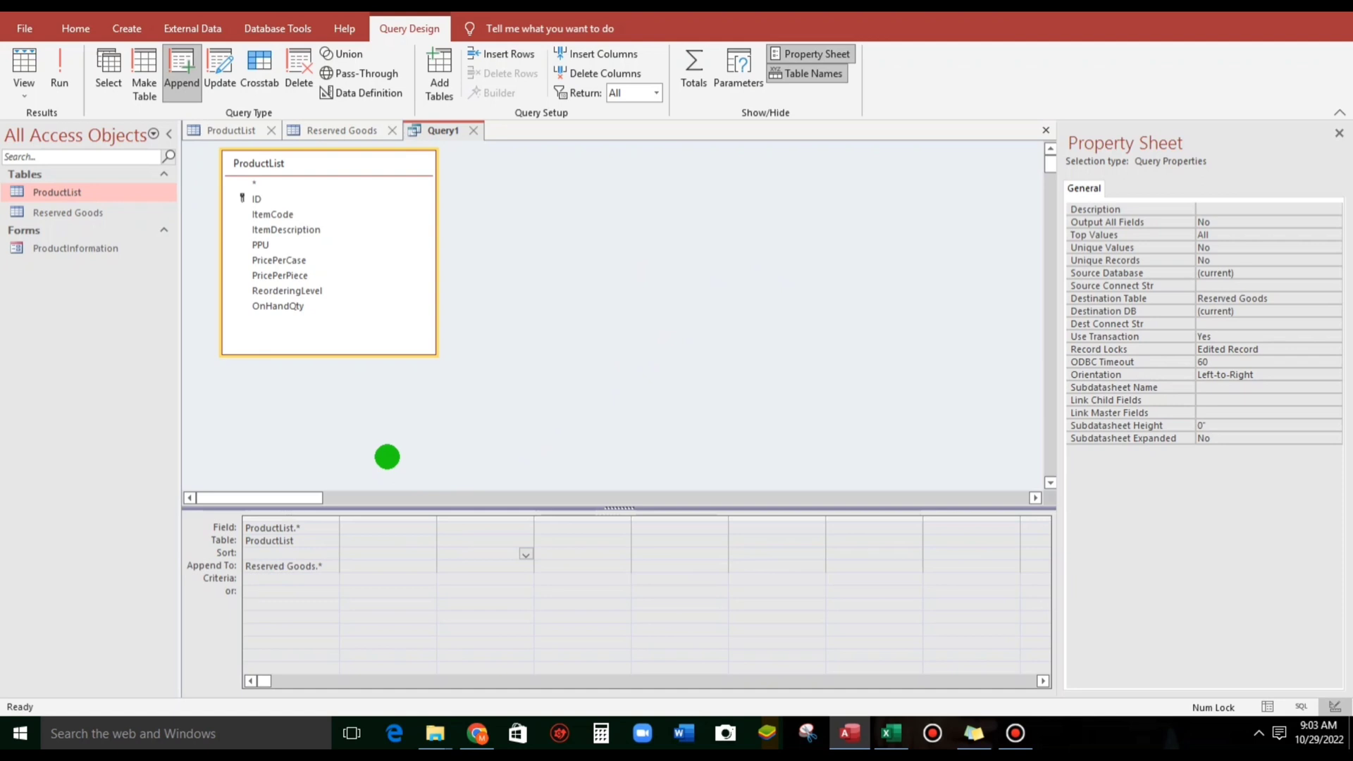
{"action": "mouse_move", "coordinate": [59, 69]}
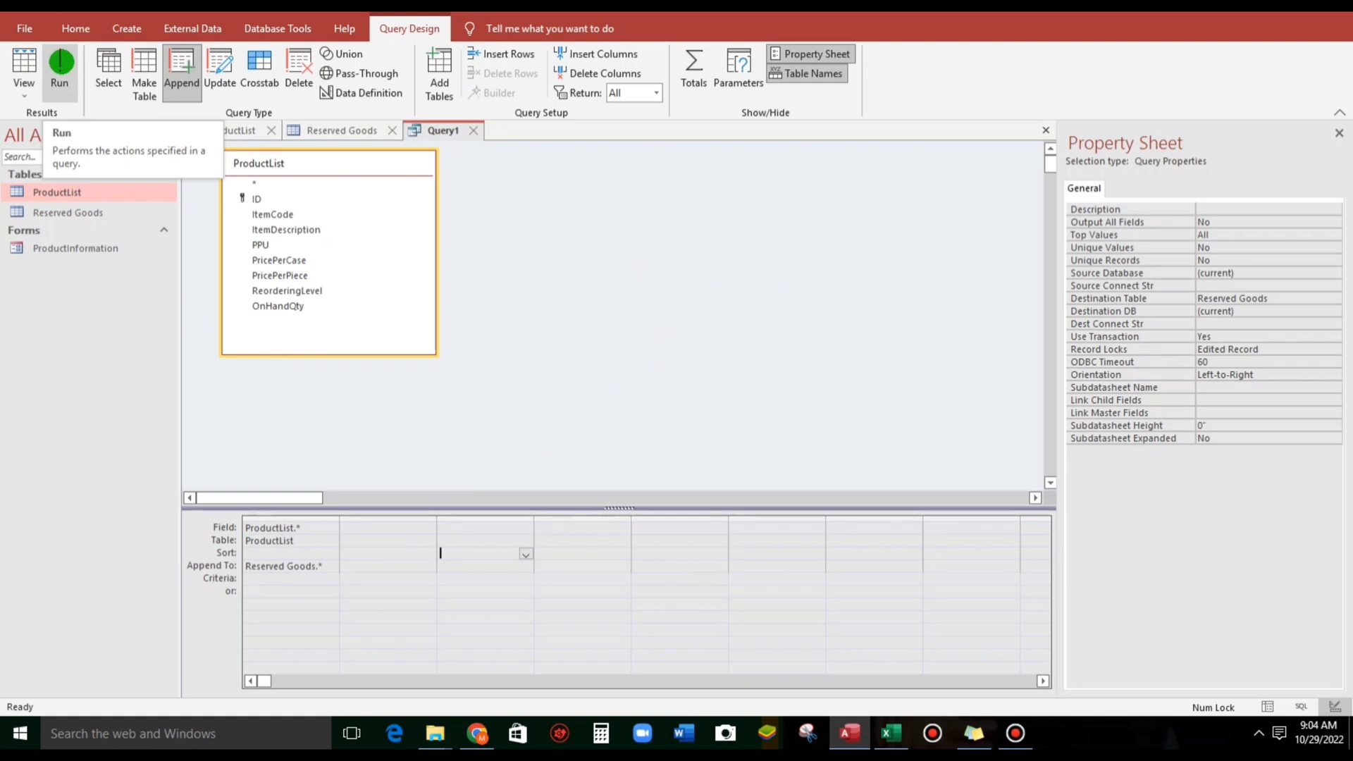
{"action": "mouse_move", "coordinate": [24, 71]}
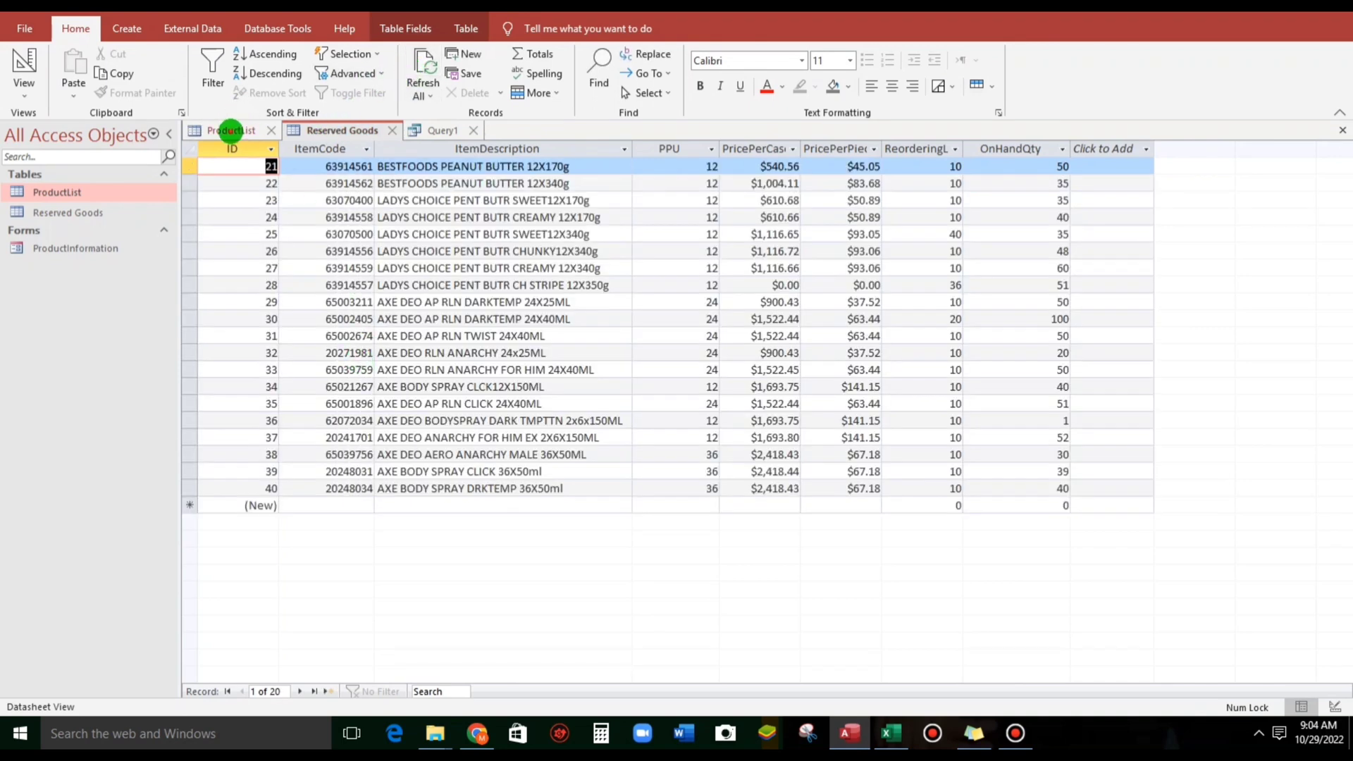
Step: Run the append, clear the 20 copied rows from Reserved Goods, and return to ProductList
{"action": "left_click", "coordinate": [475, 437]}
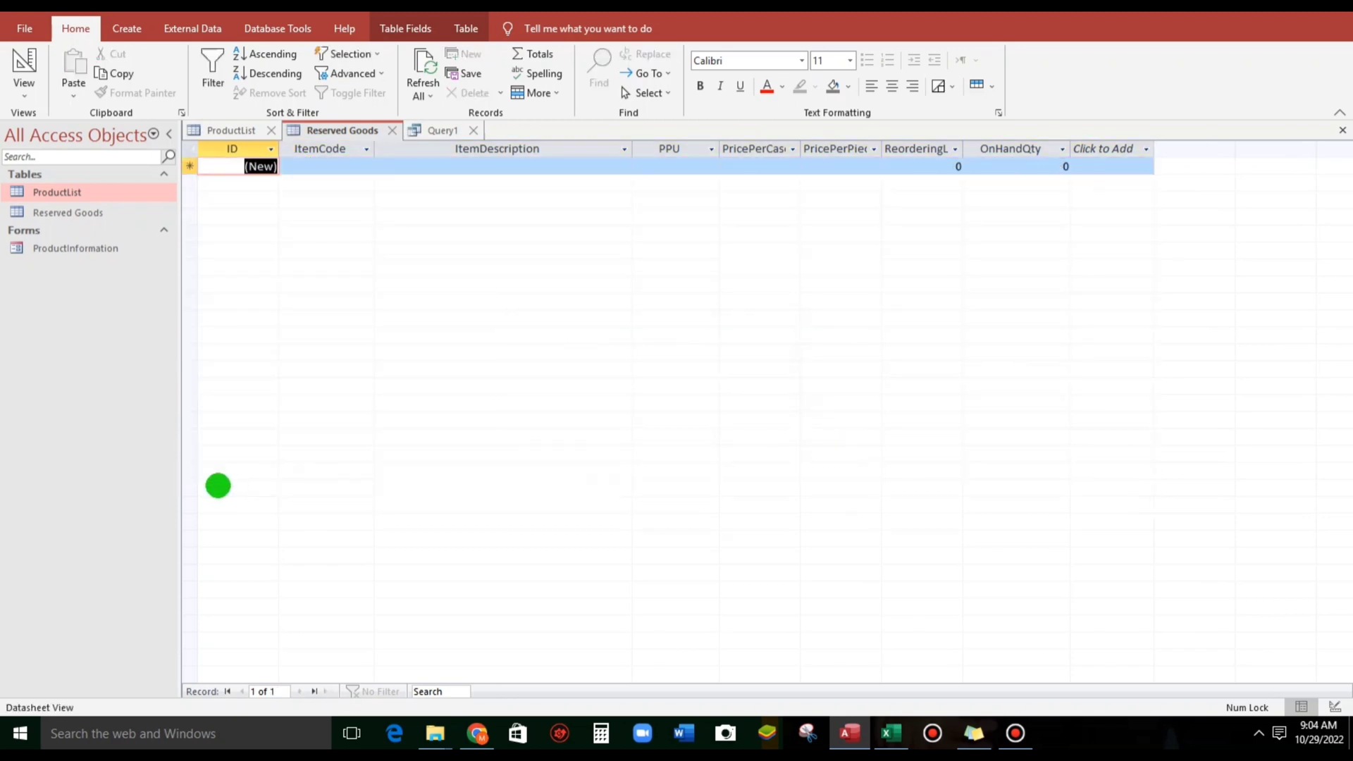
{"action": "left_click", "coordinate": [230, 130]}
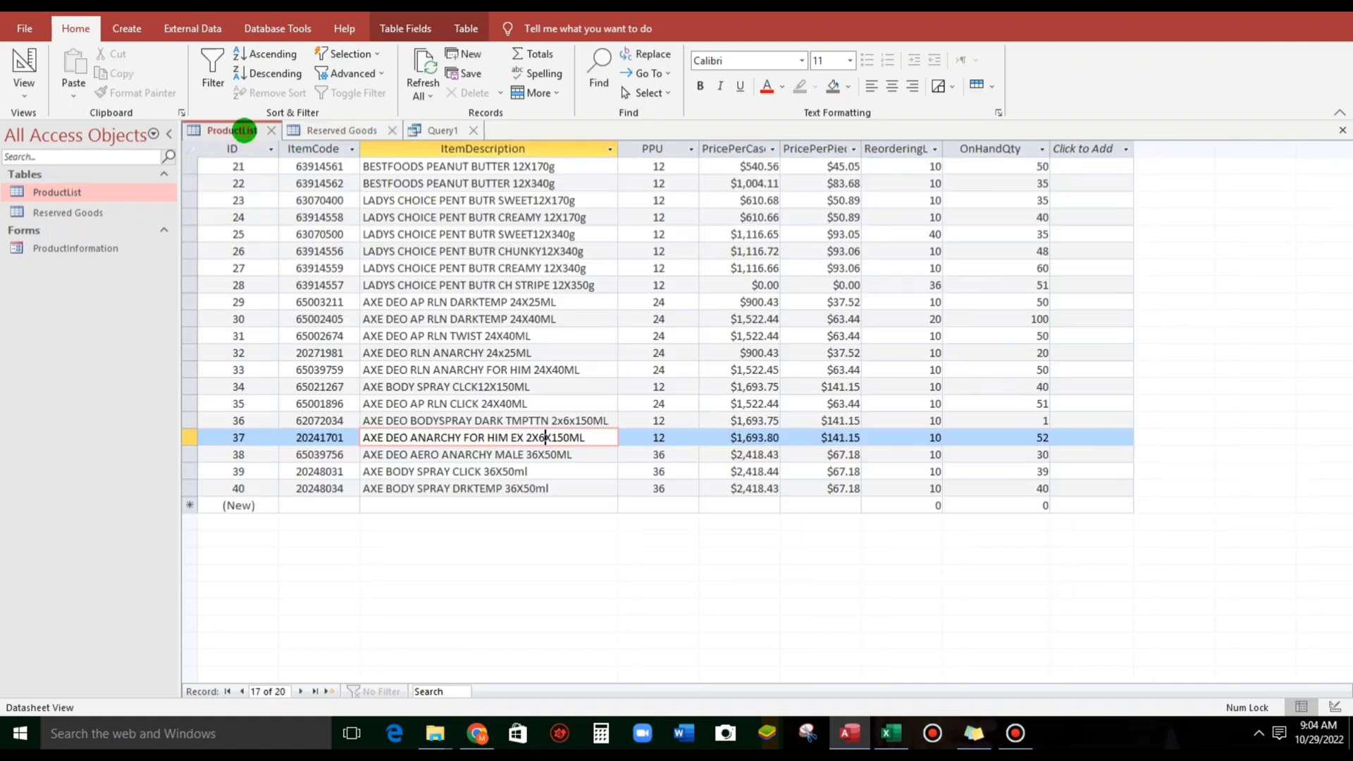
Step: Replace ProductList.* with the eight individual fields, ID through OnHandQty, each mapped to Reserved Goods
{"action": "left_click", "coordinate": [441, 130]}
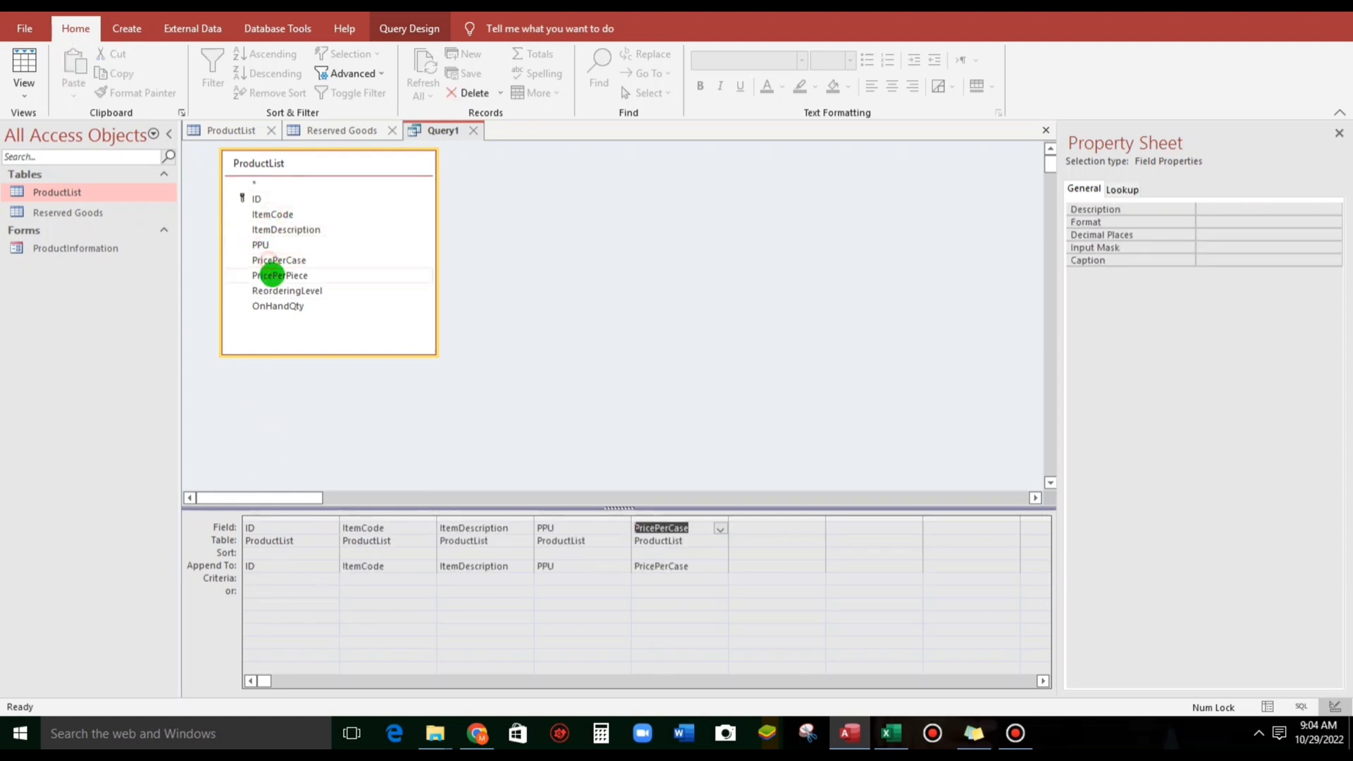
{"action": "double_click", "coordinate": [278, 306]}
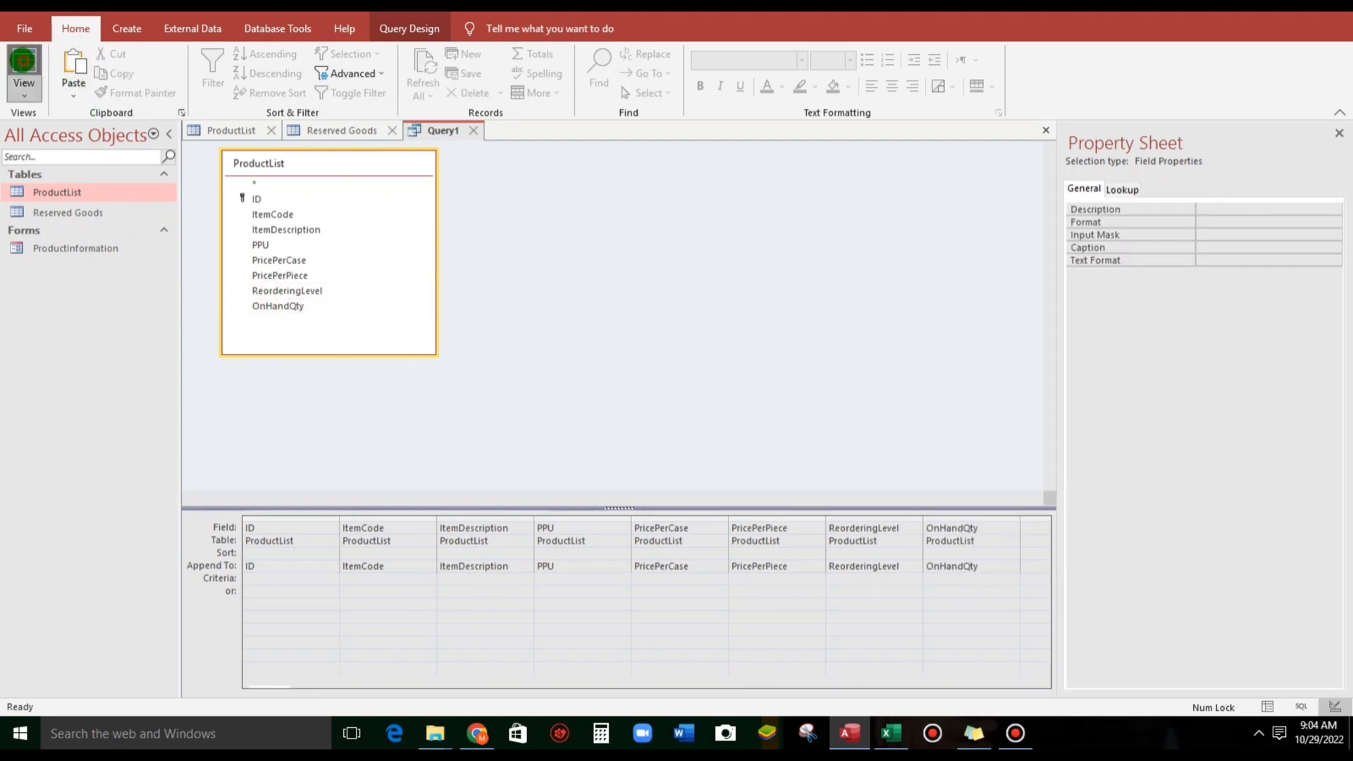
{"action": "left_click", "coordinate": [409, 28]}
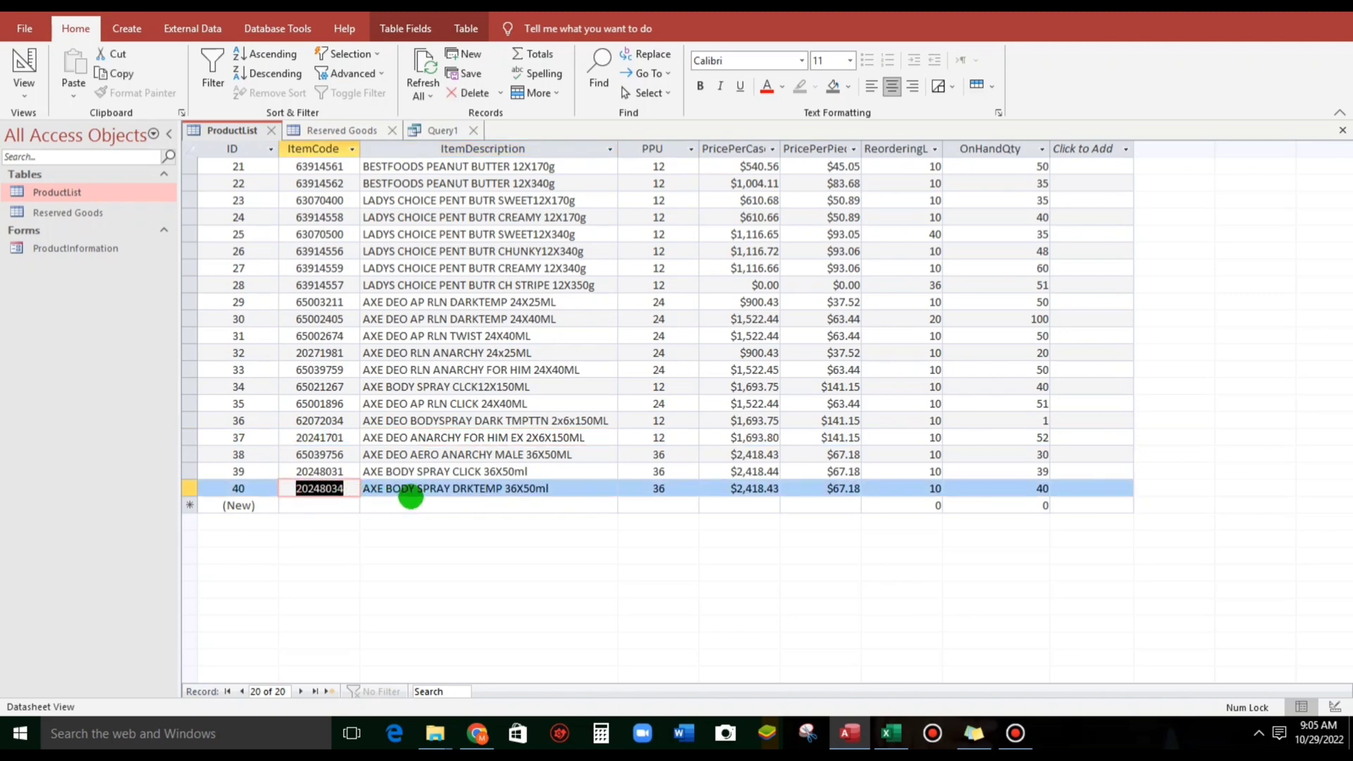
{"action": "mouse_move", "coordinate": [333, 499]}
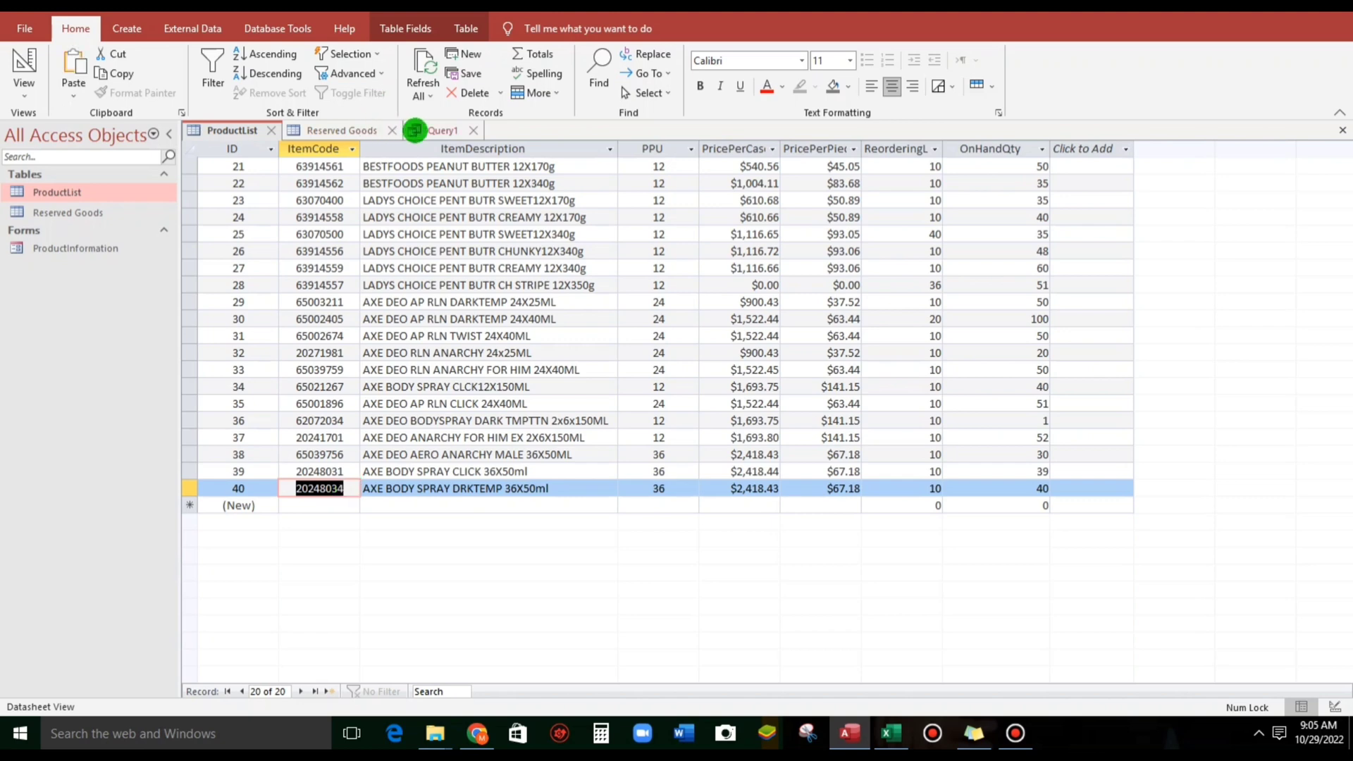
Step: Restrict ItemCode to 20248034, run the query, and check the Reserved Goods table
{"action": "left_click", "coordinate": [441, 130]}
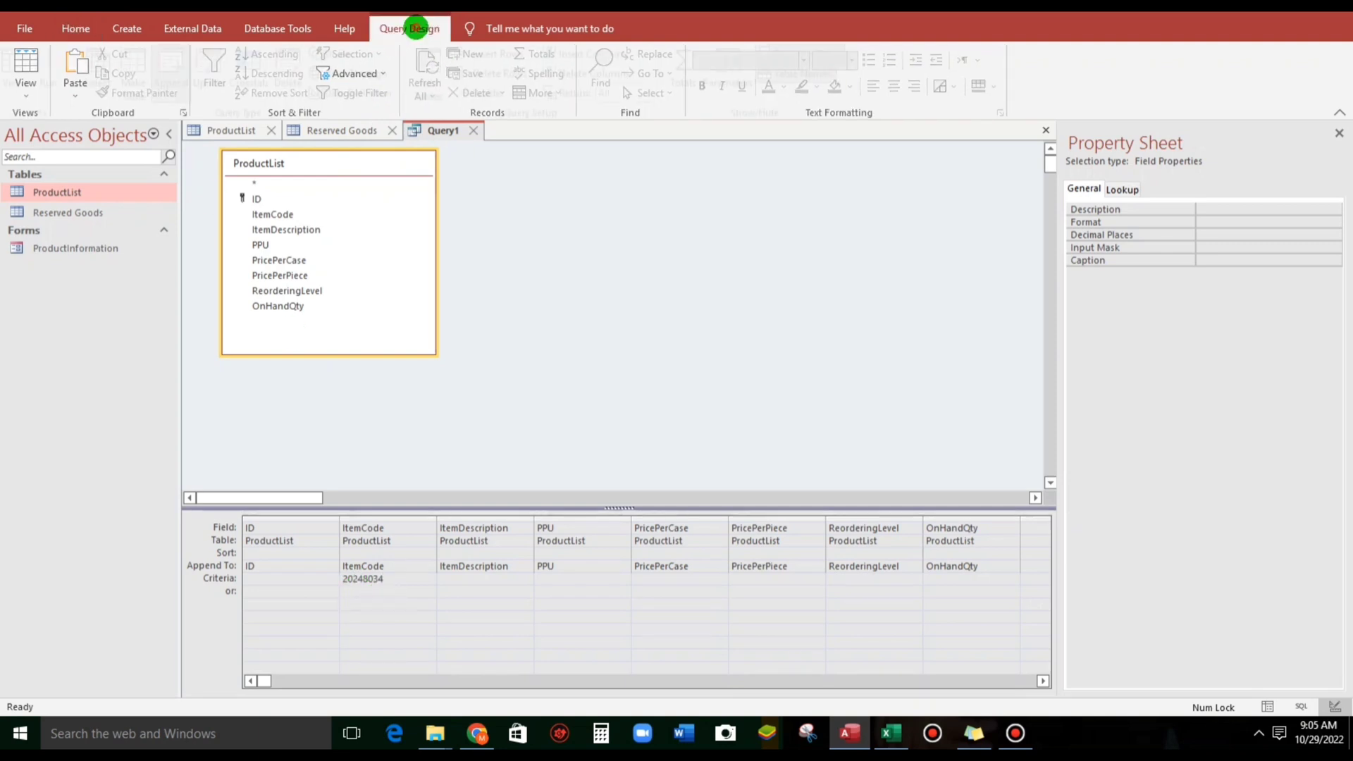
{"action": "mouse_move", "coordinate": [59, 71]}
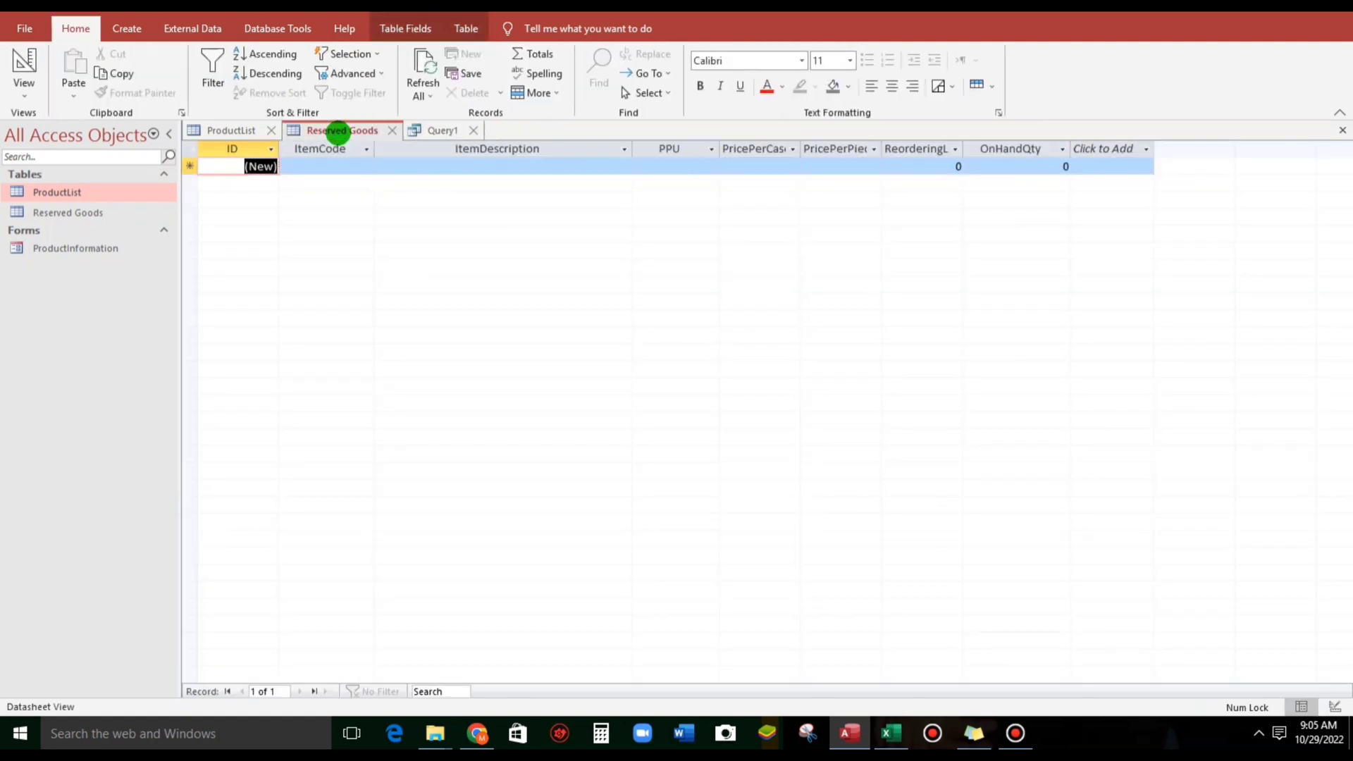
{"action": "left_click", "coordinate": [422, 72]}
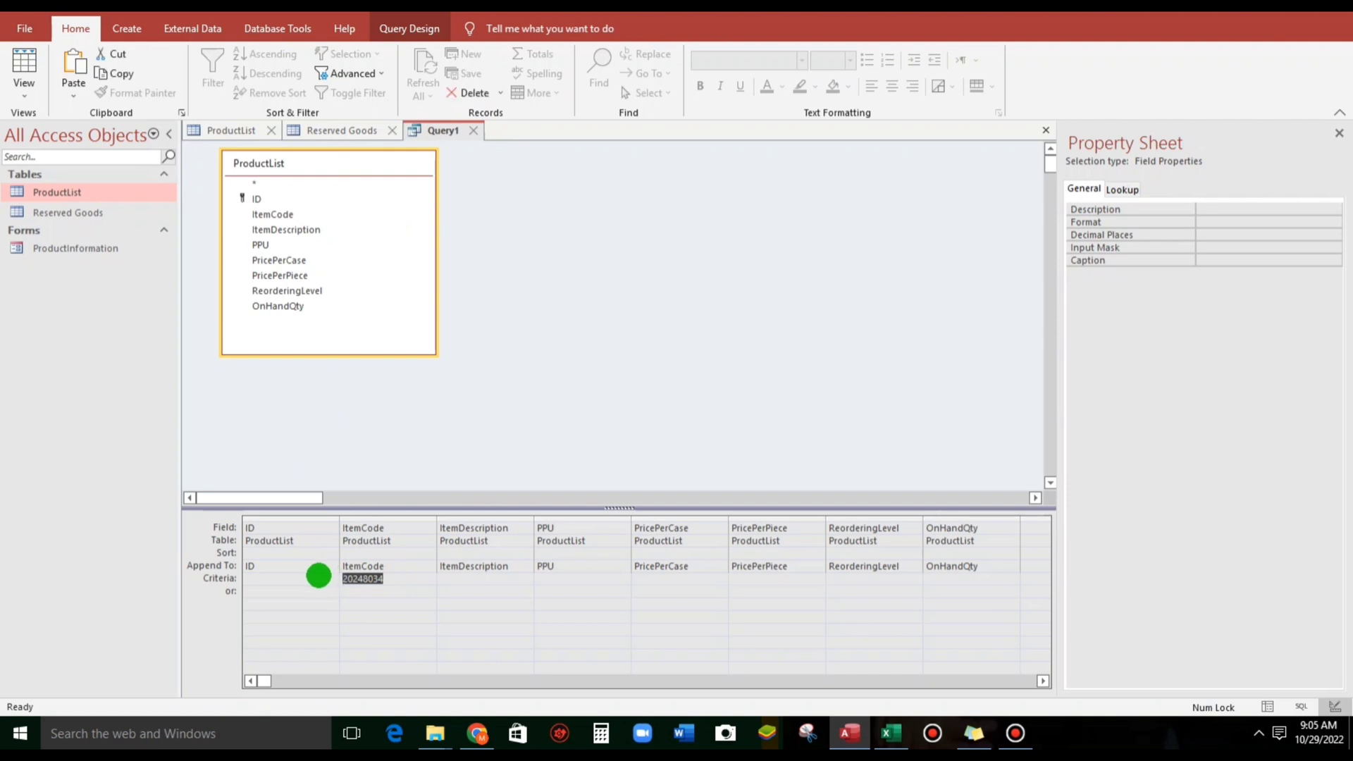
Step: Append item code 65021267 as well, confirm both products in Reserved Goods, and add a command button to the form
{"action": "type", "text": "65021267"}
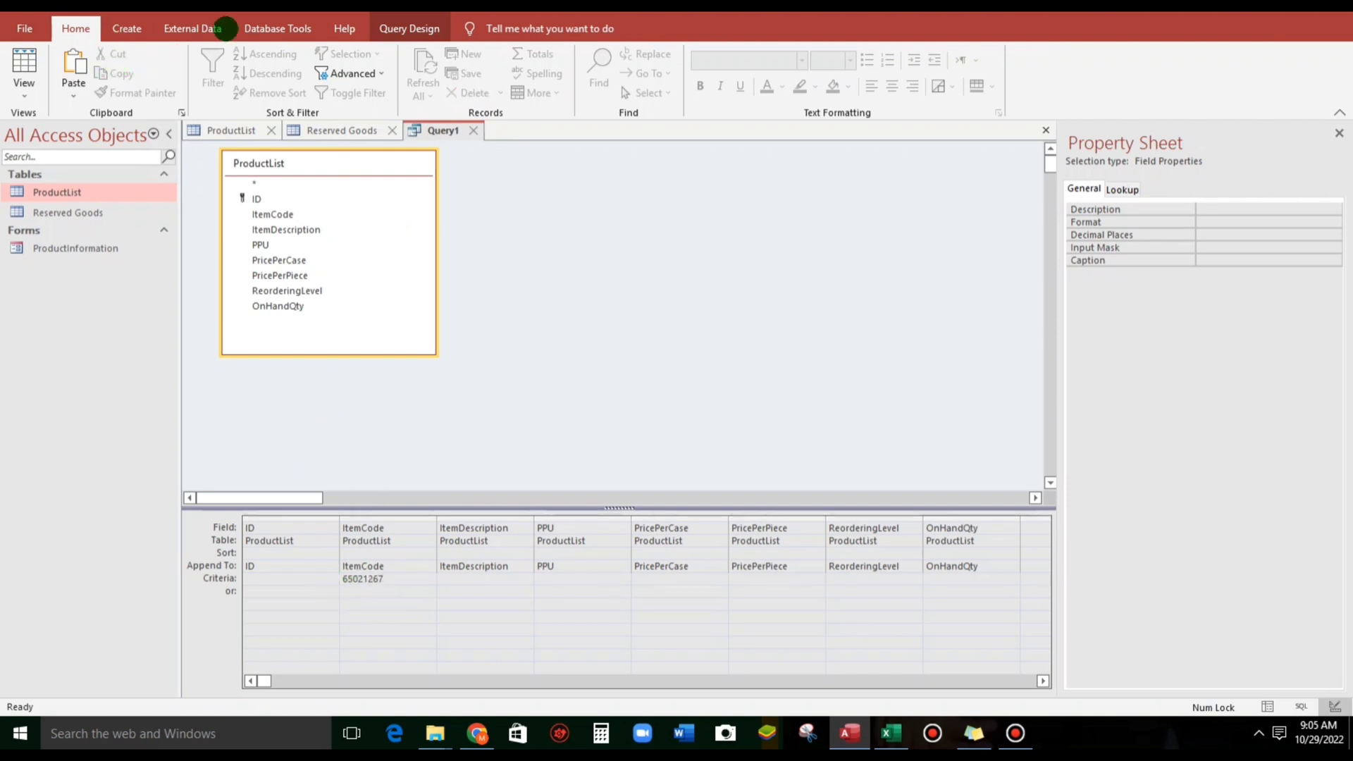
{"action": "left_click", "coordinate": [409, 28]}
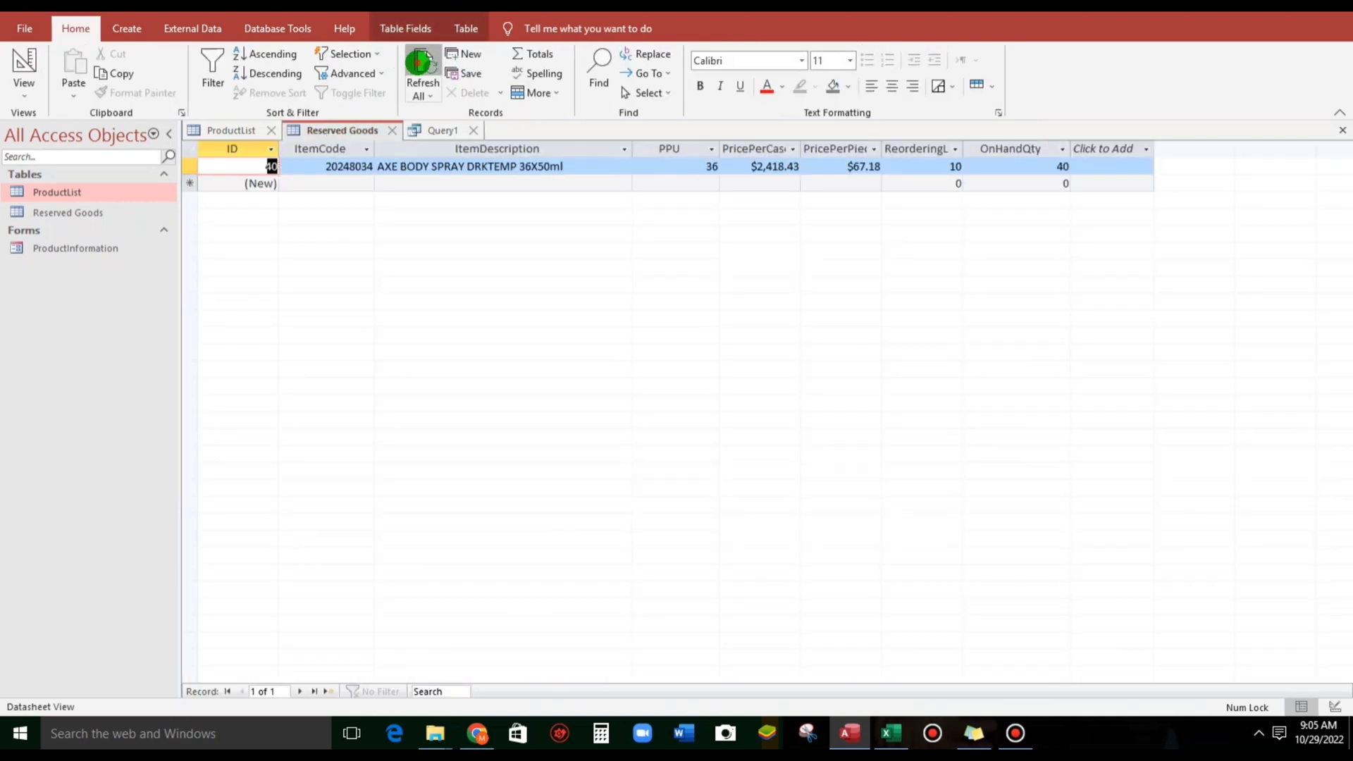
{"action": "left_click", "coordinate": [422, 72]}
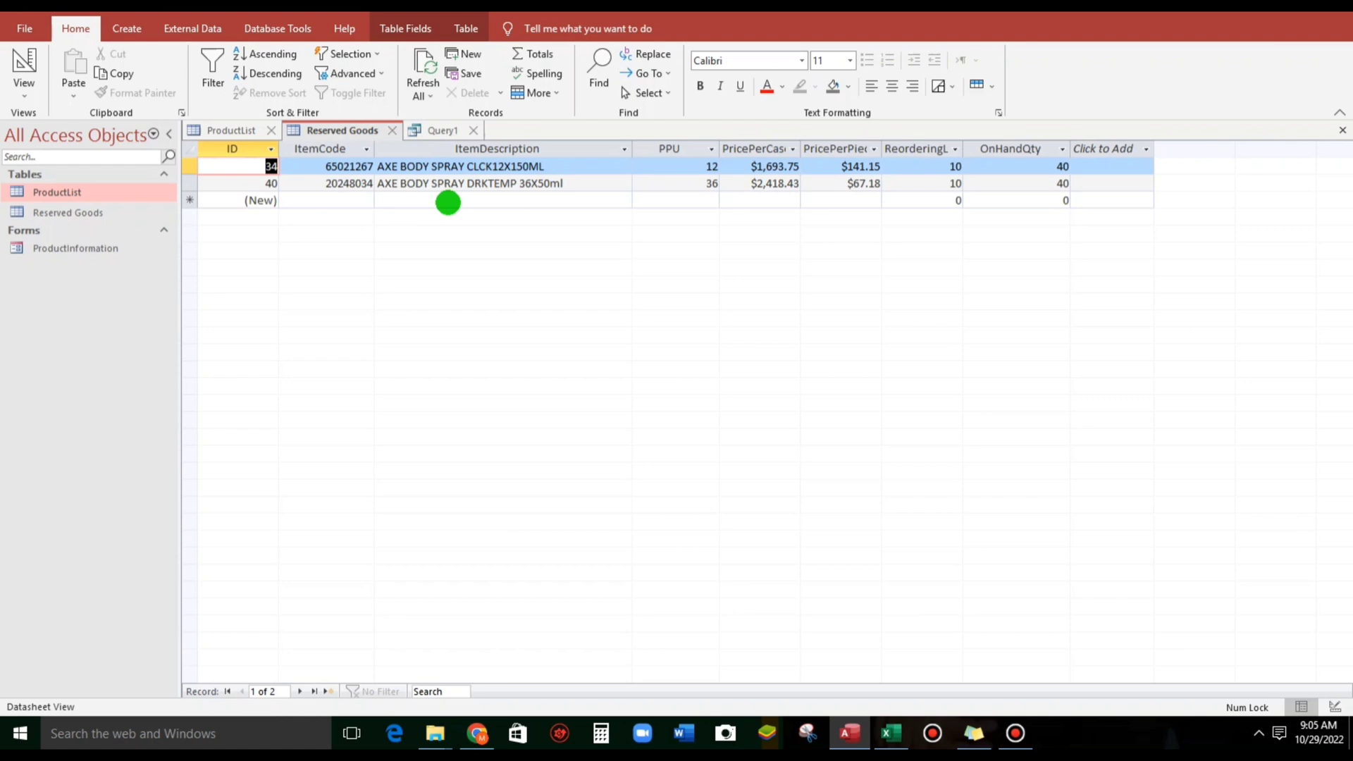
{"action": "left_click", "coordinate": [442, 129]}
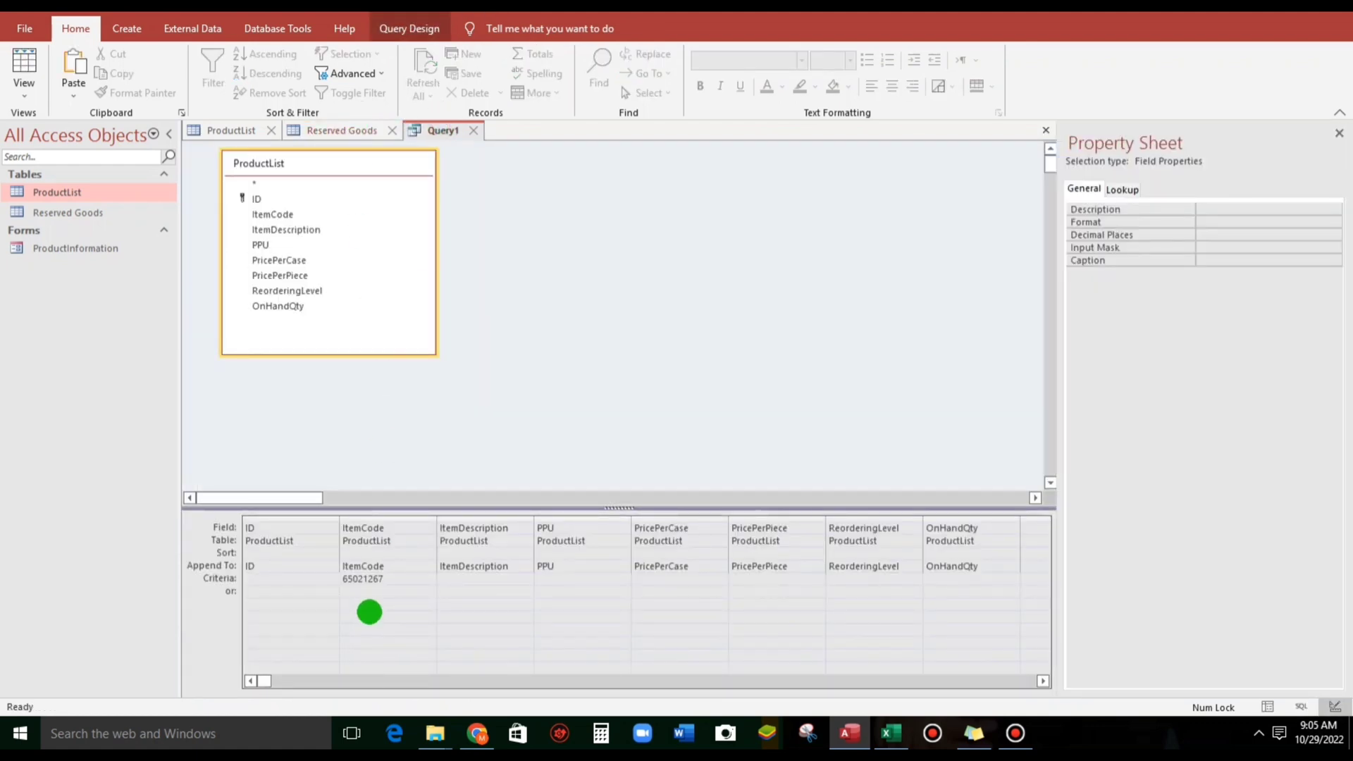
{"action": "double_click", "coordinate": [74, 248]}
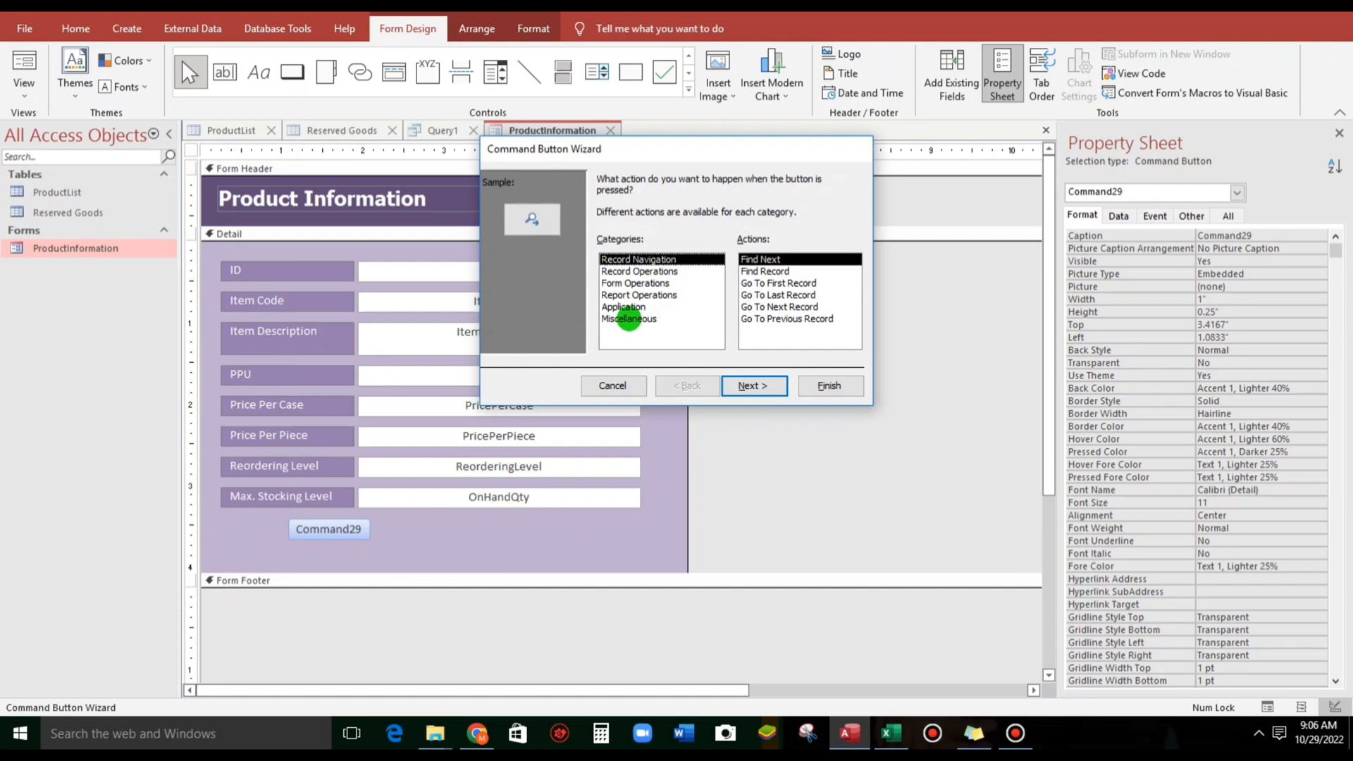
Step: Point the button wizard at Miscellaneous > Run Query, then cancel since no saved query is listed
{"action": "left_click", "coordinate": [628, 319]}
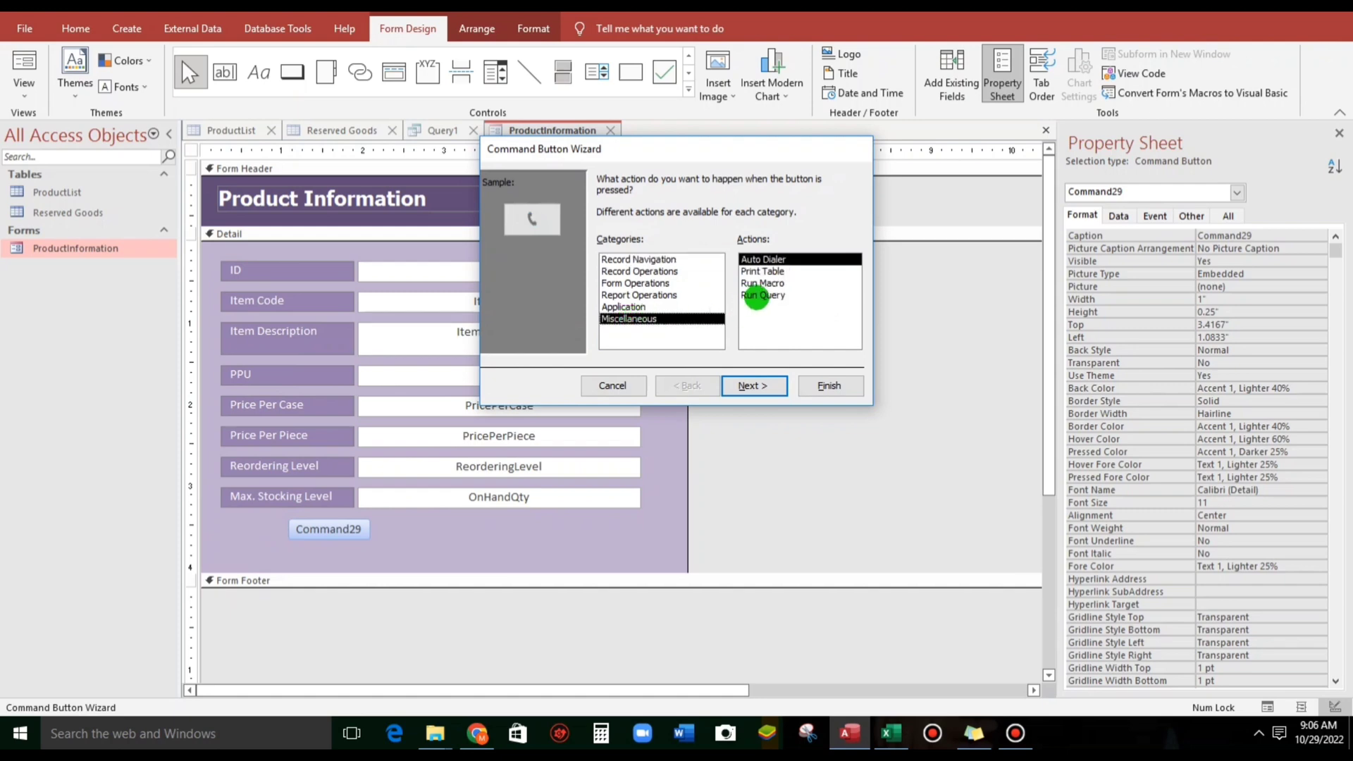
{"action": "left_click", "coordinate": [763, 294]}
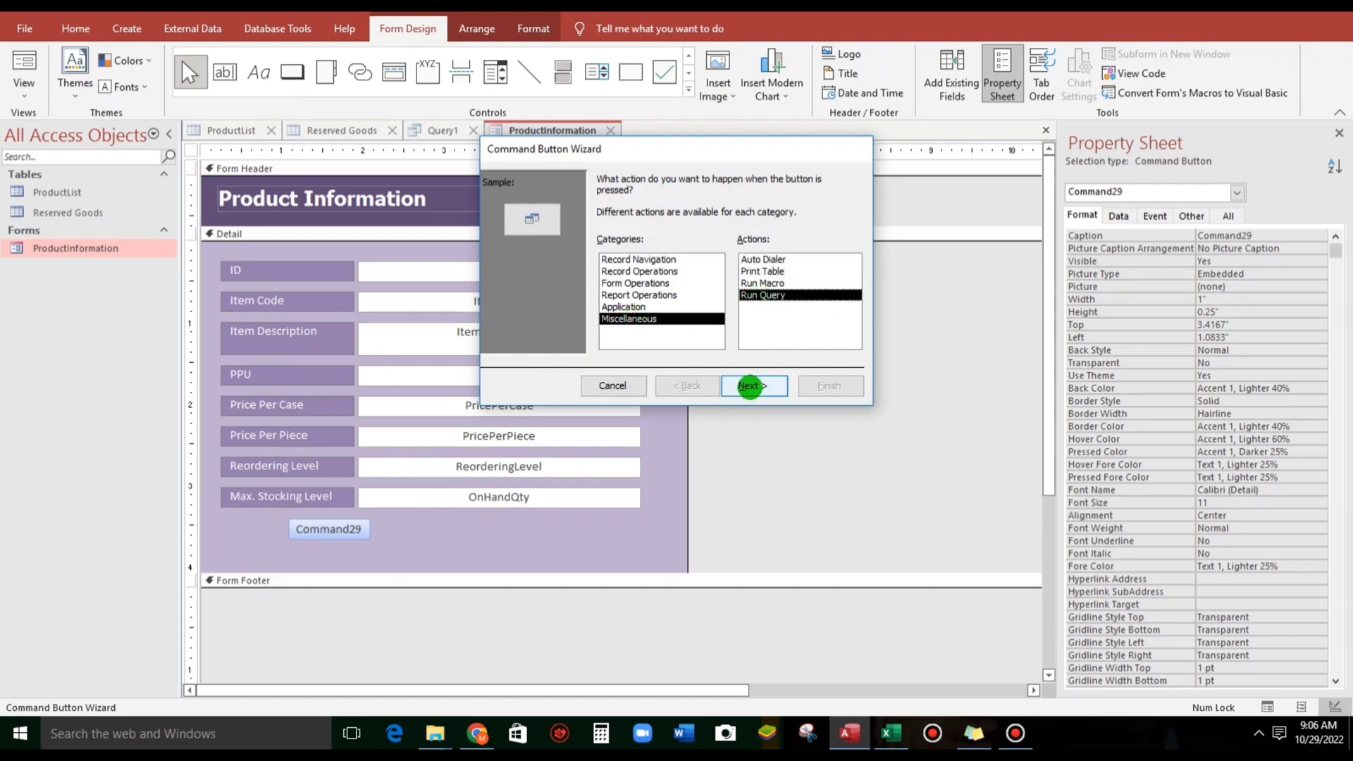
{"action": "left_click", "coordinate": [751, 386]}
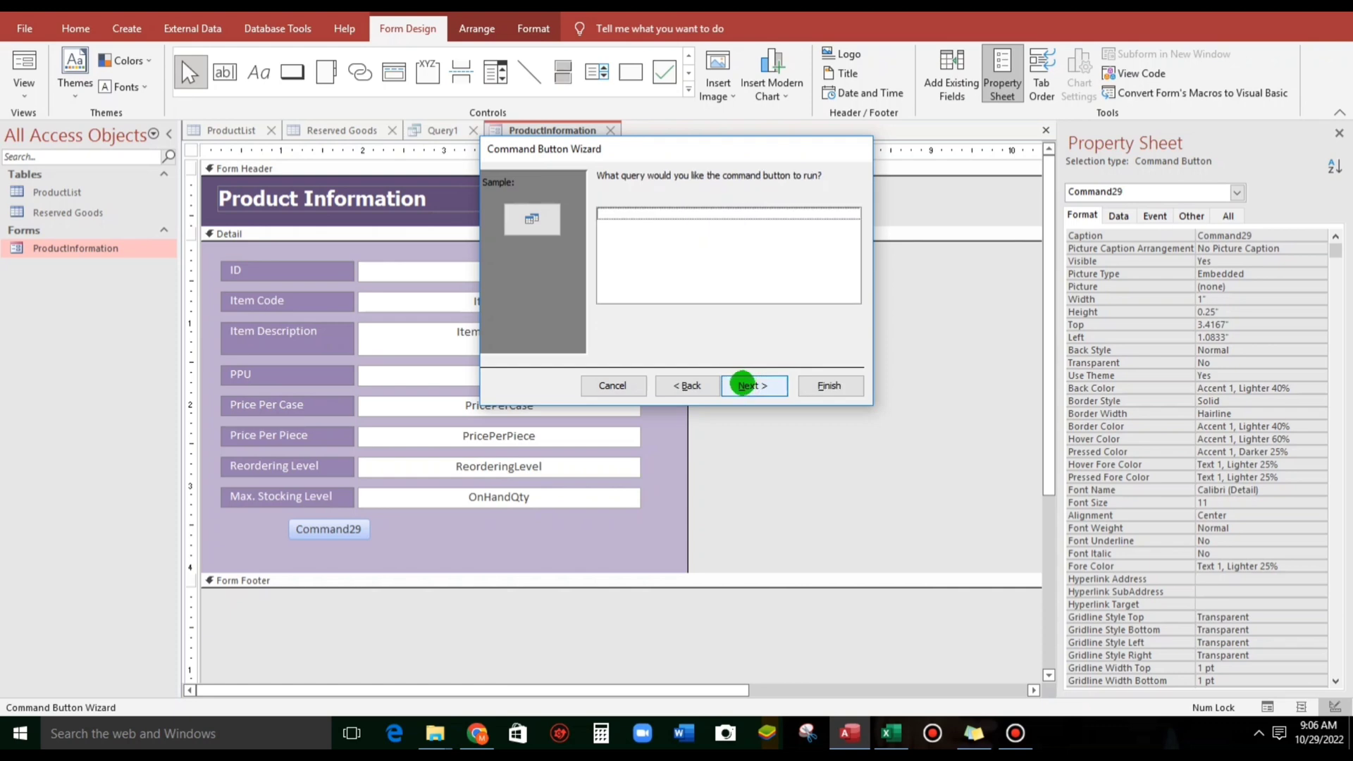
{"action": "mouse_move", "coordinate": [687, 386]}
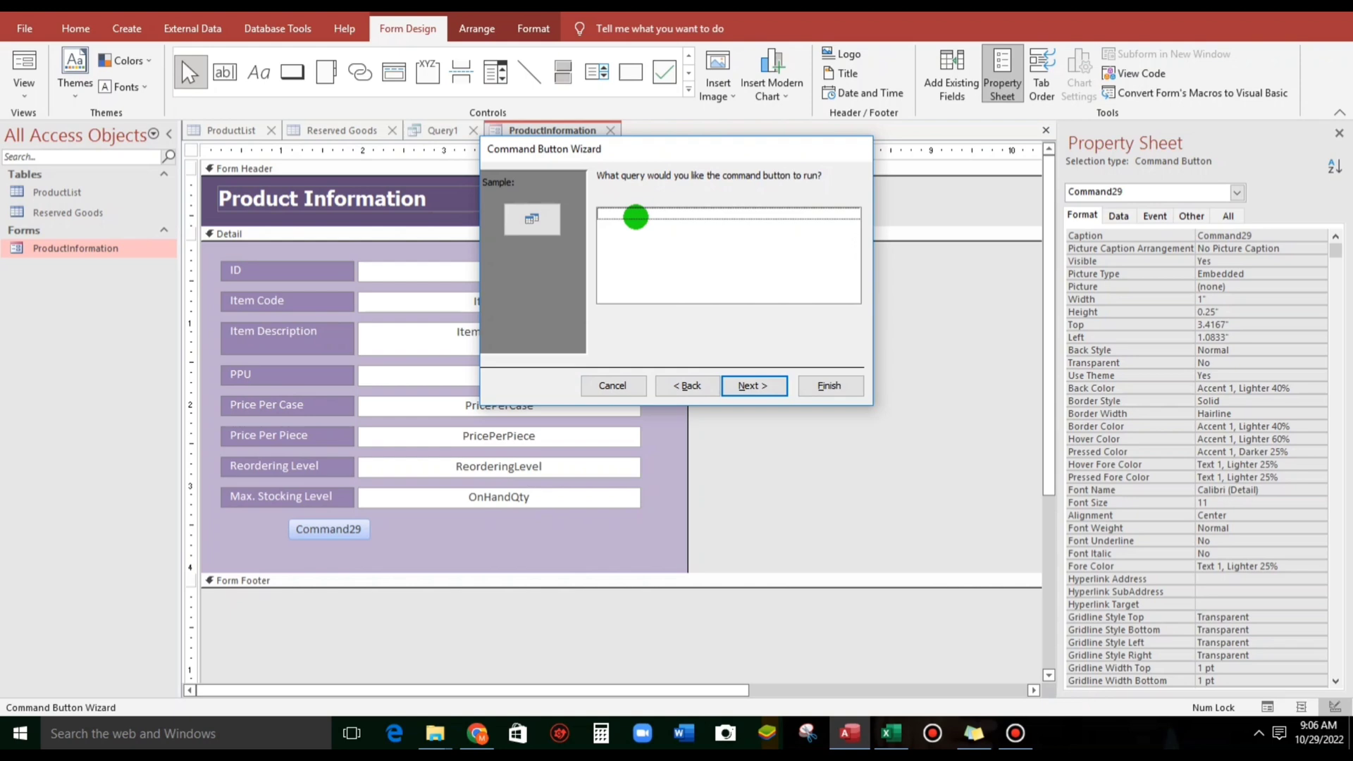
{"action": "left_click", "coordinate": [613, 386]}
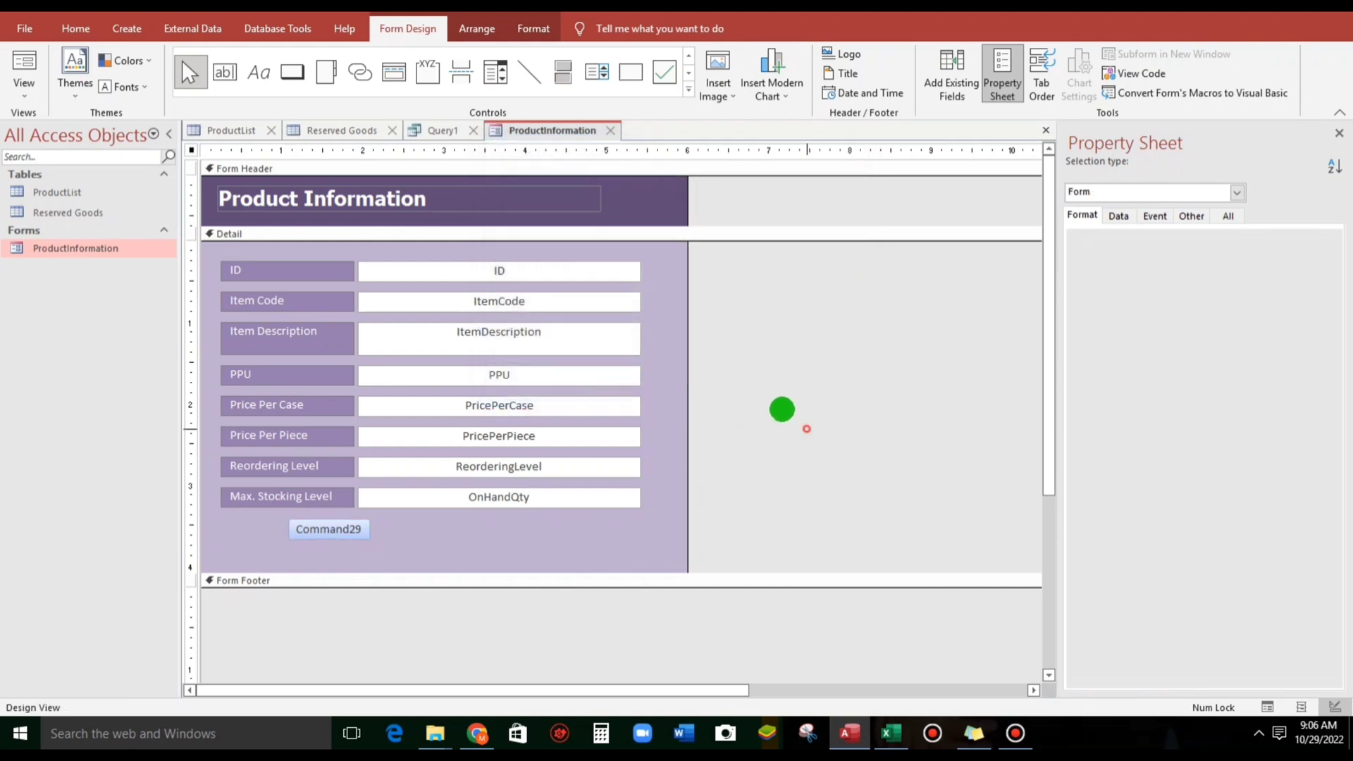
Step: Save the query as AppendToReservedGoods and return to the Product Information form design
{"action": "left_click", "coordinate": [441, 129]}
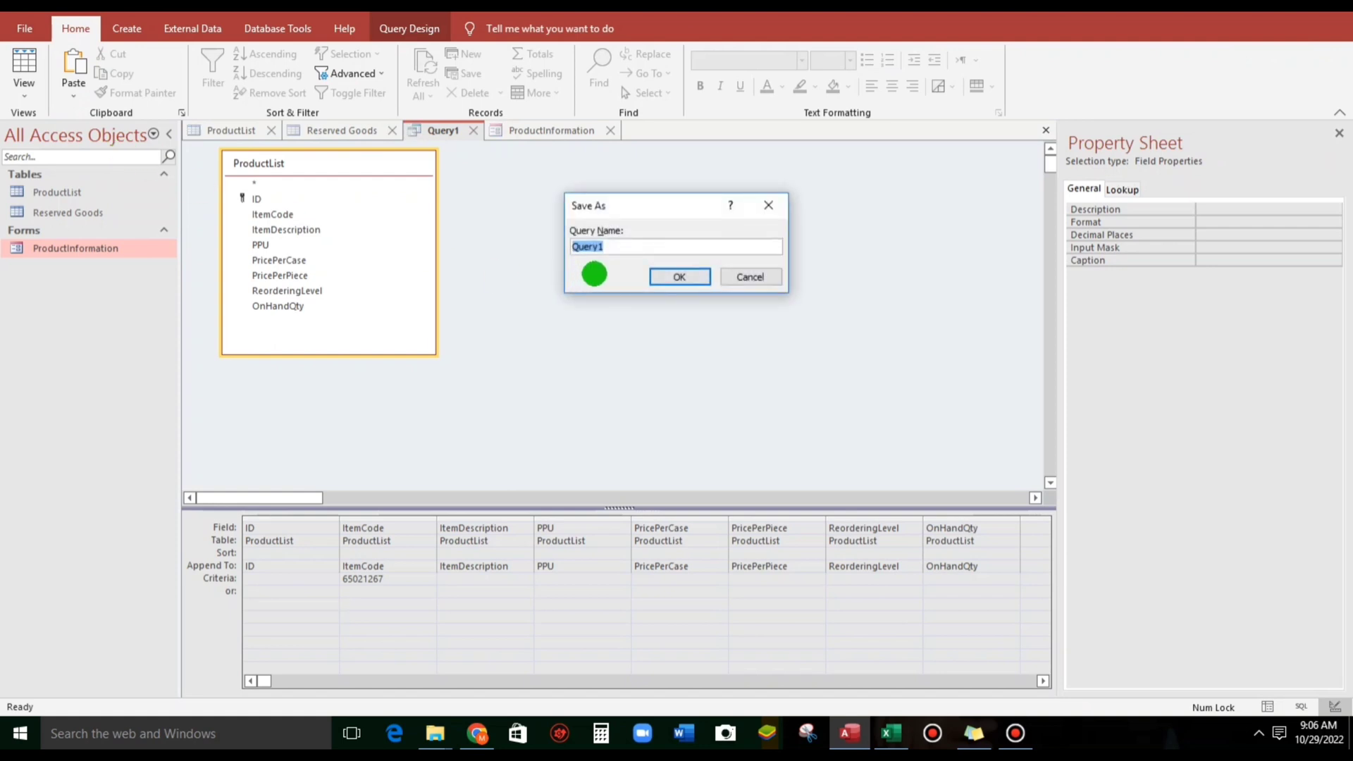
{"action": "type", "text": "A"}
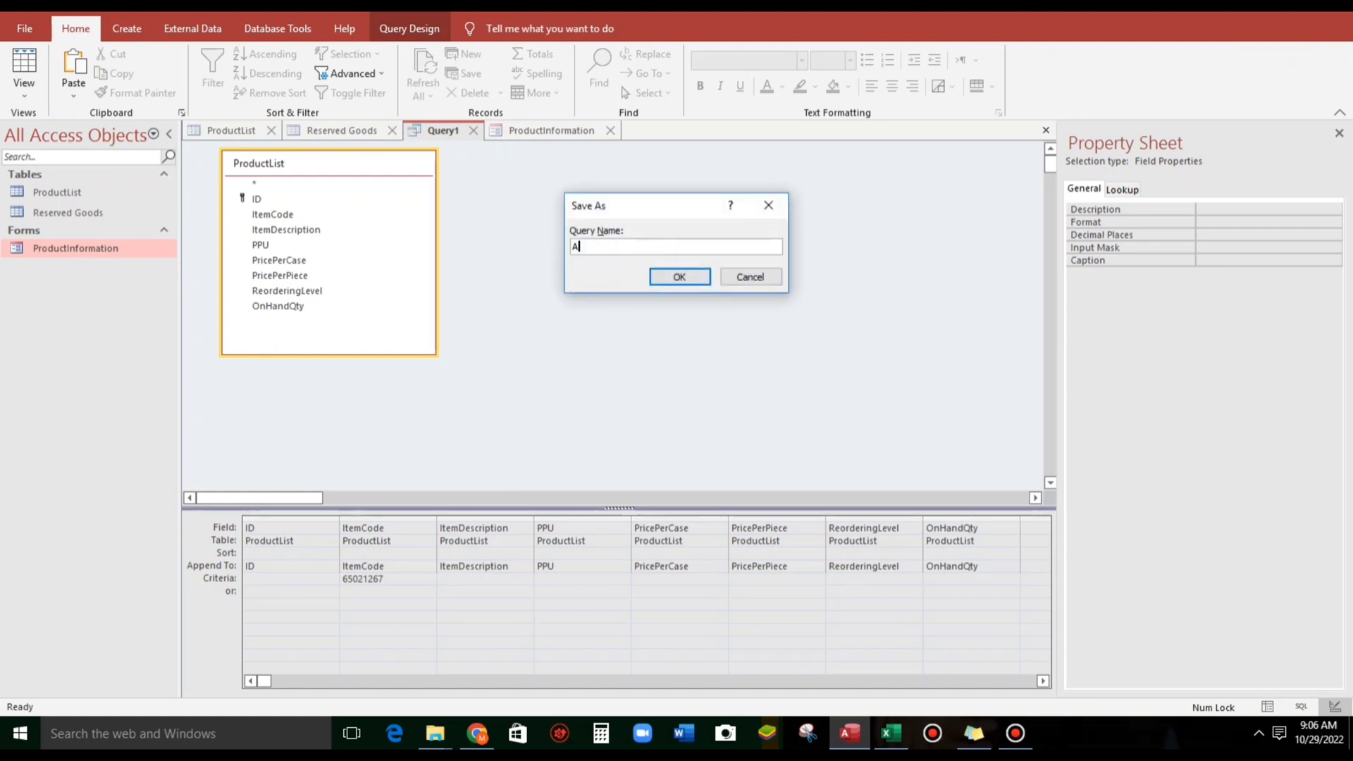
{"action": "type", "text": "ppend"}
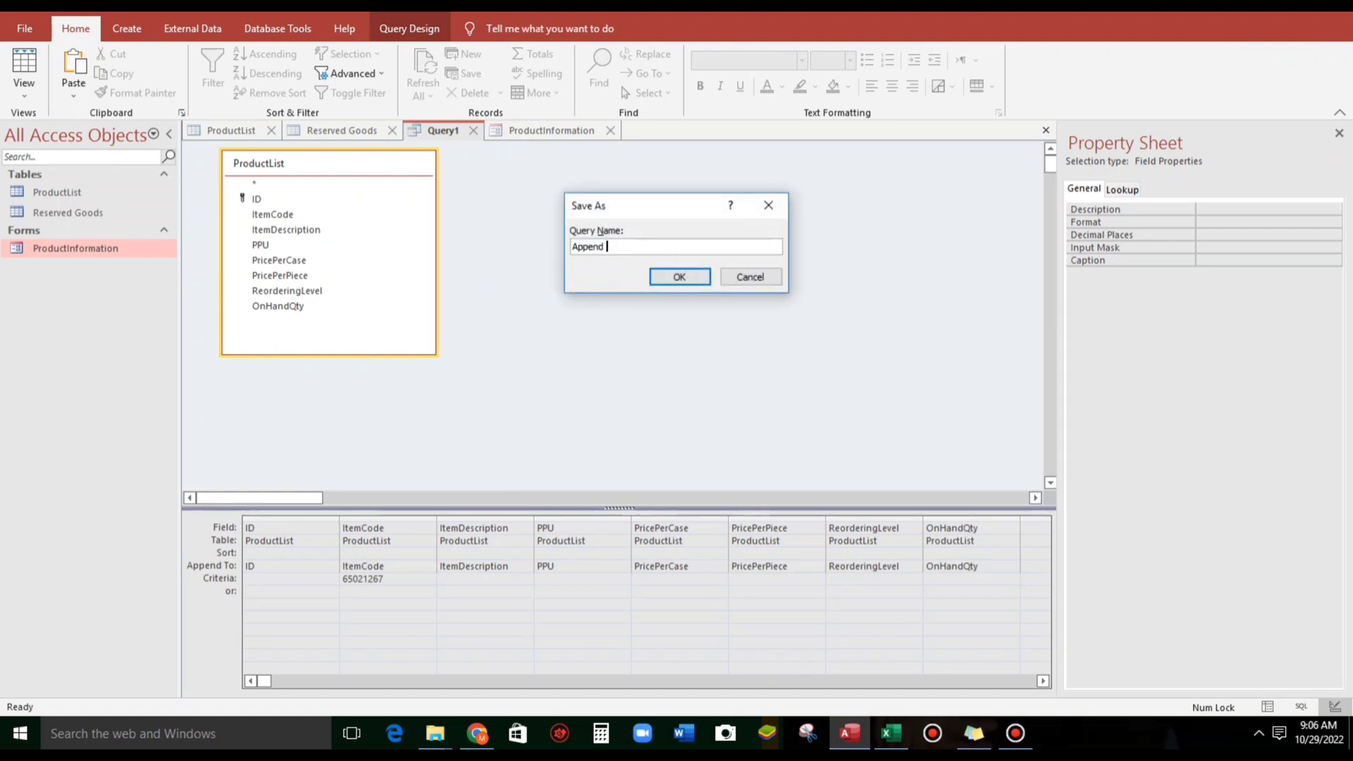
{"action": "type", "text": "To"}
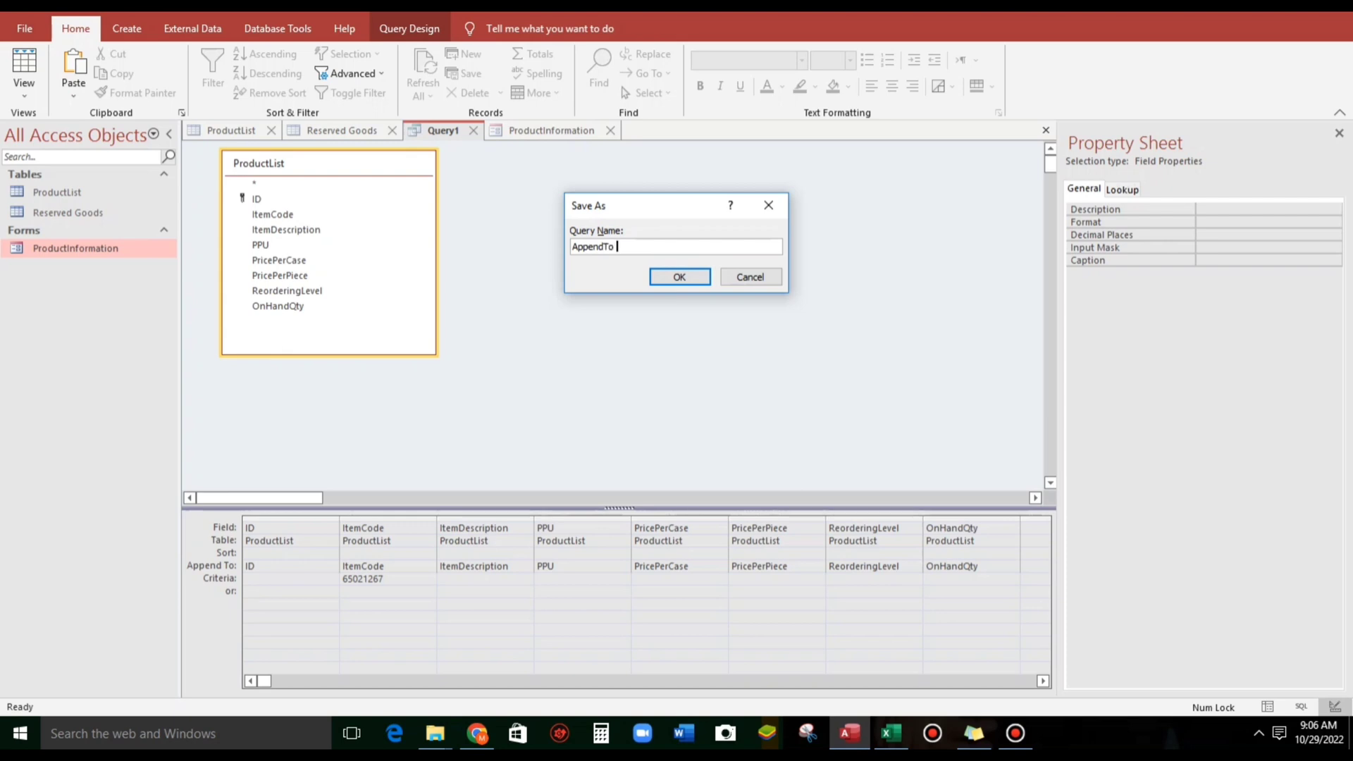
{"action": "type", "text": "ReservedGoods"}
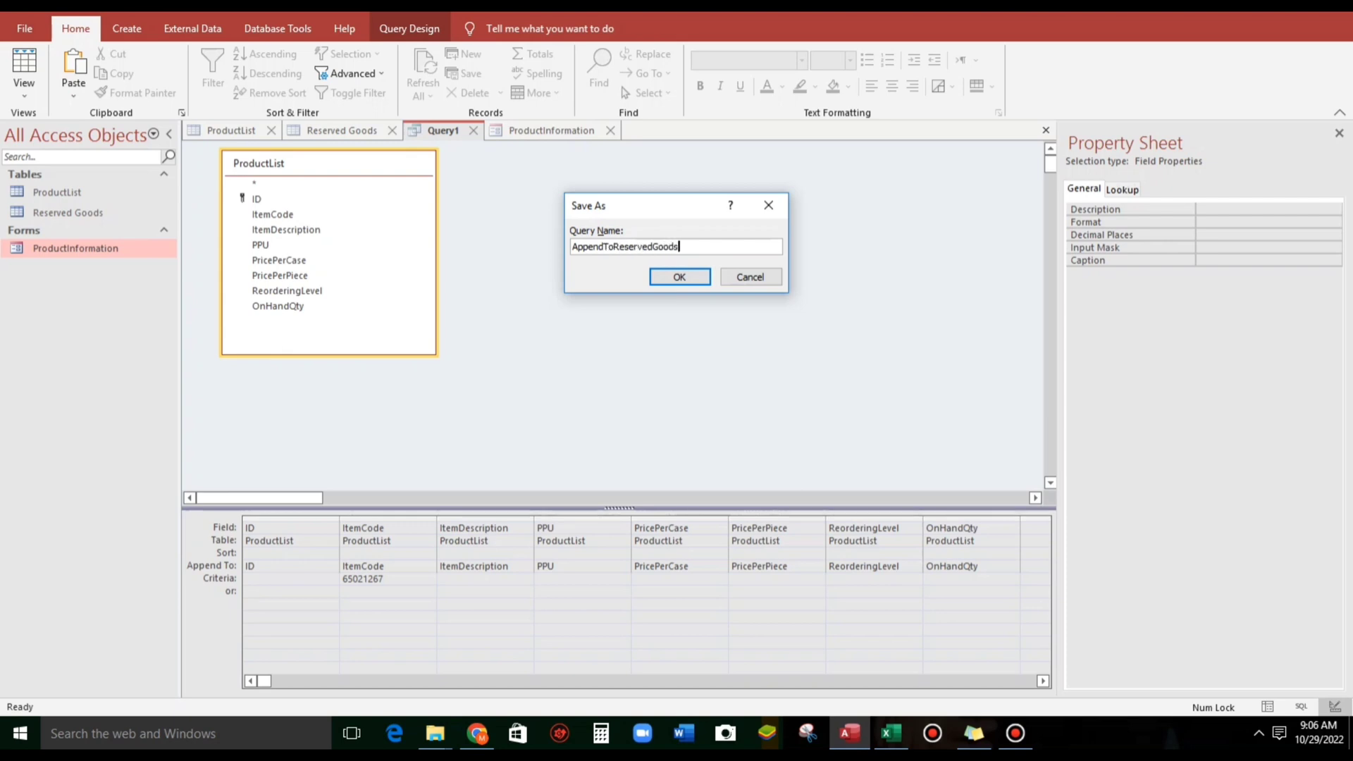
{"action": "left_click", "coordinate": [678, 276]}
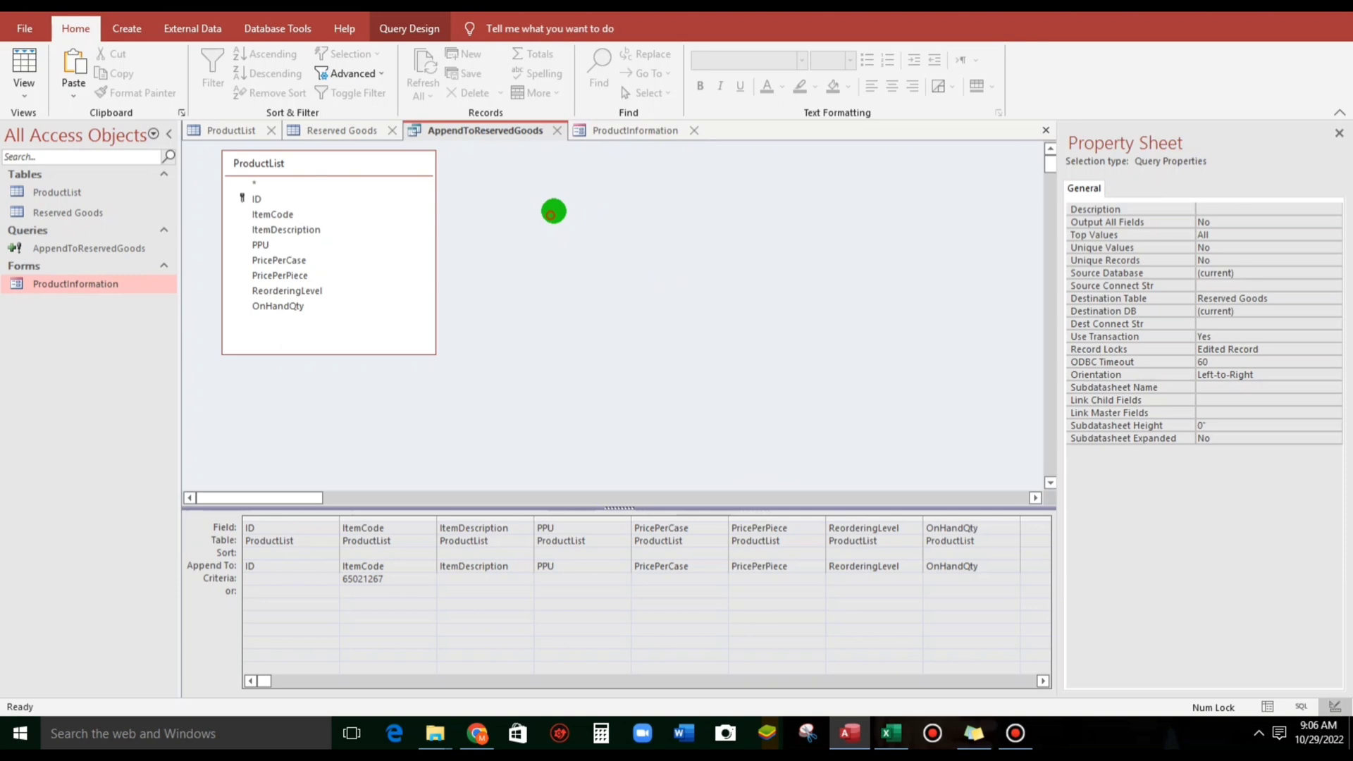
{"action": "left_click", "coordinate": [635, 130]}
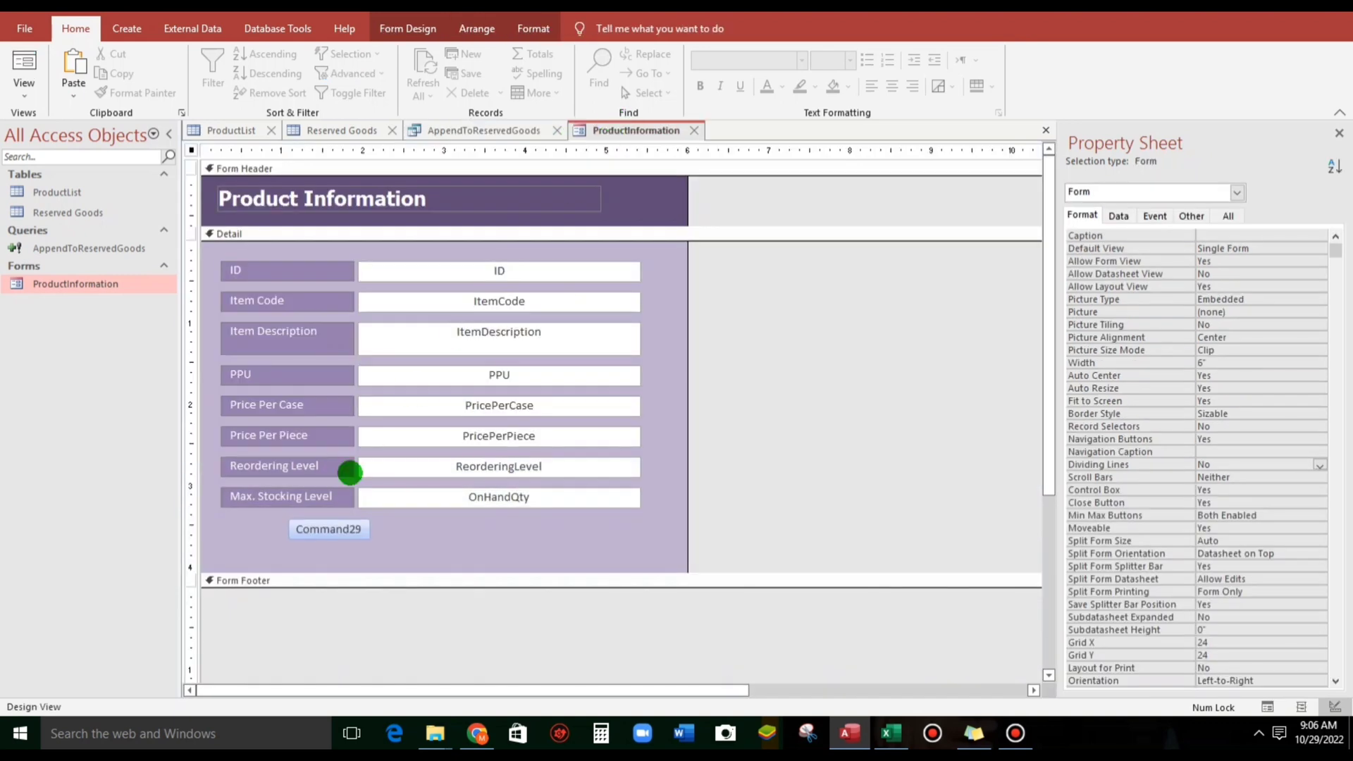
Step: Caption the Command29 button 'Append to reserved goods'
{"action": "left_click", "coordinate": [329, 529]}
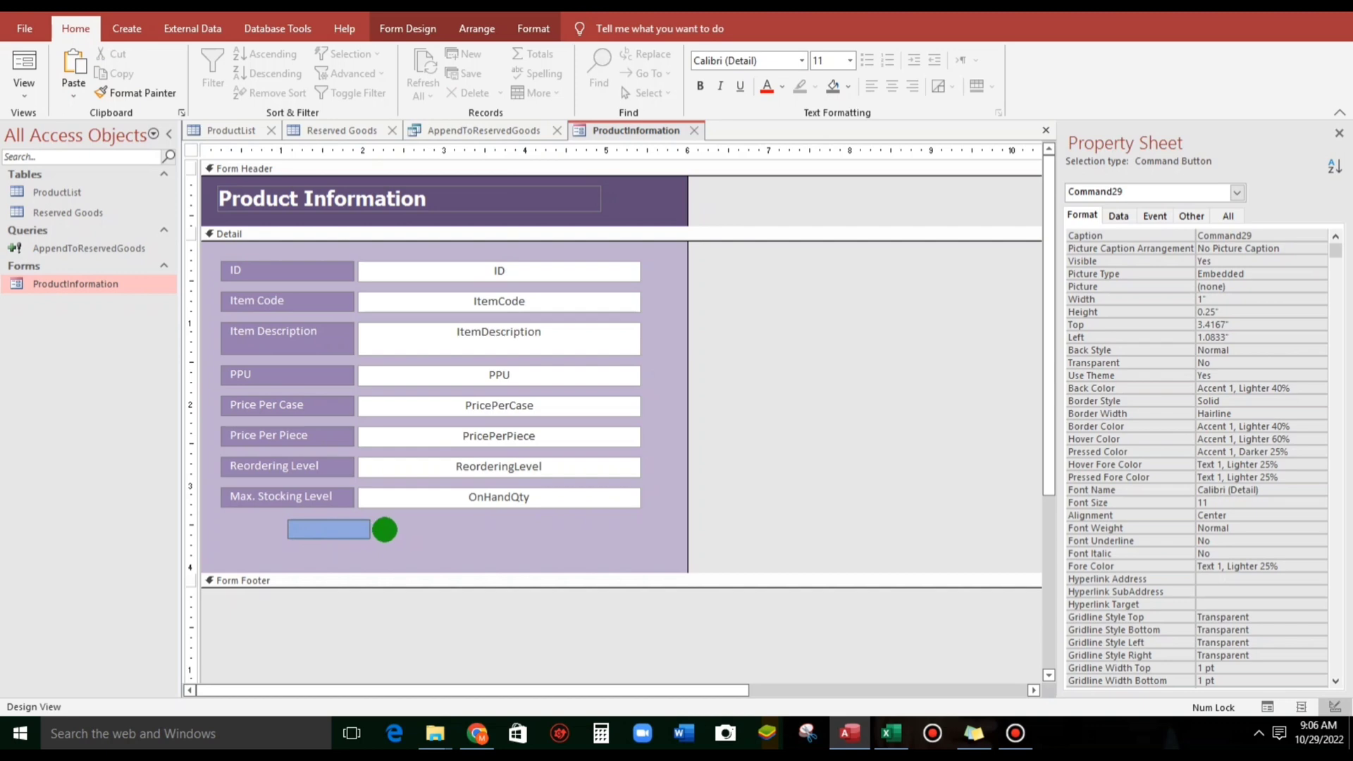
{"action": "type", "text": "Append to reserved goods"}
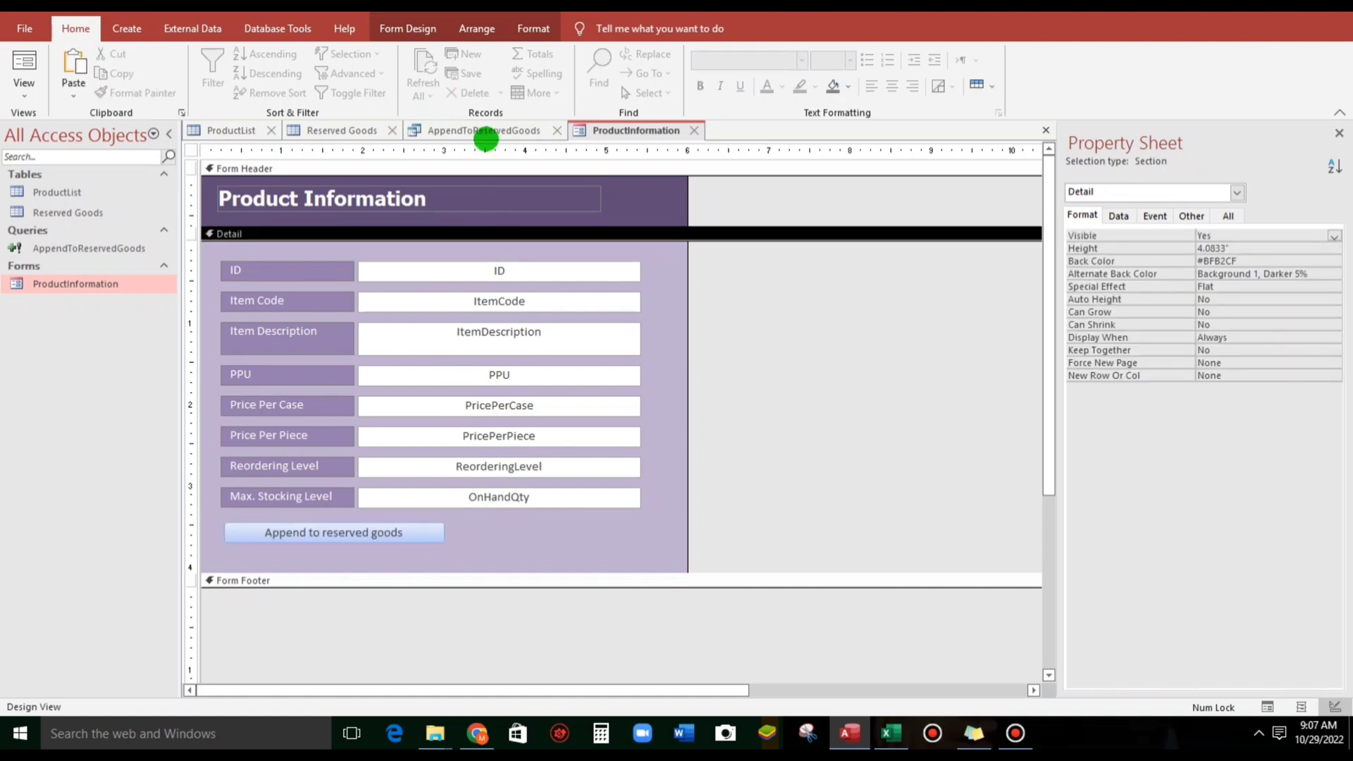
{"action": "left_click", "coordinate": [483, 129]}
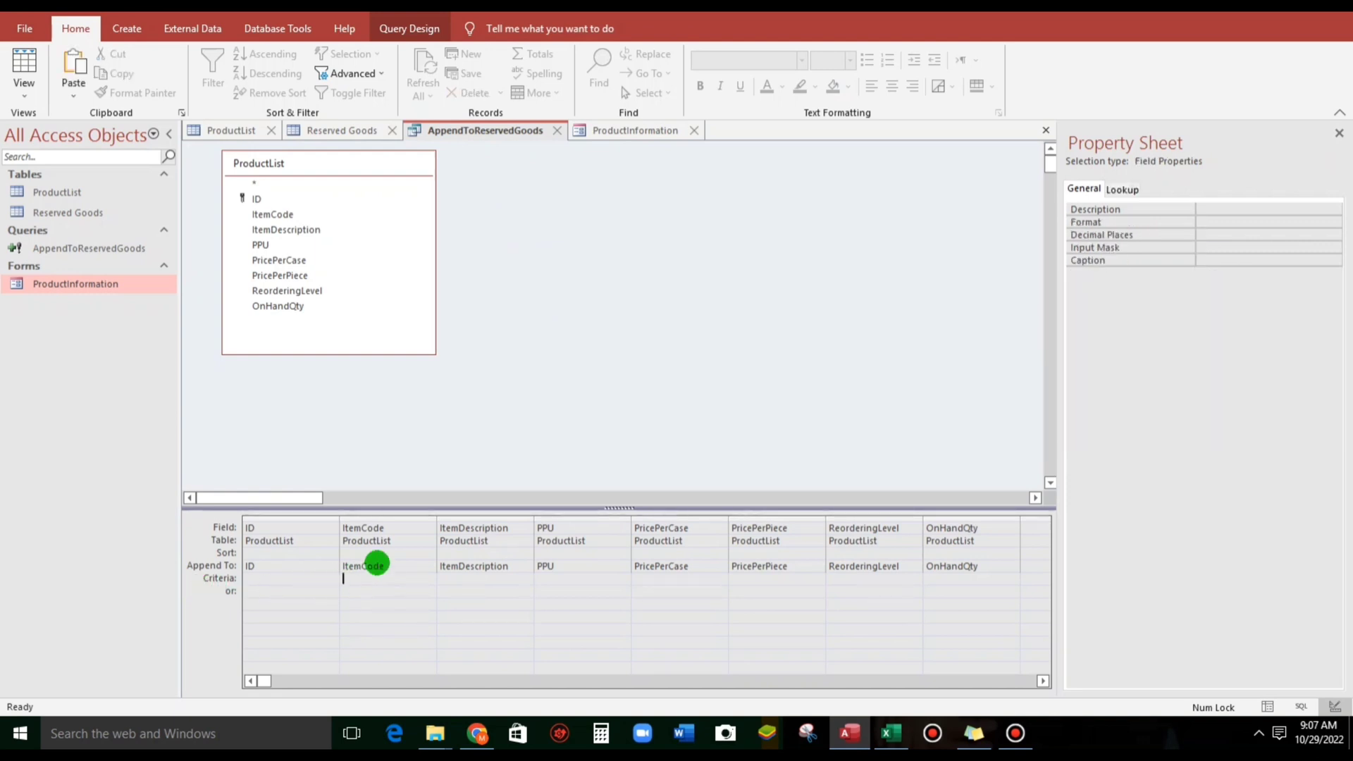
Step: Confirm the form's item code text box is named ItemCode, then return to the query design tools
{"action": "left_click", "coordinate": [636, 129]}
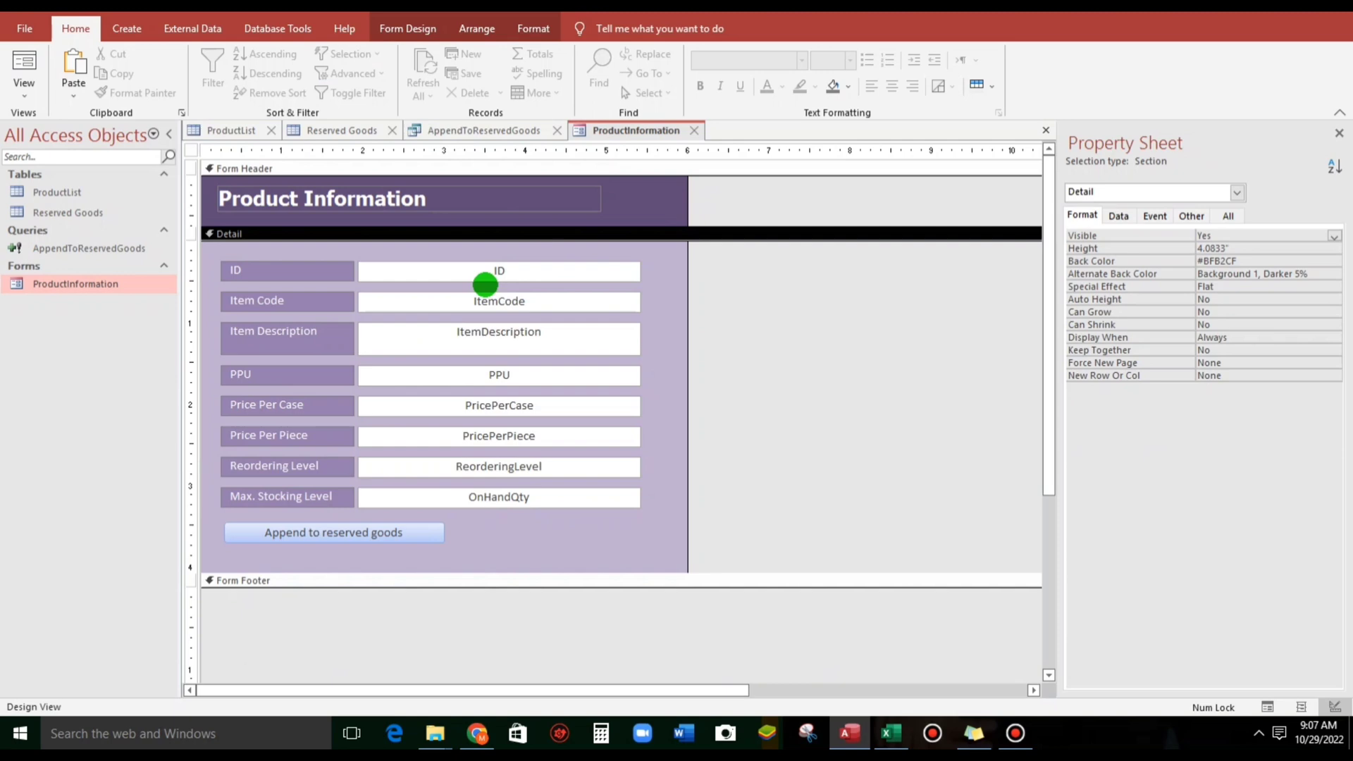
{"action": "left_click", "coordinate": [499, 302]}
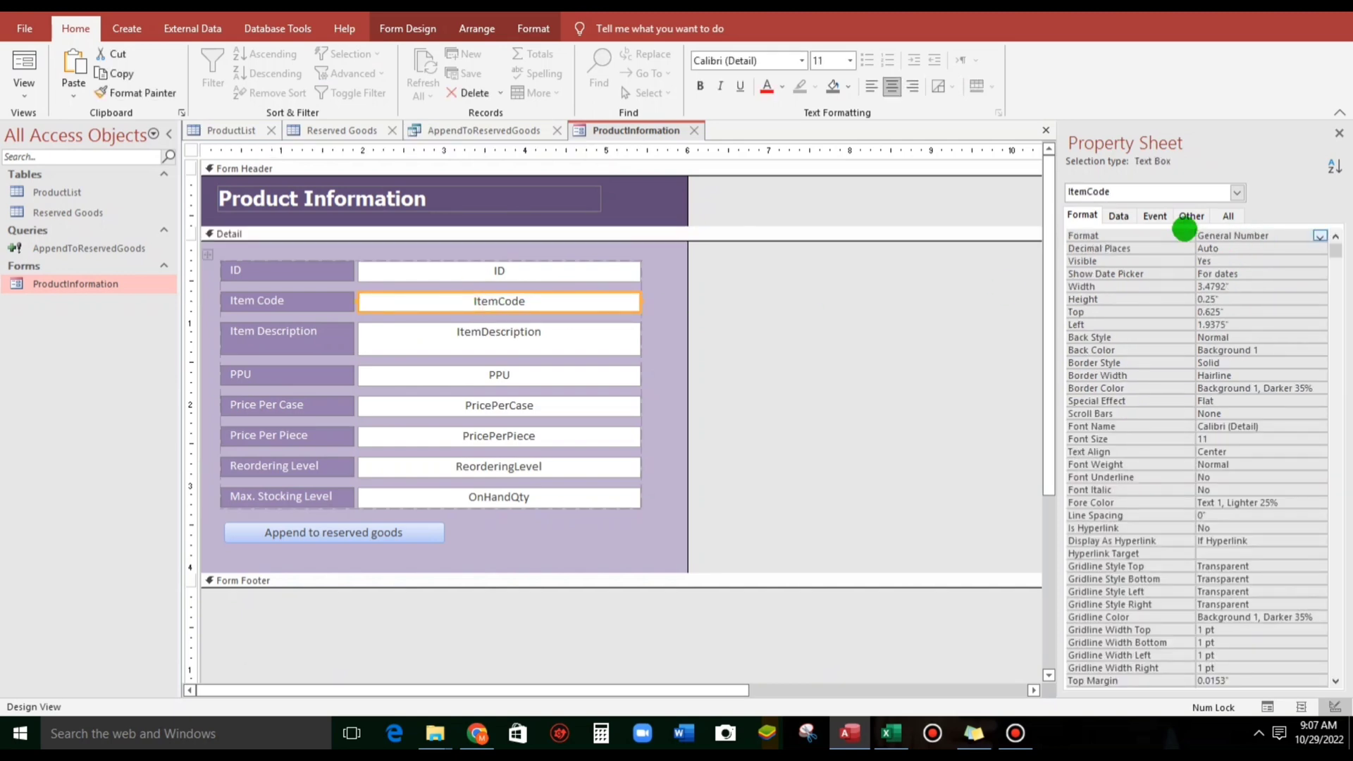
{"action": "left_click", "coordinate": [1191, 216]}
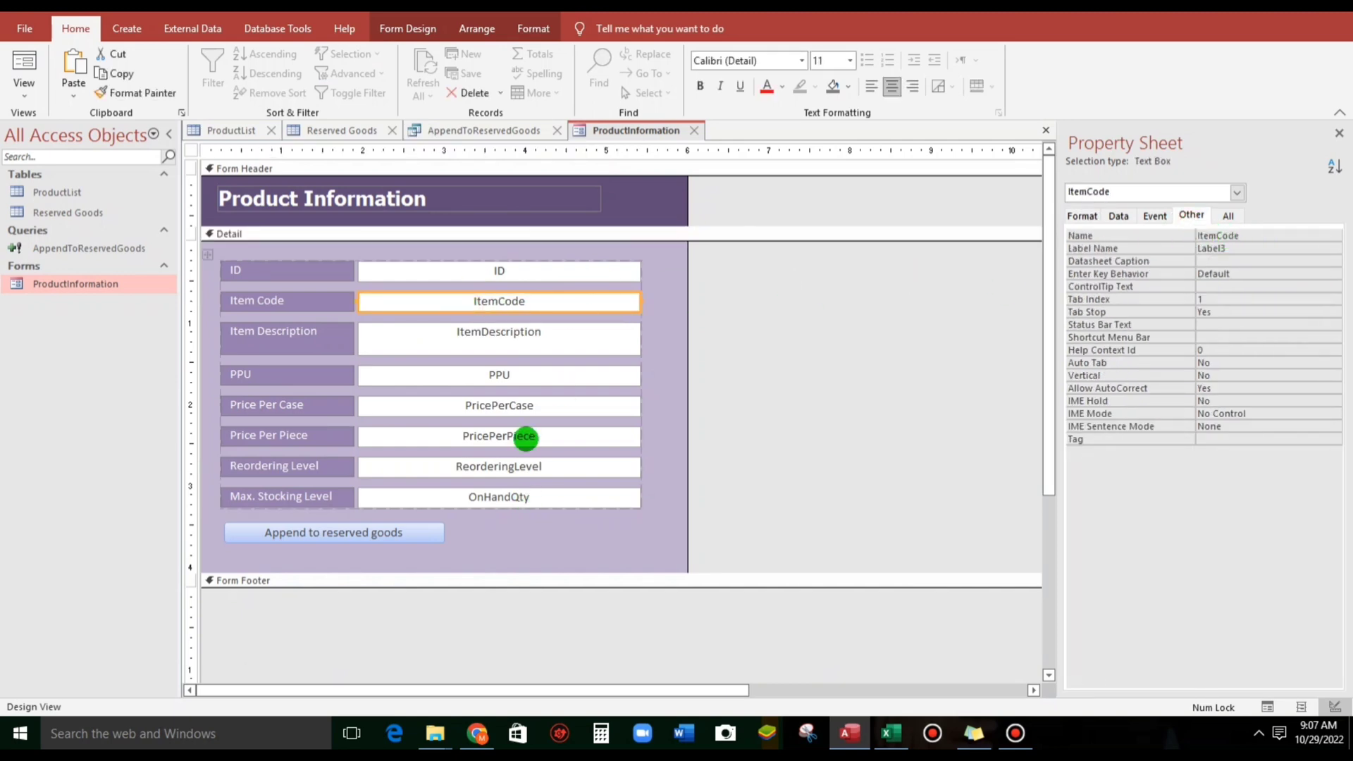
{"action": "left_click", "coordinate": [483, 130]}
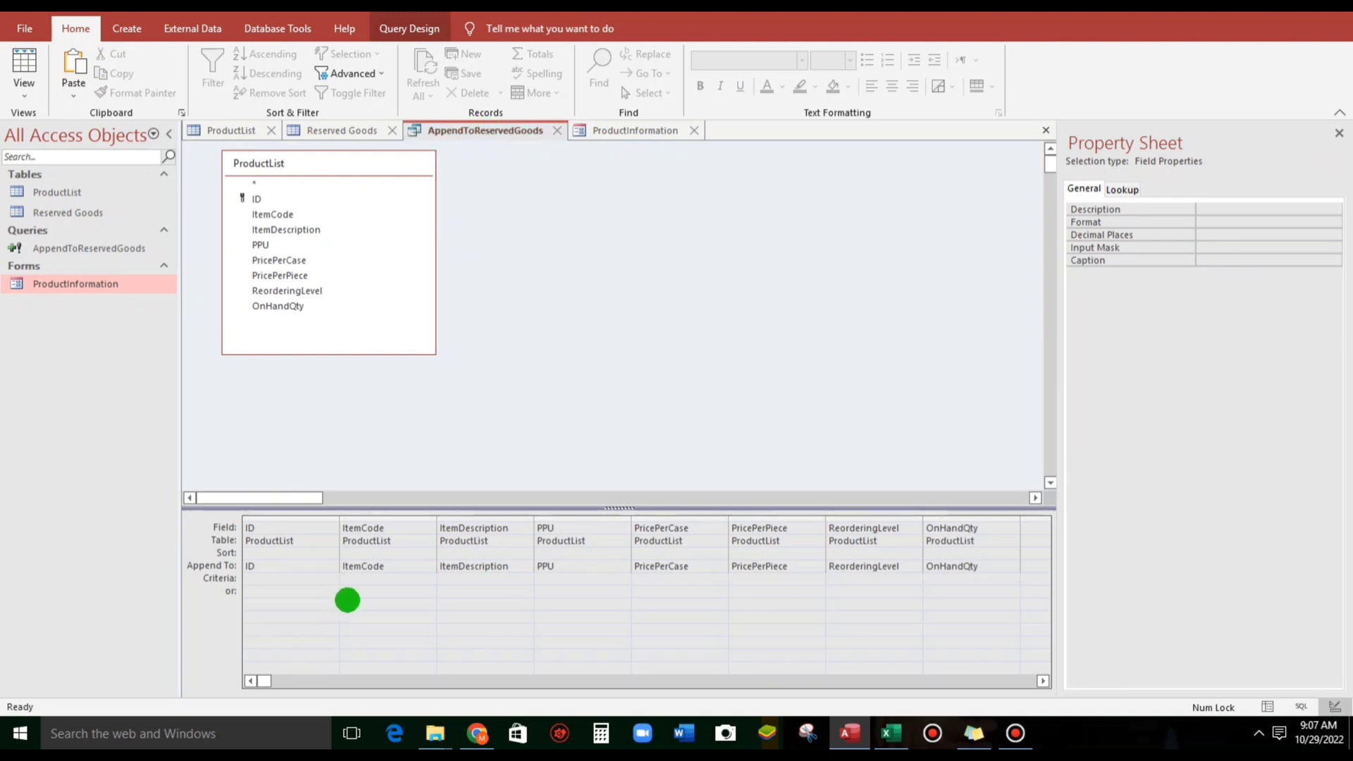
{"action": "left_click", "coordinate": [409, 28]}
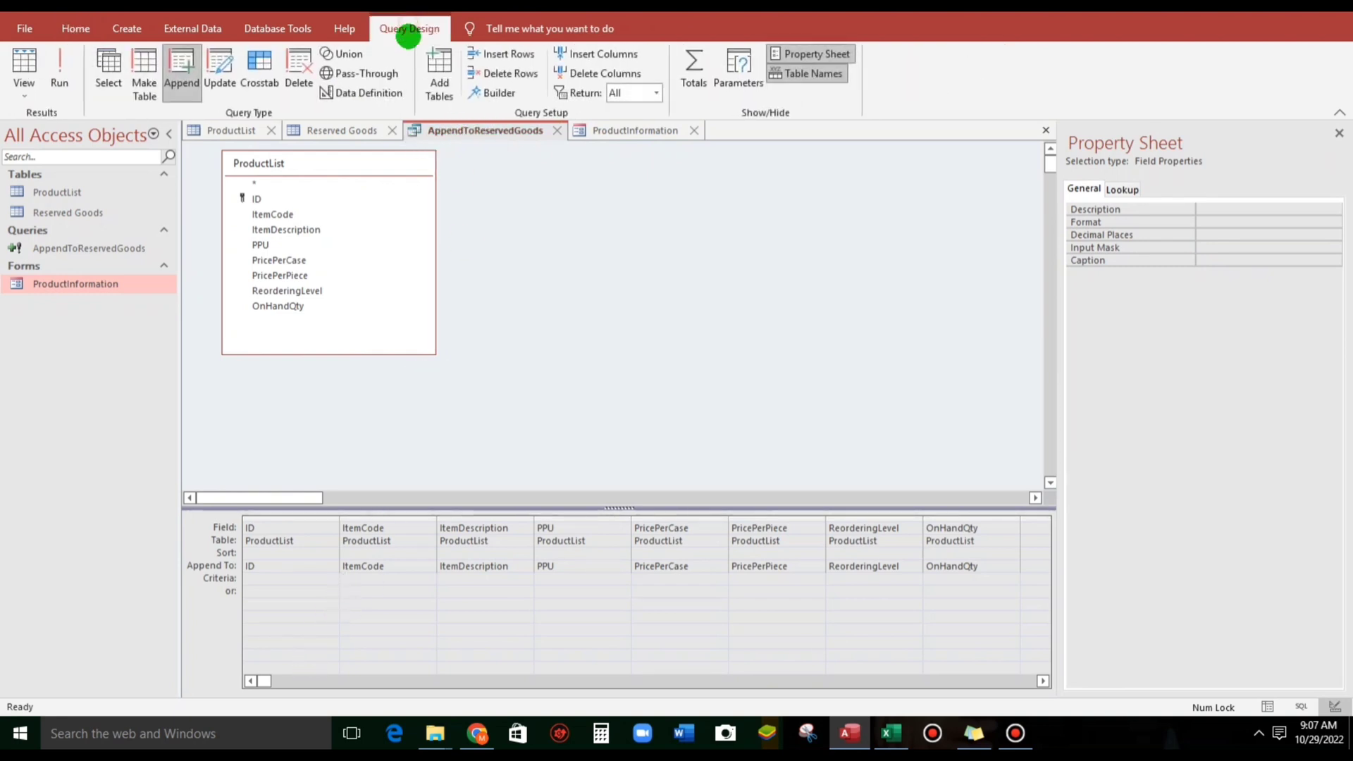
Step: In Expression Builder, drill down to the ProductInformation form's fields for the ItemCode criterion
{"action": "left_click", "coordinate": [499, 93]}
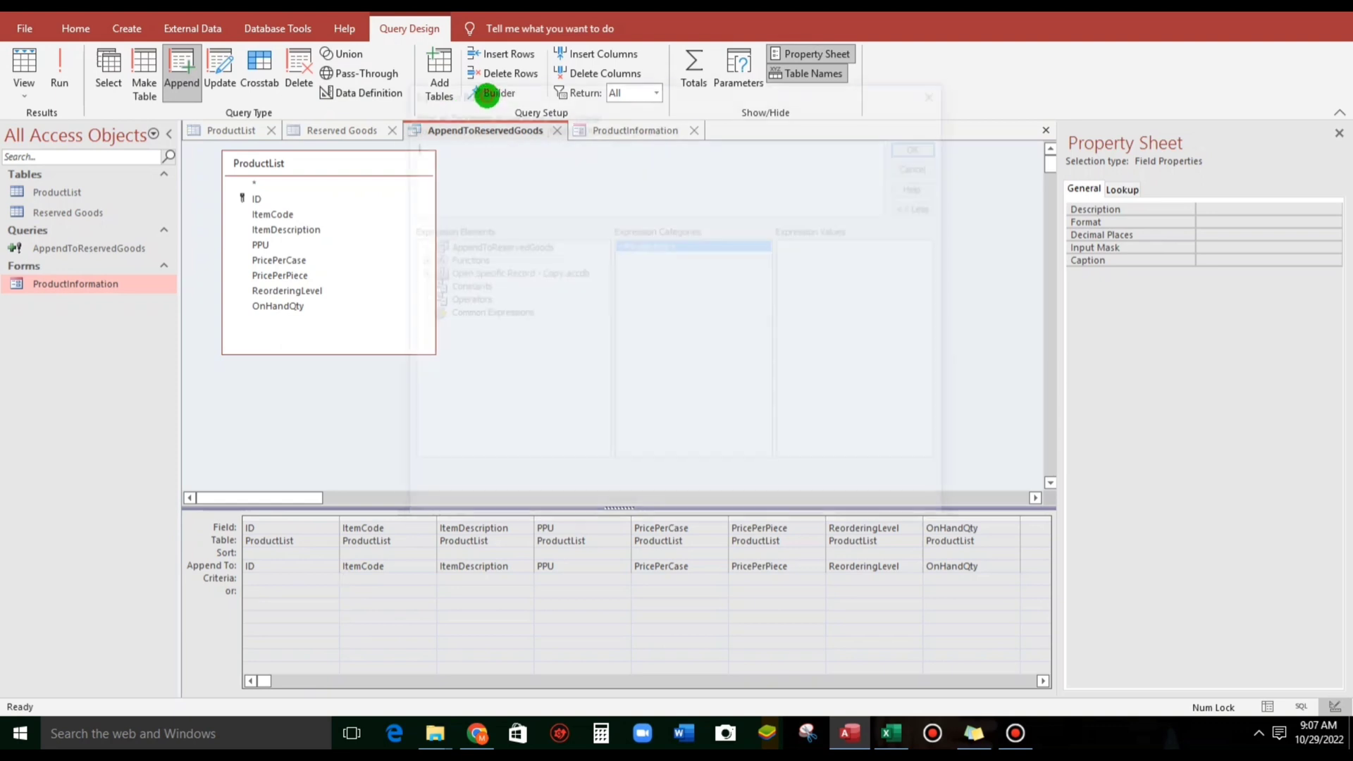
{"action": "left_click", "coordinate": [498, 93]}
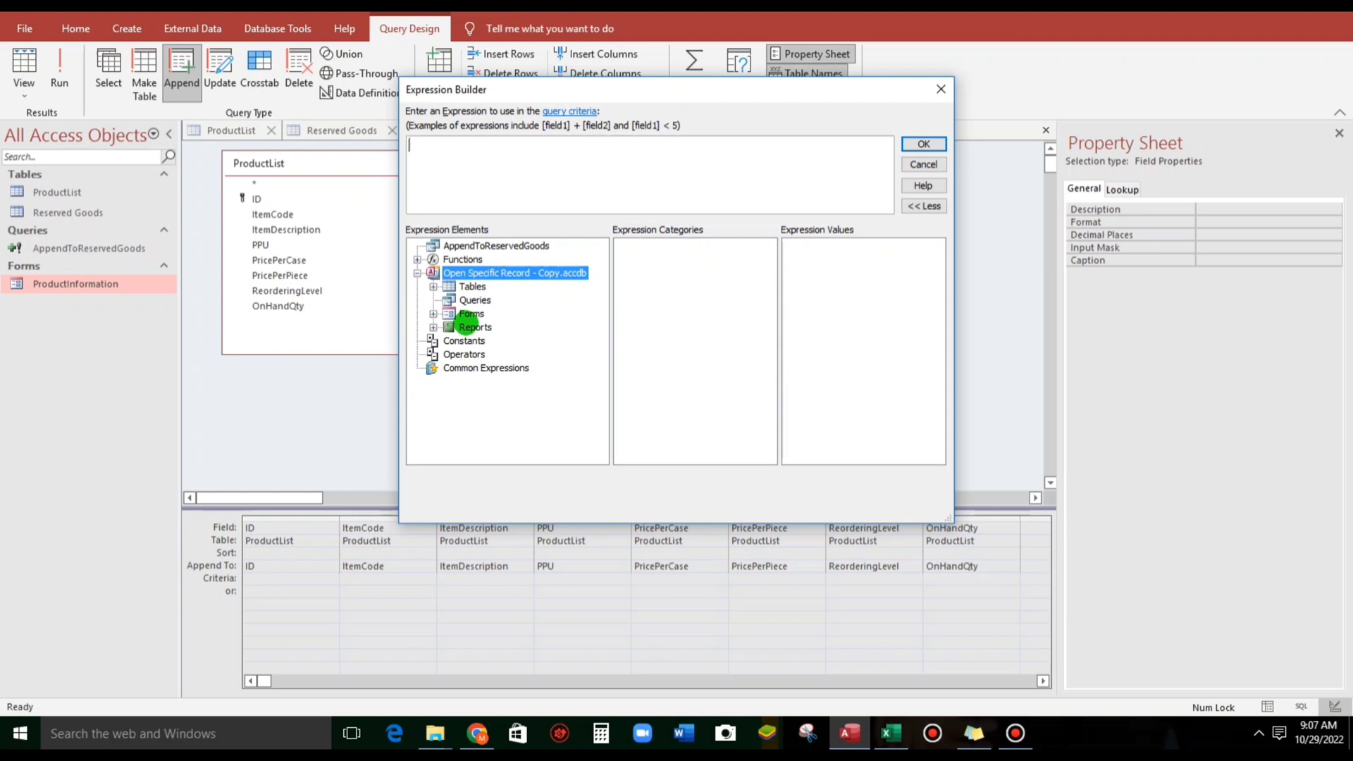
{"action": "left_click", "coordinate": [472, 312]}
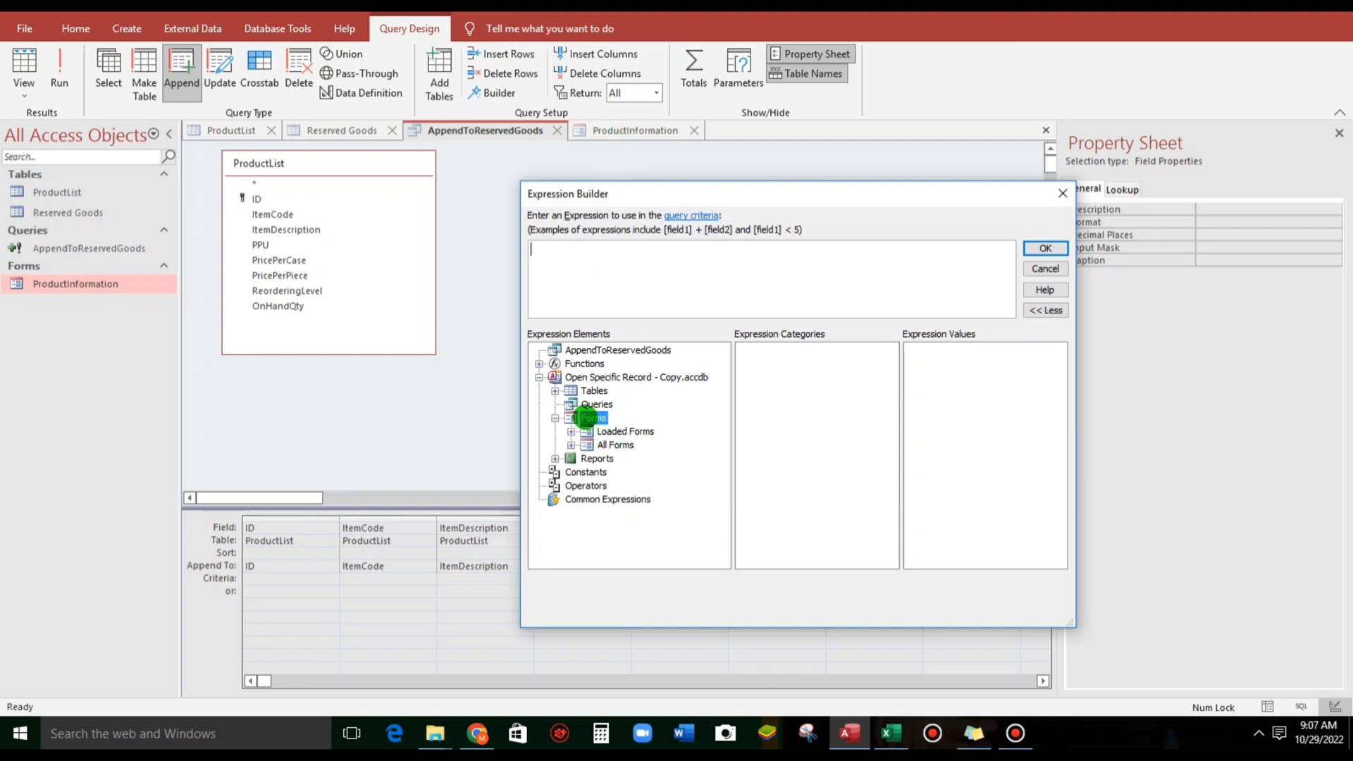
{"action": "left_click", "coordinate": [653, 444]}
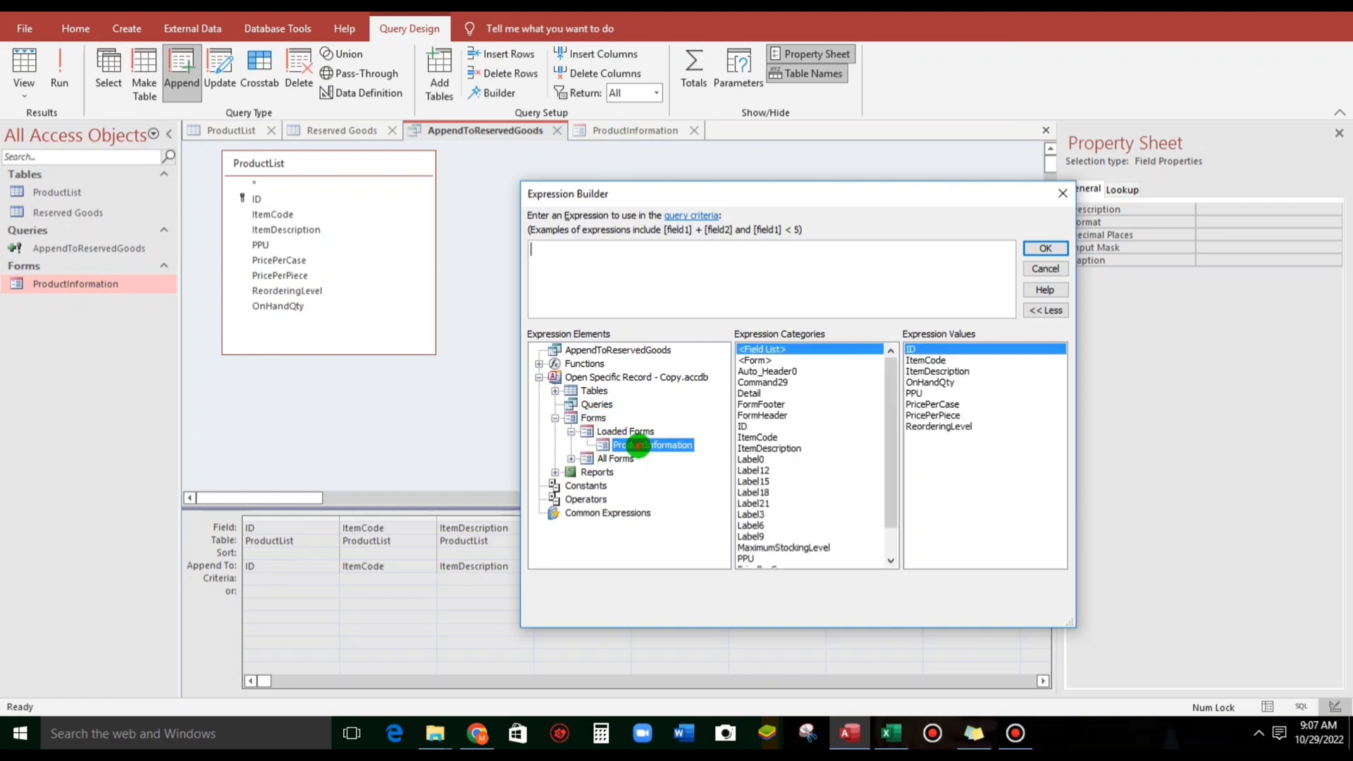
{"action": "mouse_move", "coordinate": [757, 437]}
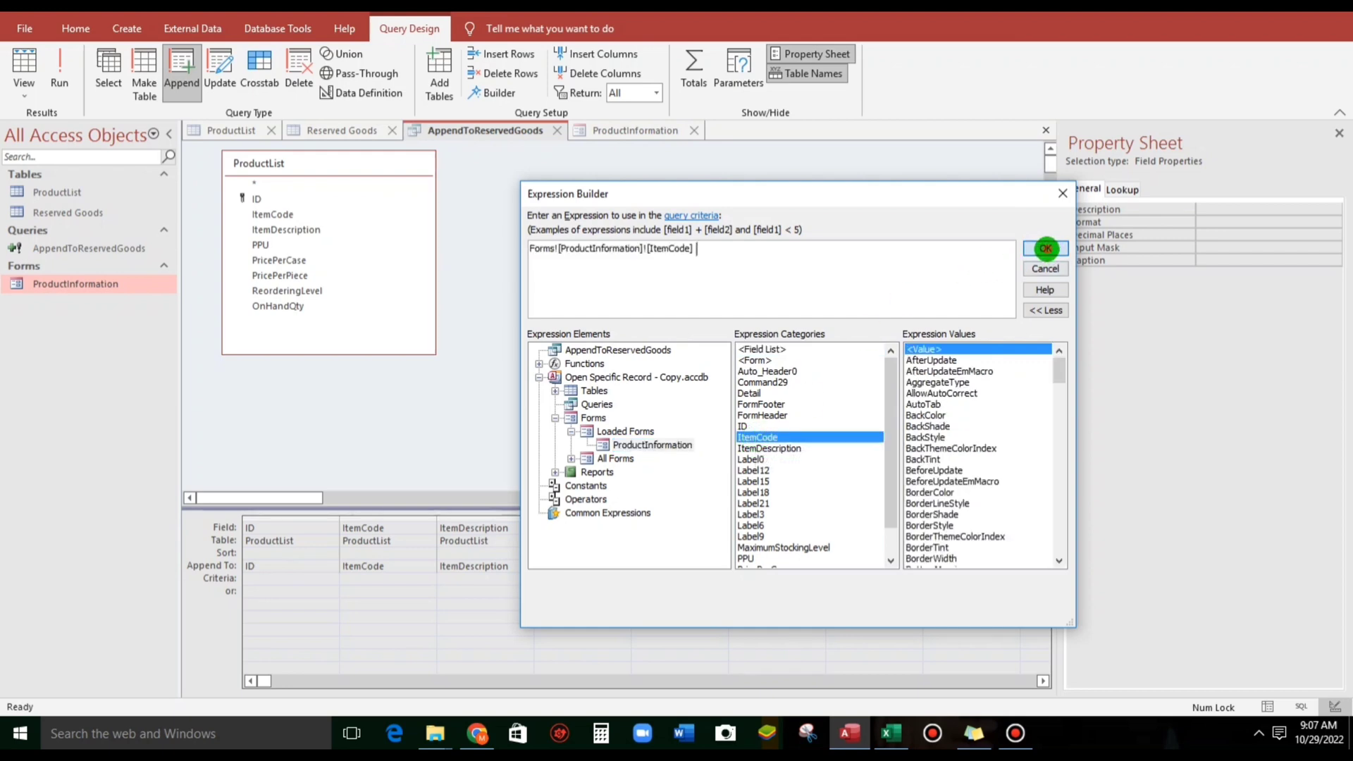
Step: Accept Forms![ProductInformation]![ItemCode] as the criterion and save the query design
{"action": "left_click", "coordinate": [1044, 248]}
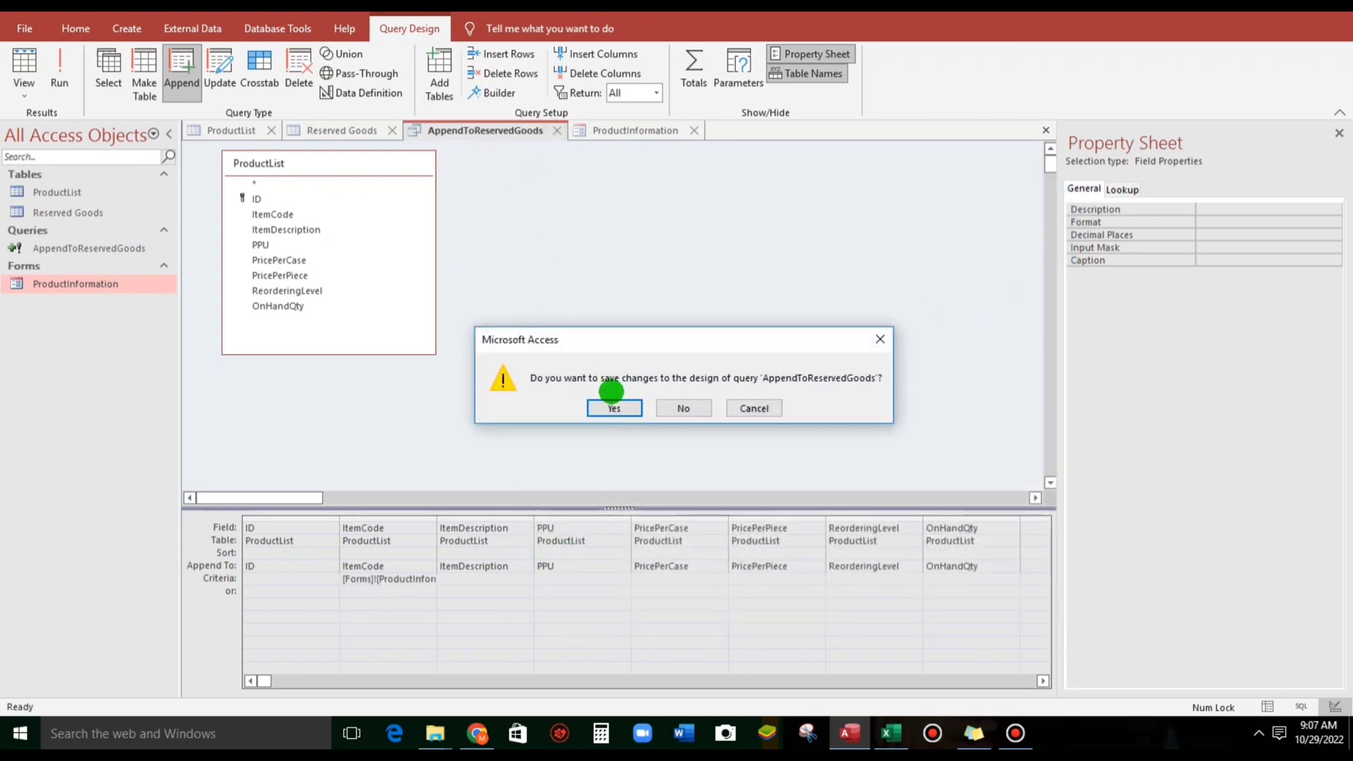
{"action": "left_click", "coordinate": [613, 407]}
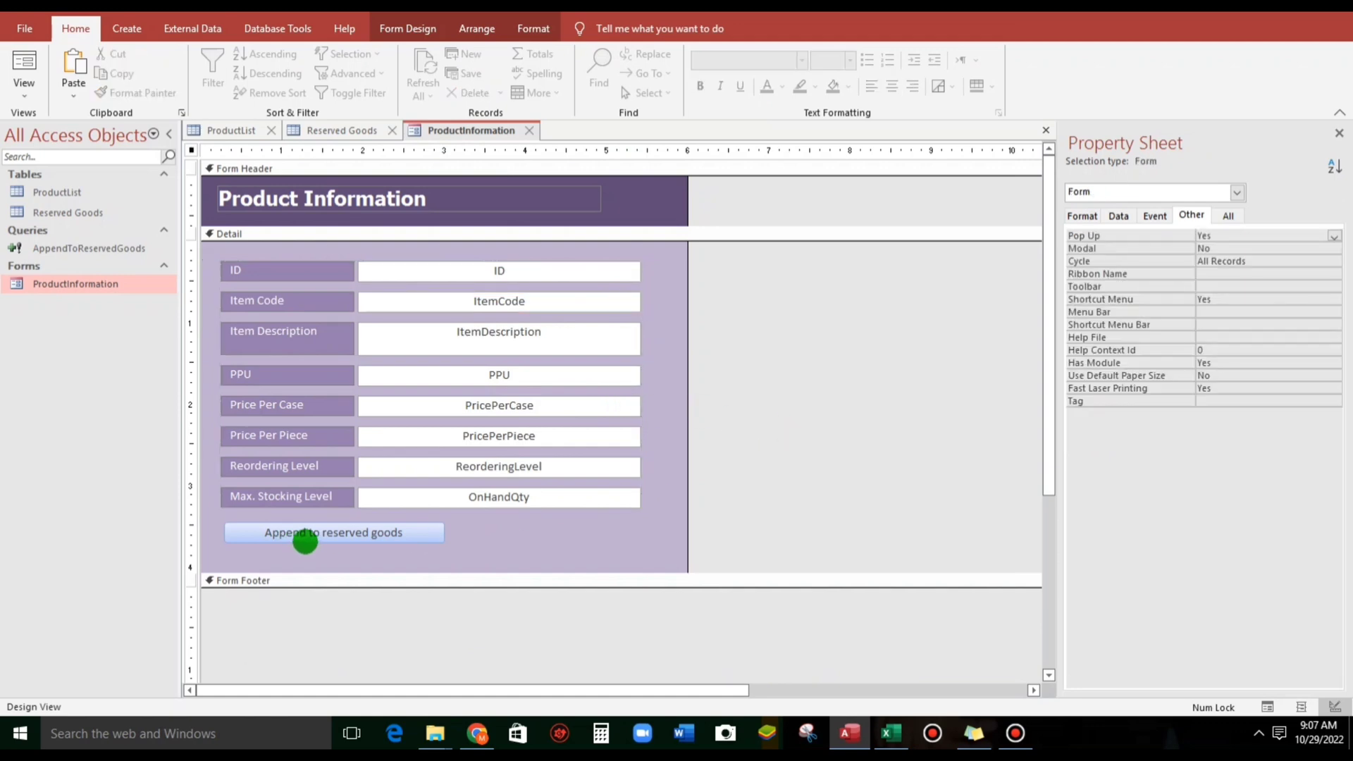
Step: Create an On Click Code Builder event procedure for the Append to reserved goods button
{"action": "left_click", "coordinate": [332, 533]}
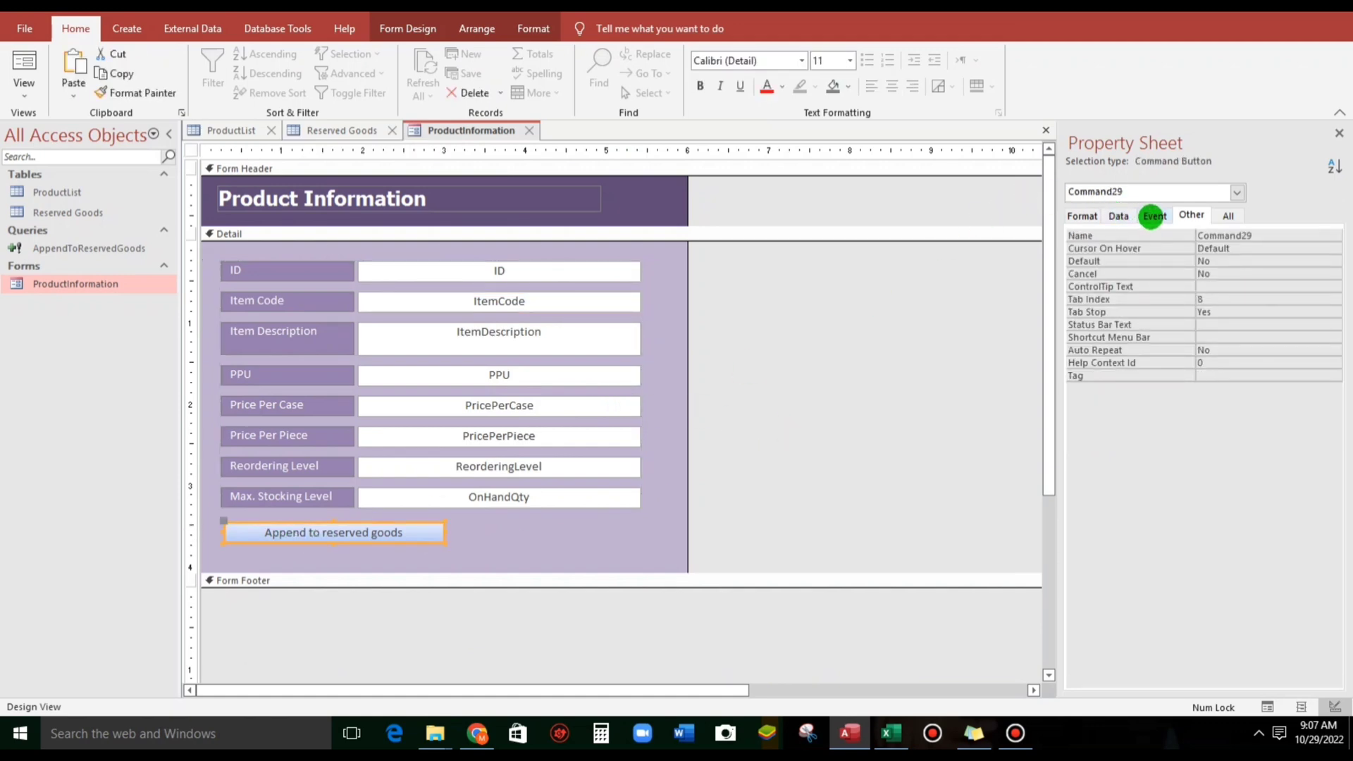
{"action": "left_click", "coordinate": [1153, 216]}
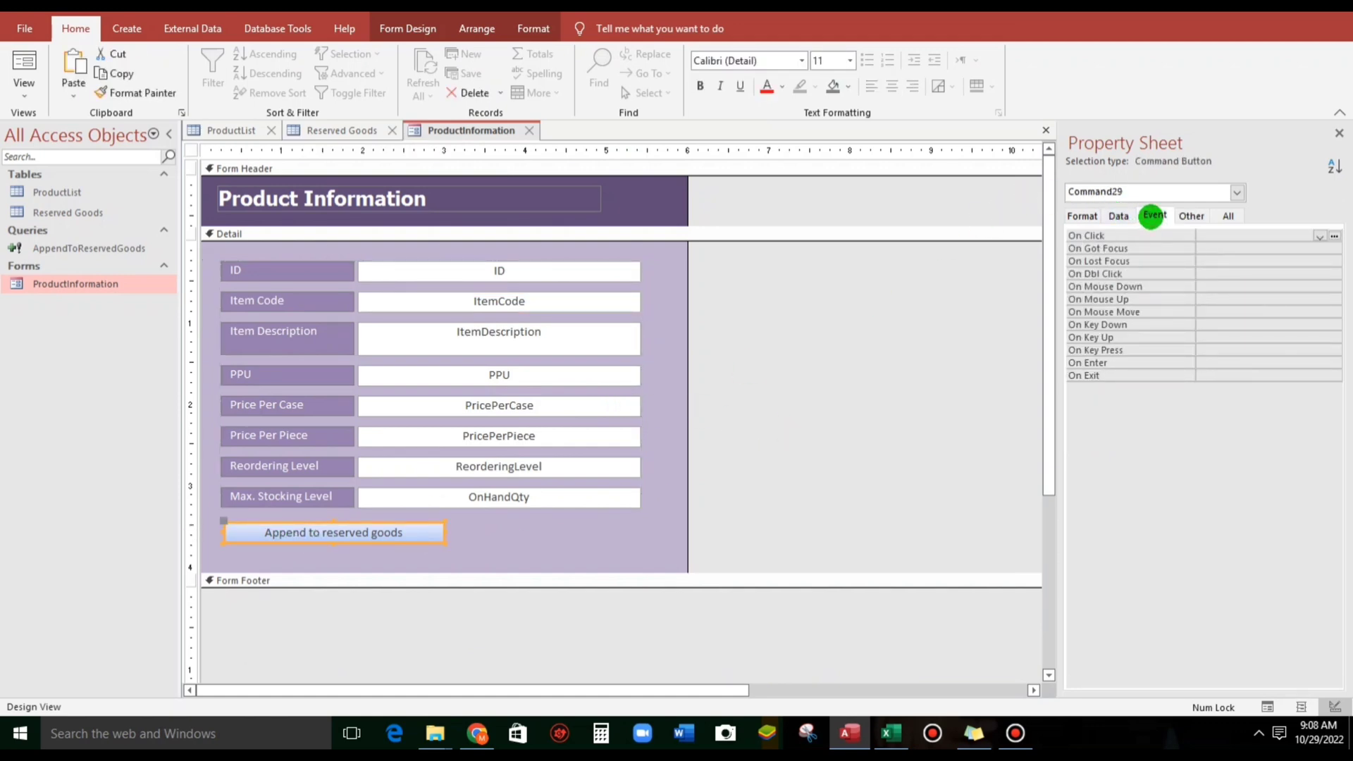
{"action": "mouse_move", "coordinate": [1334, 235]}
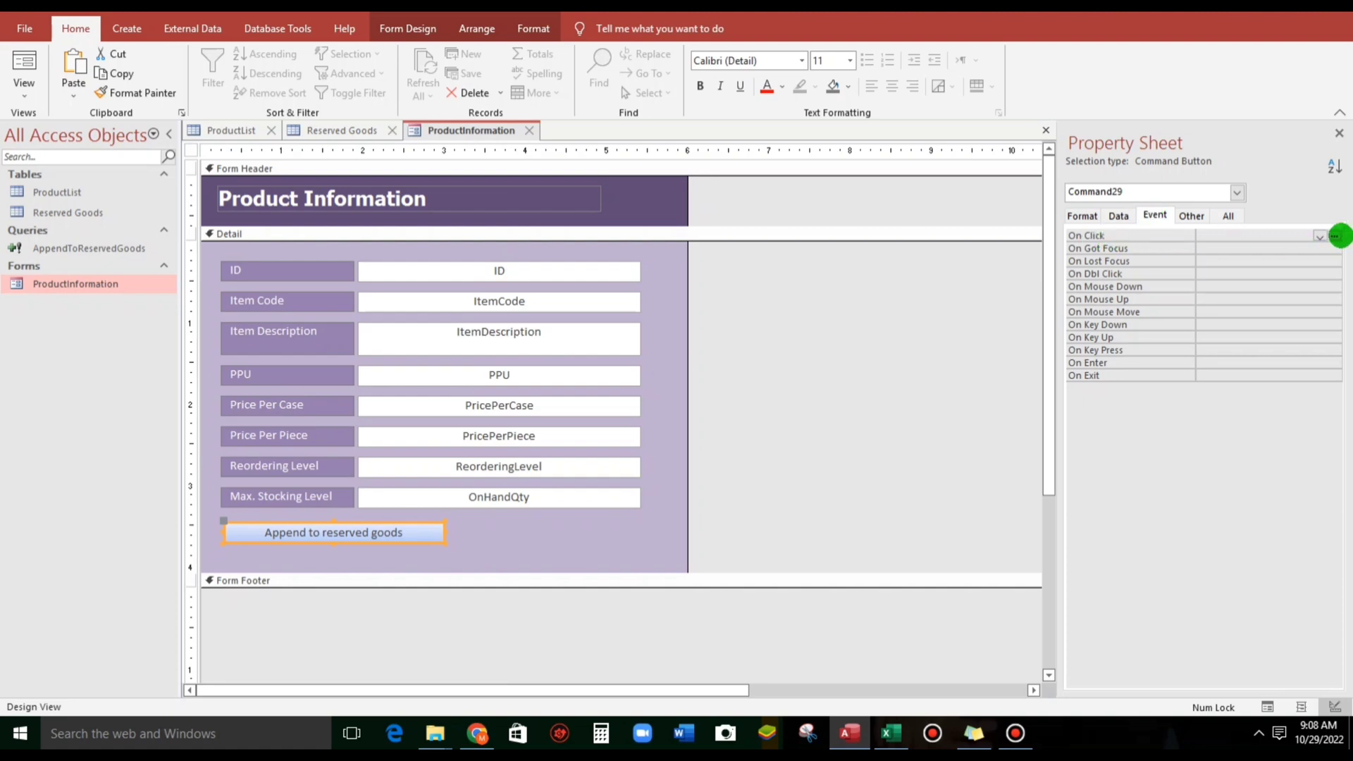
{"action": "left_click", "coordinate": [1333, 235]}
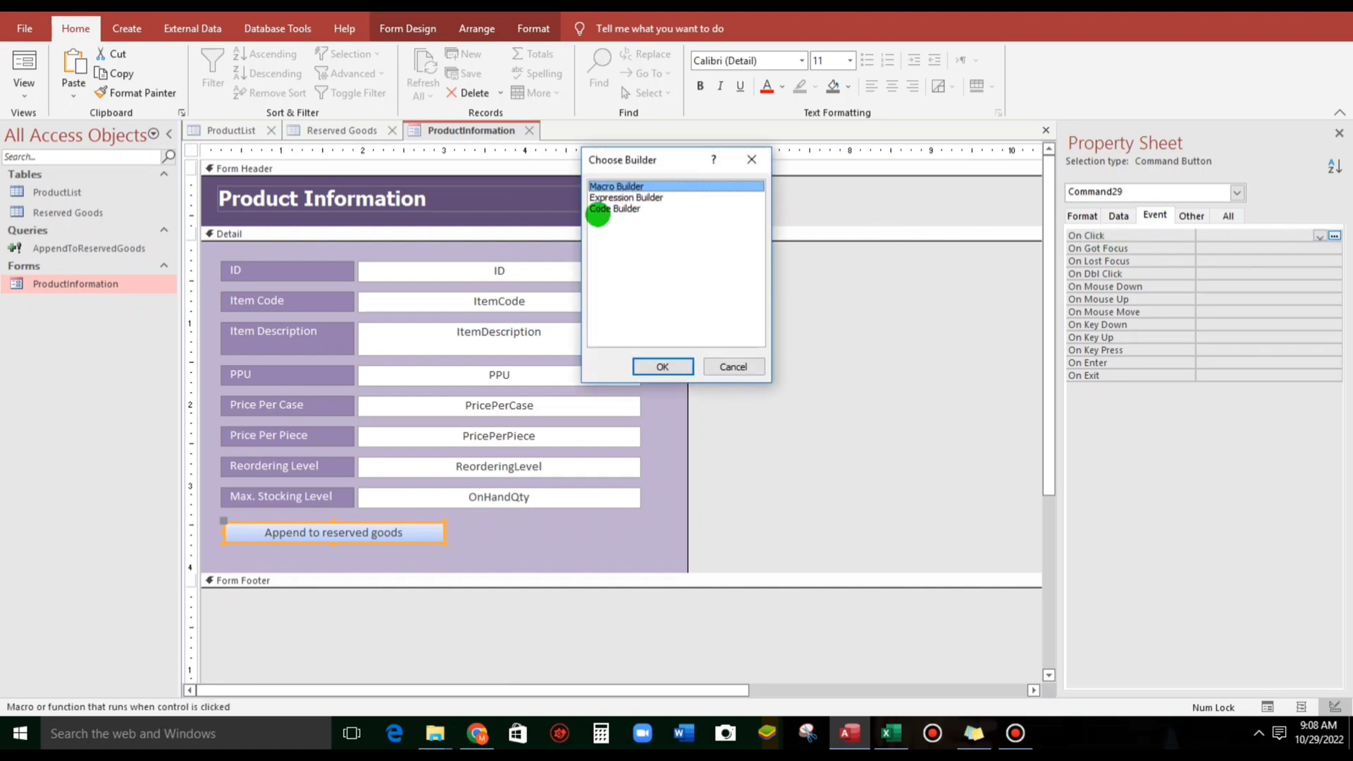
{"action": "left_click", "coordinate": [661, 367]}
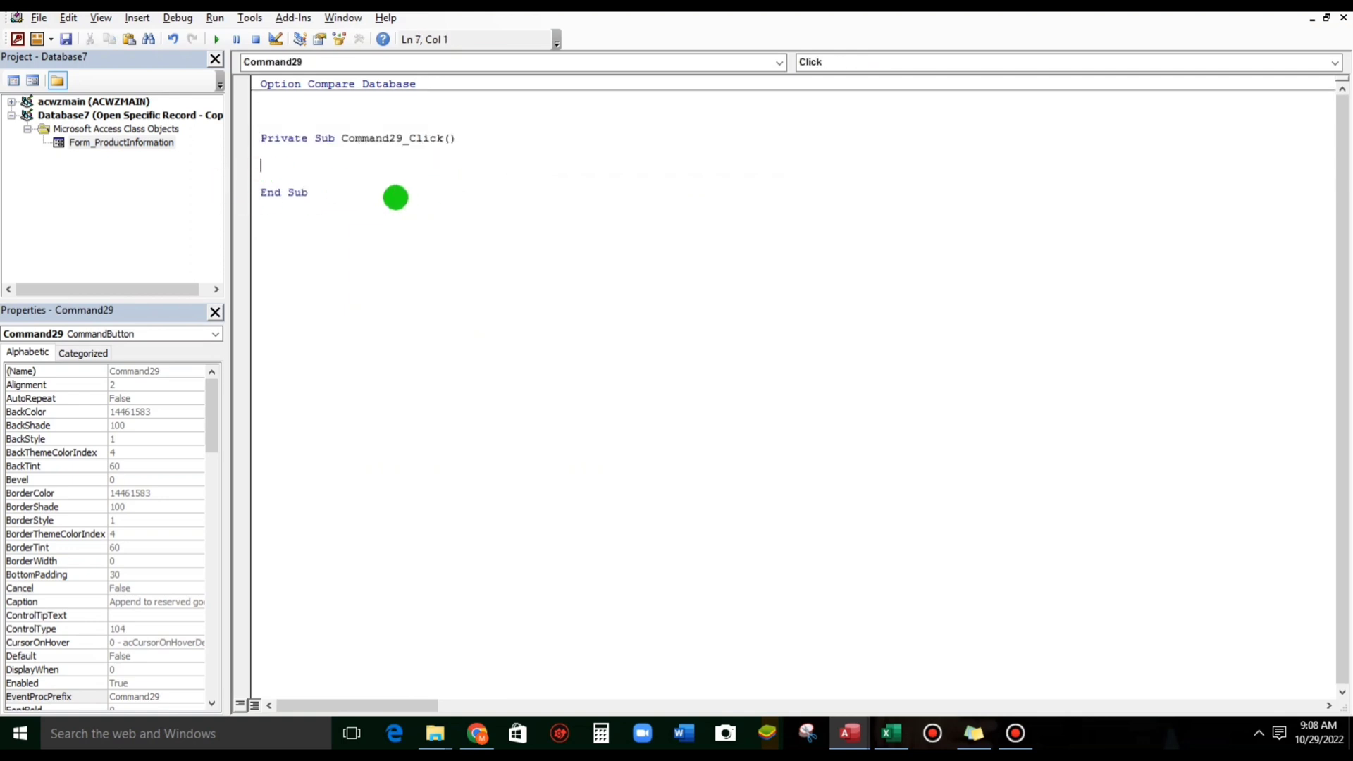
Step: Write DoCmd.OpenQuery "AppendToReservedGoods" in the Command29_Click procedure
{"action": "type", "text": "docmd."}
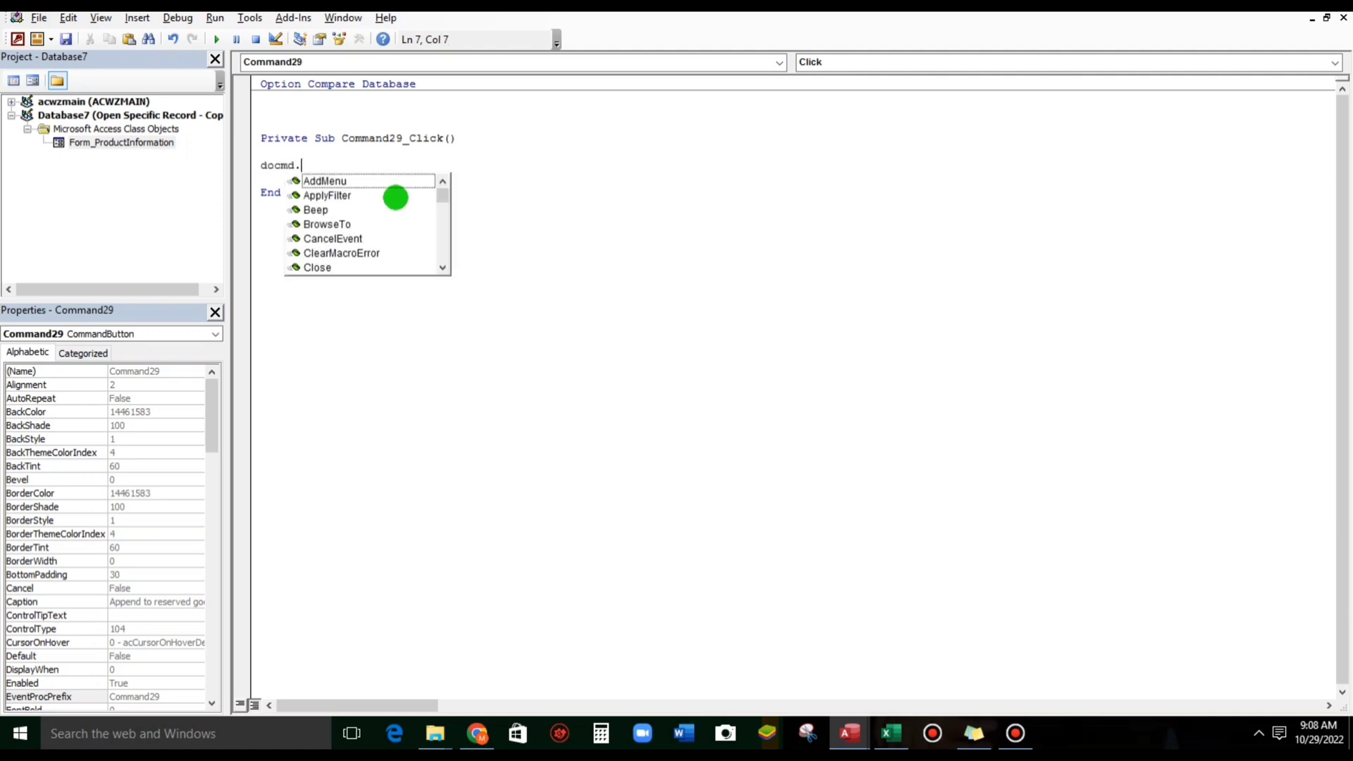
{"action": "type", "text": "openq"}
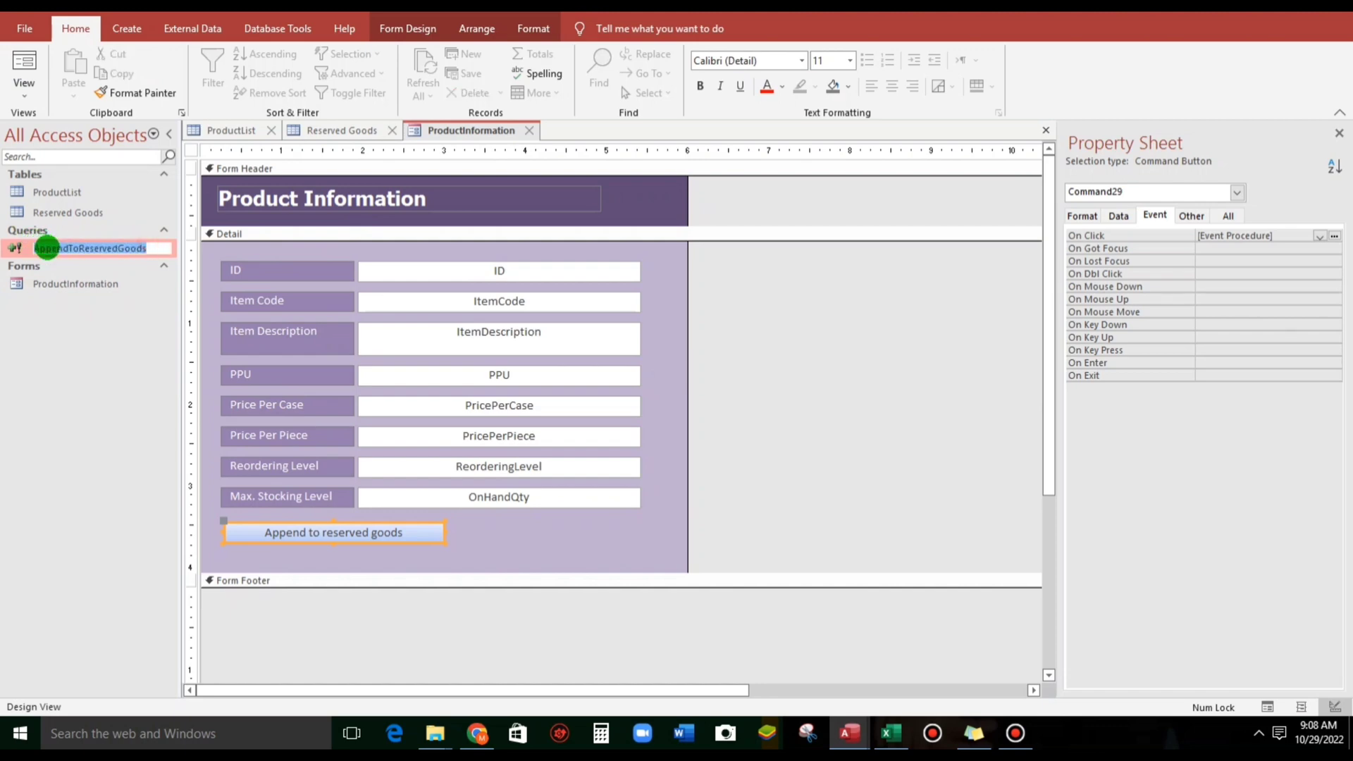
{"action": "left_click", "coordinate": [1335, 235]}
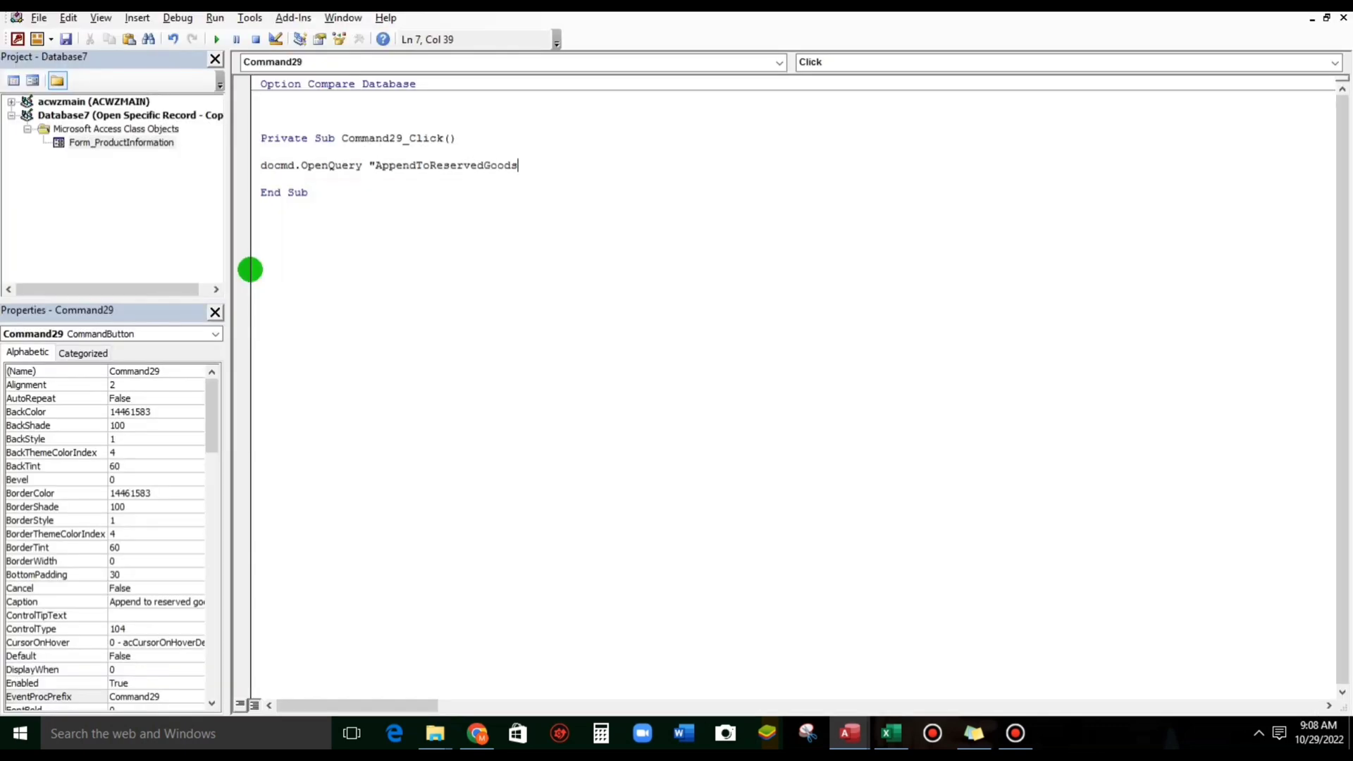
{"action": "type", "text": "\""}
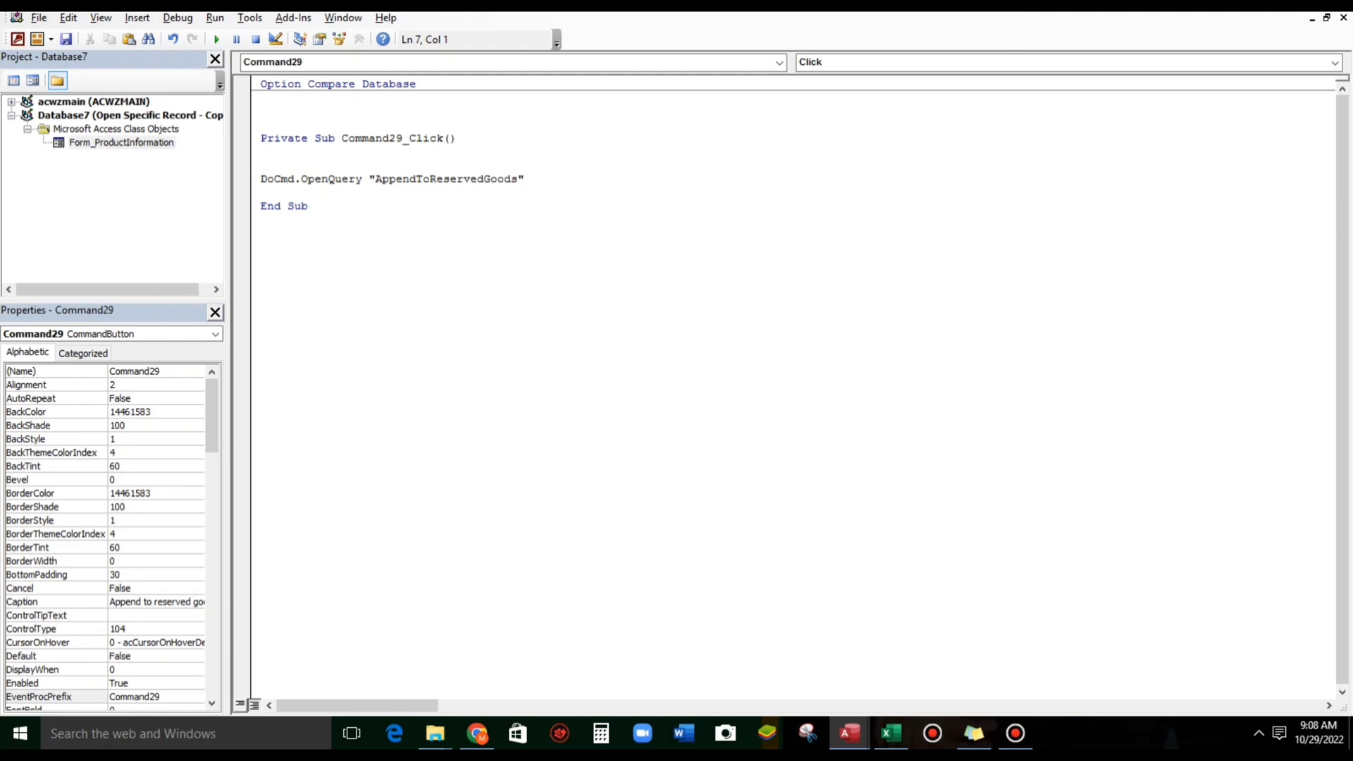
Step: Wrap the query call with DoCmd.SetWarnings False before and DoCmd.SetWarnings True after
{"action": "type", "text": "docmd"}
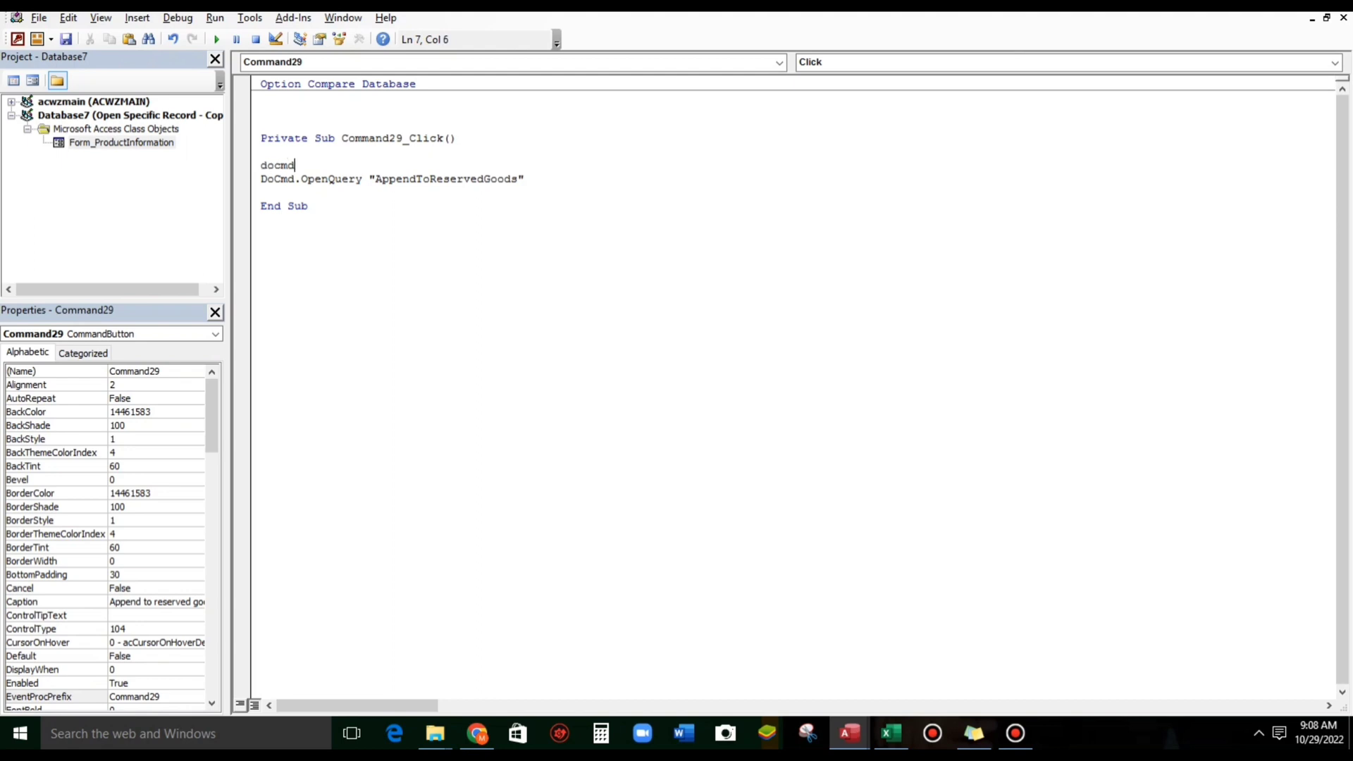
{"action": "type", "text": ".set"}
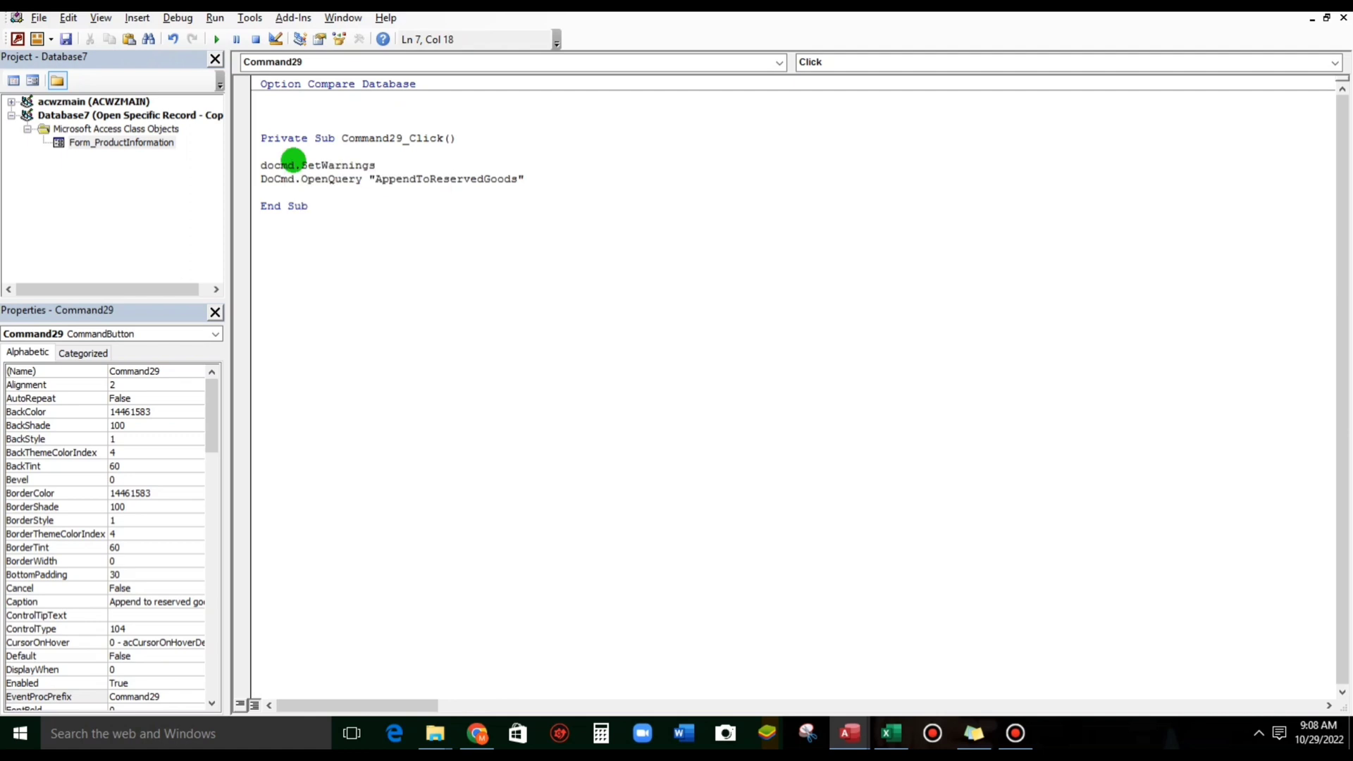
{"action": "type", "text": "false"}
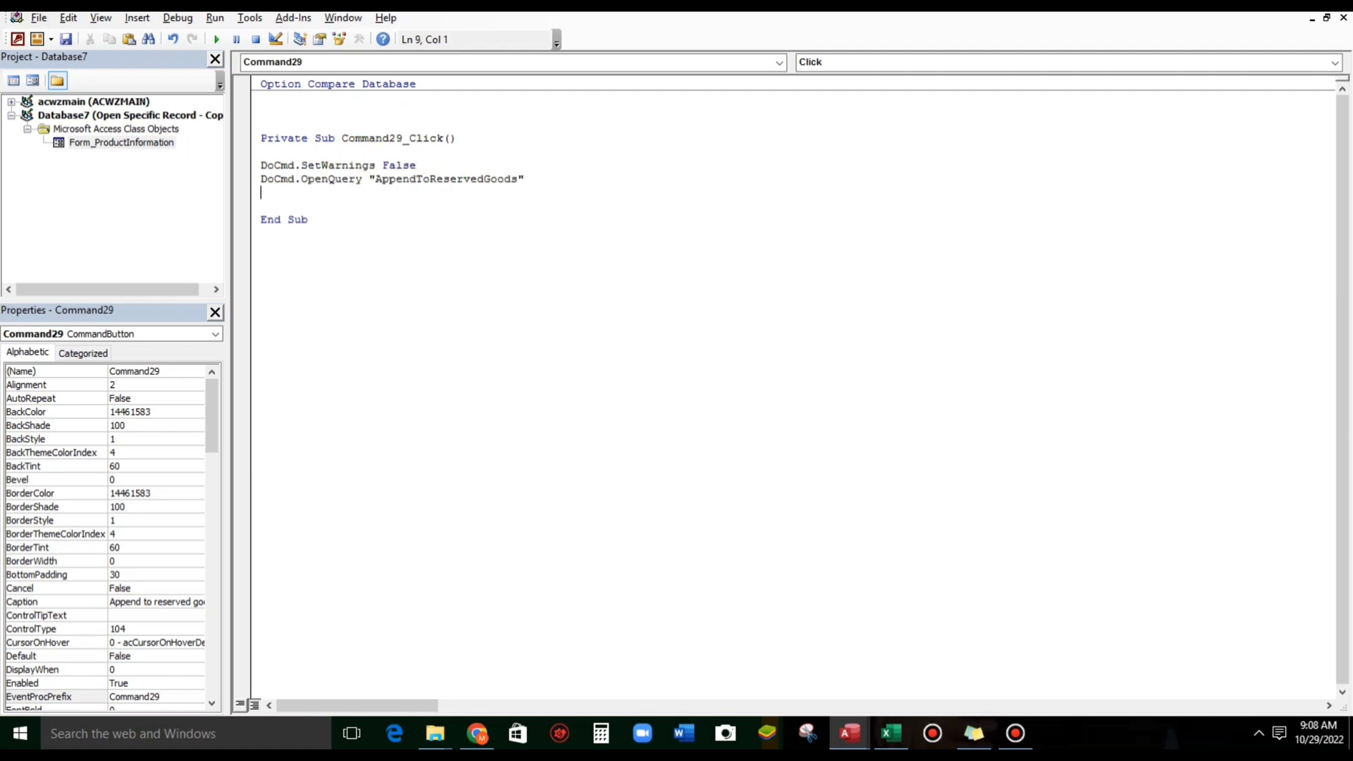
{"action": "type", "text": "docmd."}
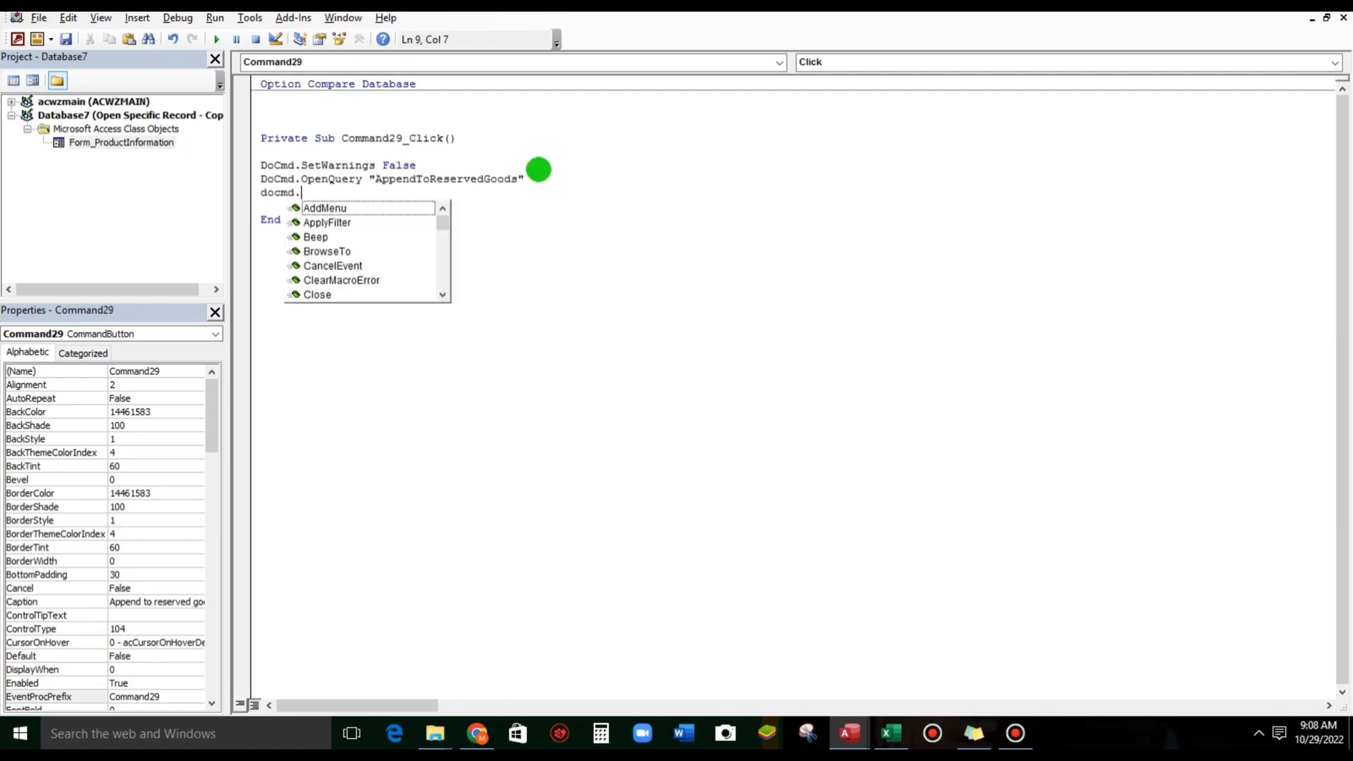
{"action": "scroll", "scroll_direction": "down", "scroll_amount": 3}
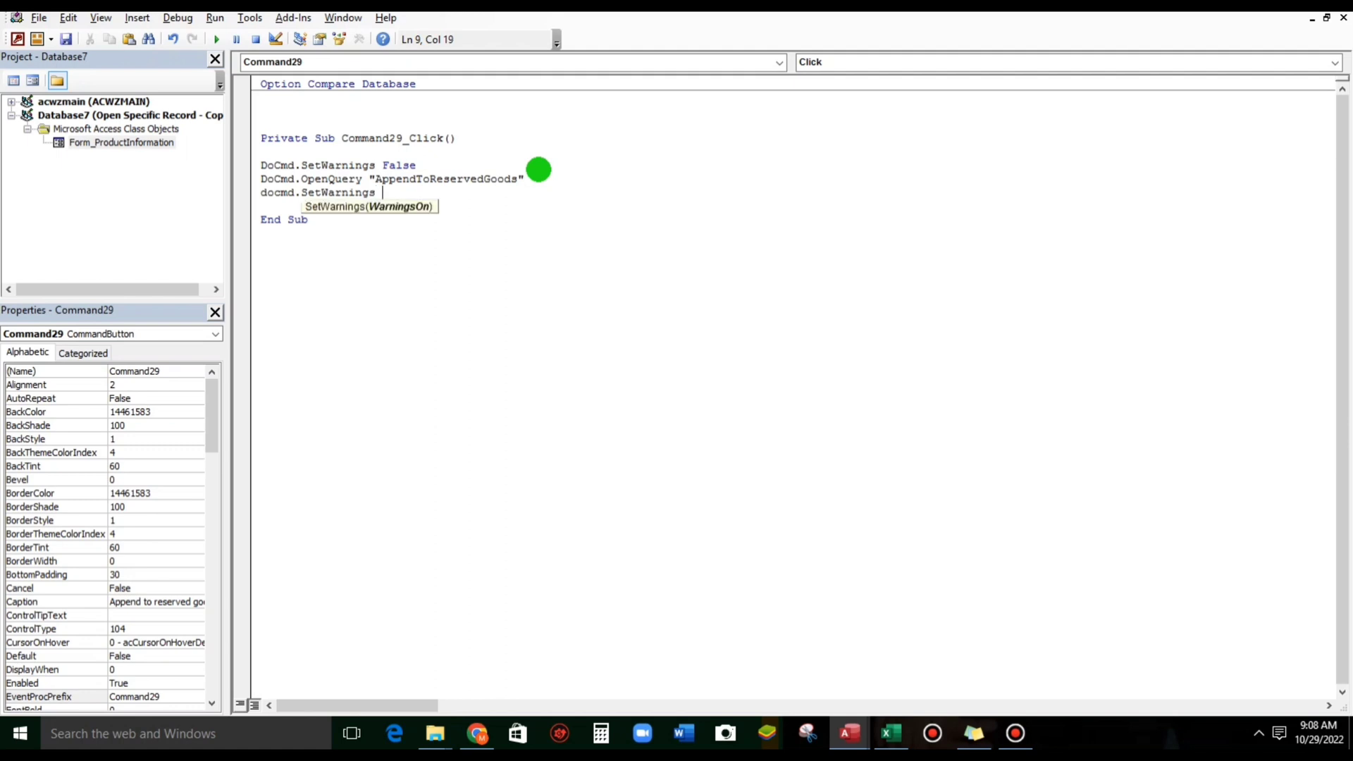
{"action": "type", "text": "True"}
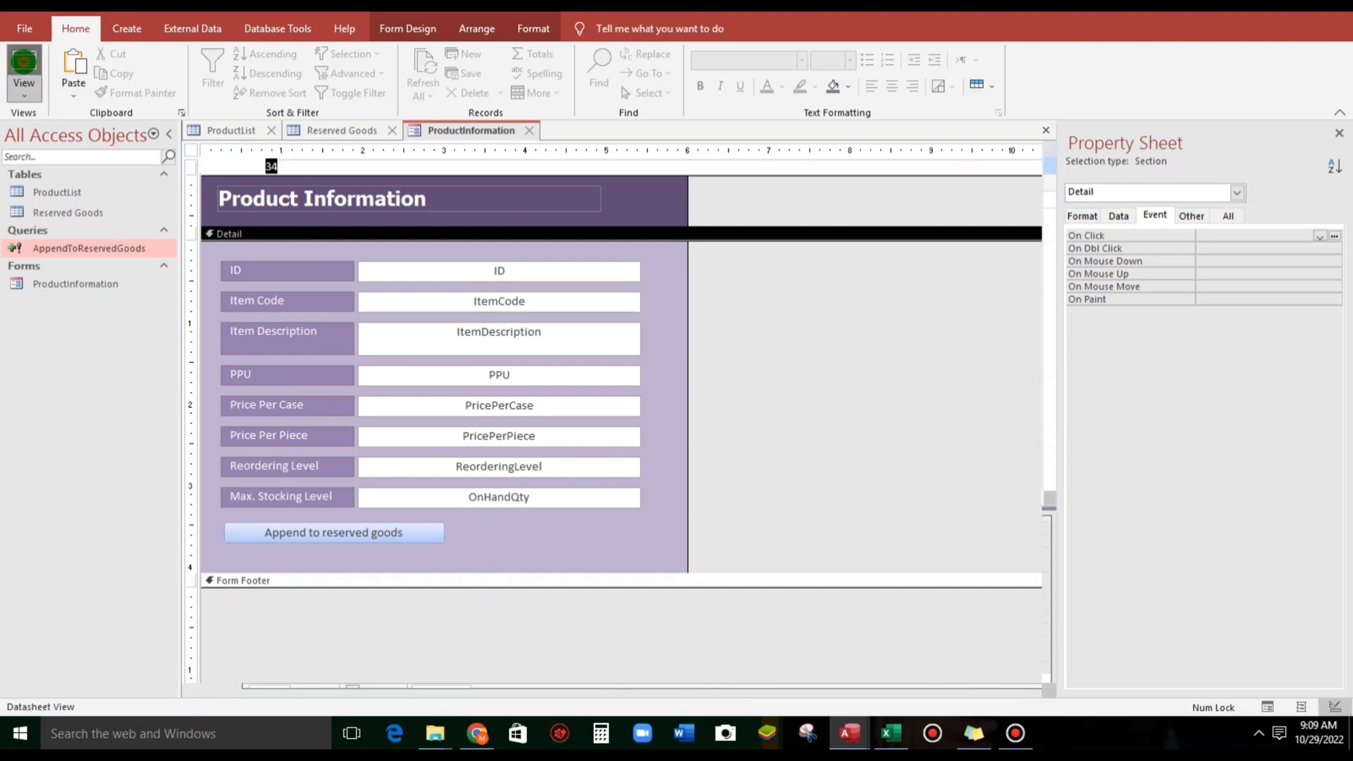
Step: In Form View, move to product 24, append it to Reserved Goods and refresh to see it
{"action": "left_click", "coordinate": [24, 69]}
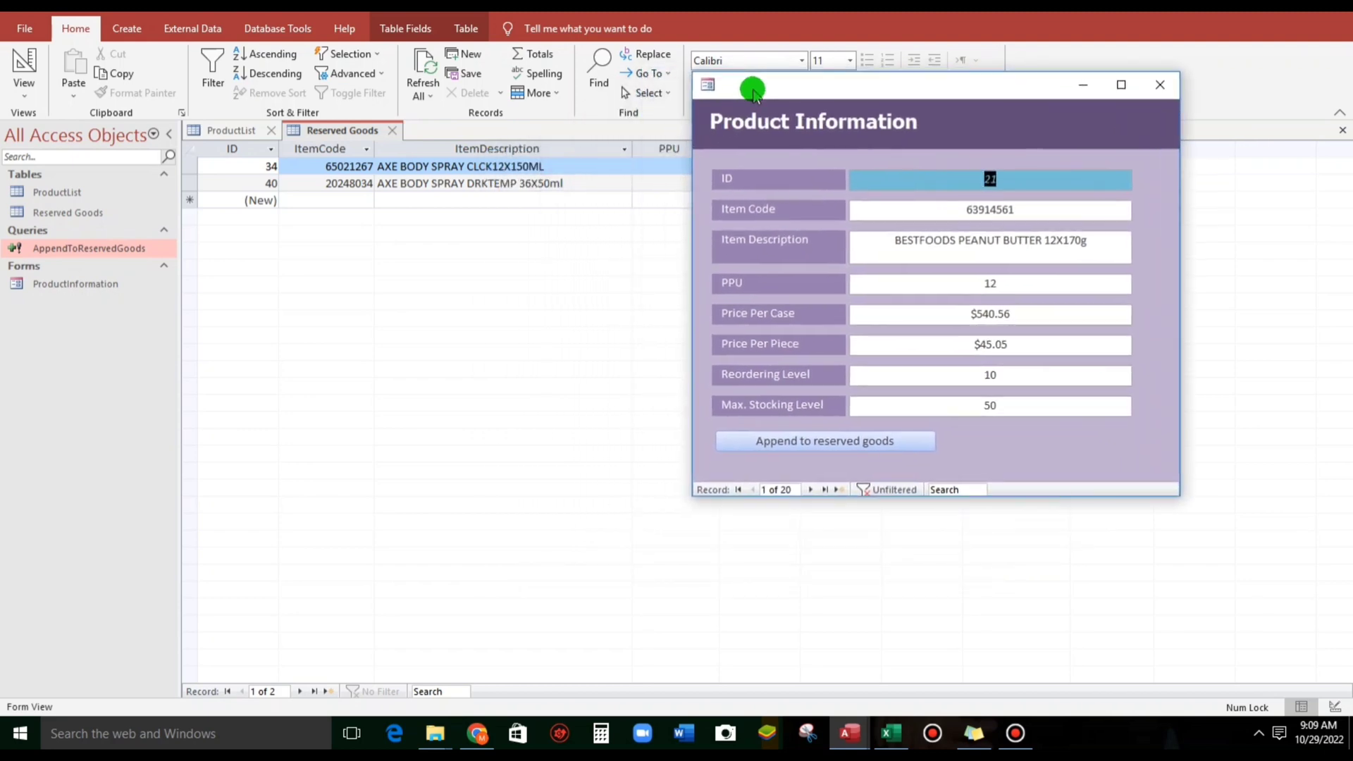
{"action": "left_click", "coordinate": [809, 489]}
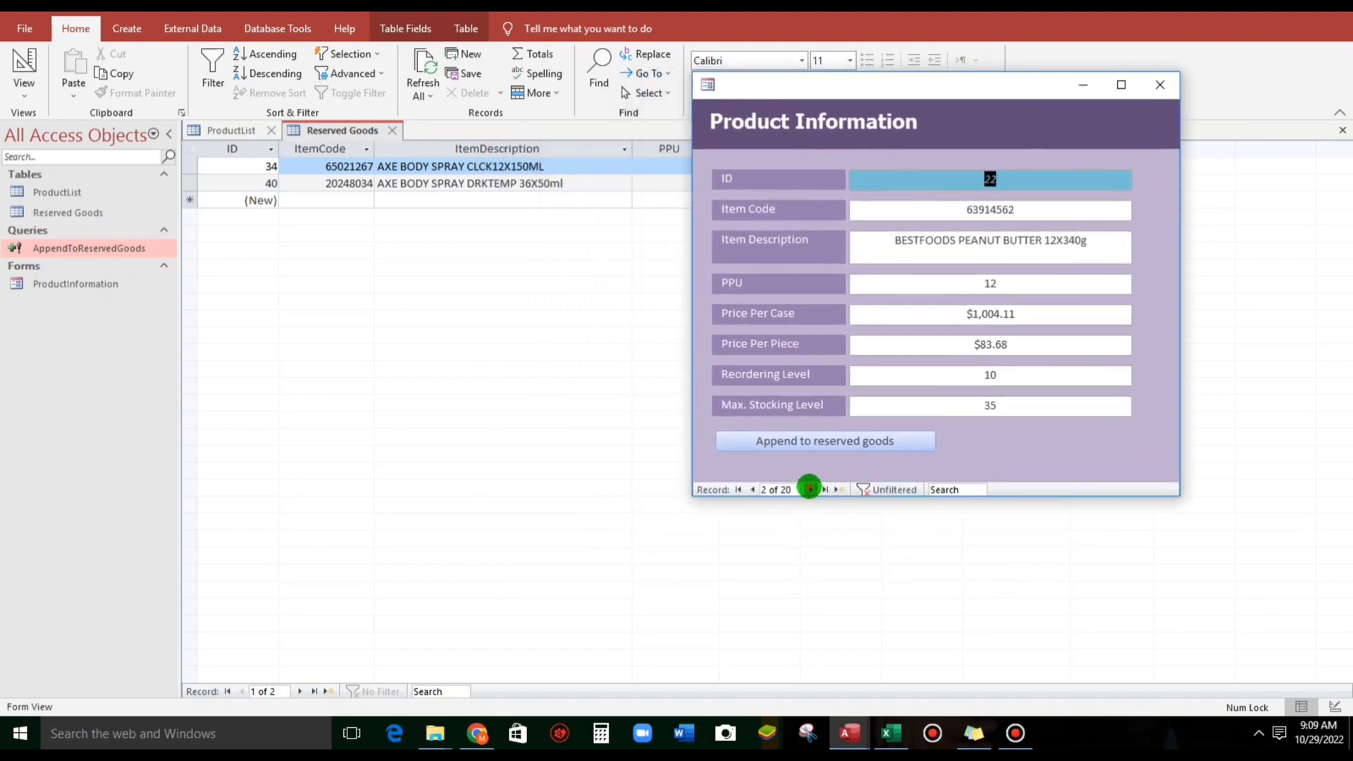
{"action": "left_click", "coordinate": [809, 489]}
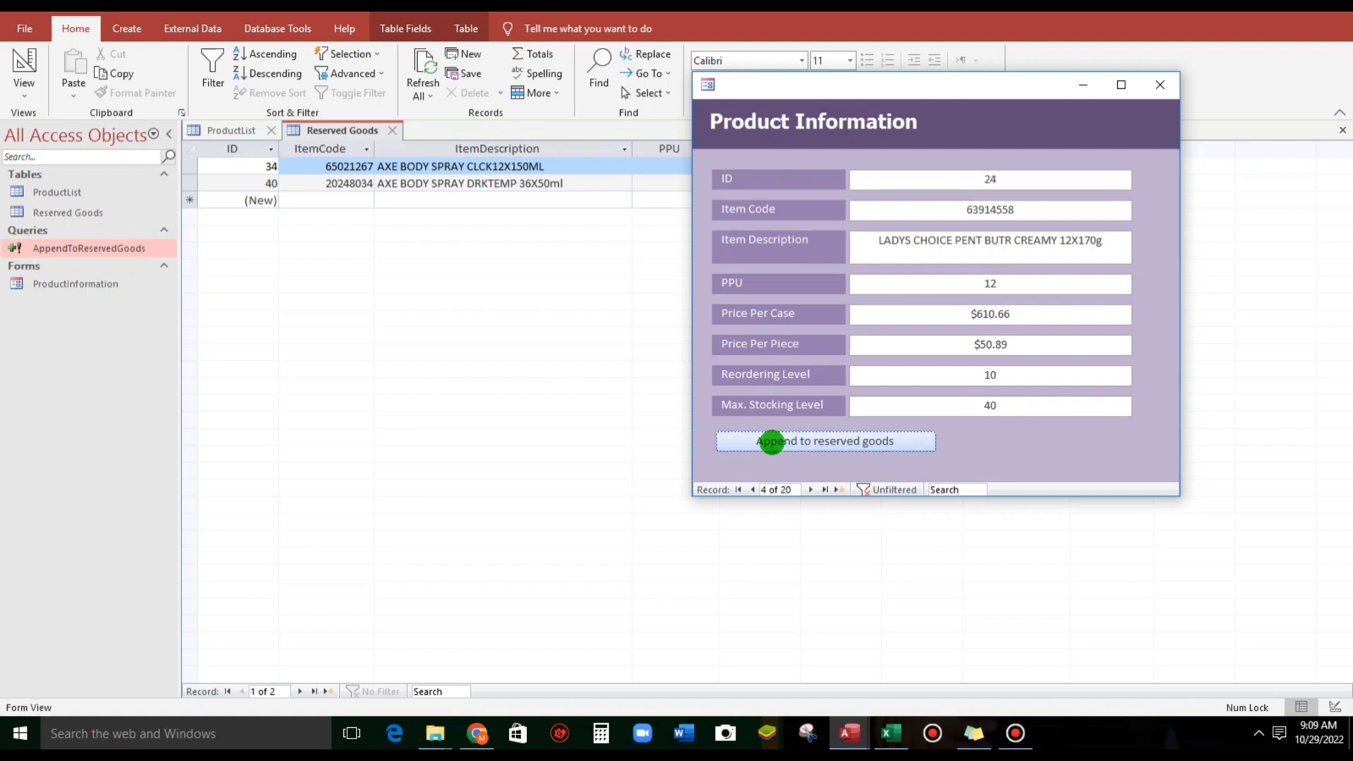
{"action": "left_click", "coordinate": [824, 441]}
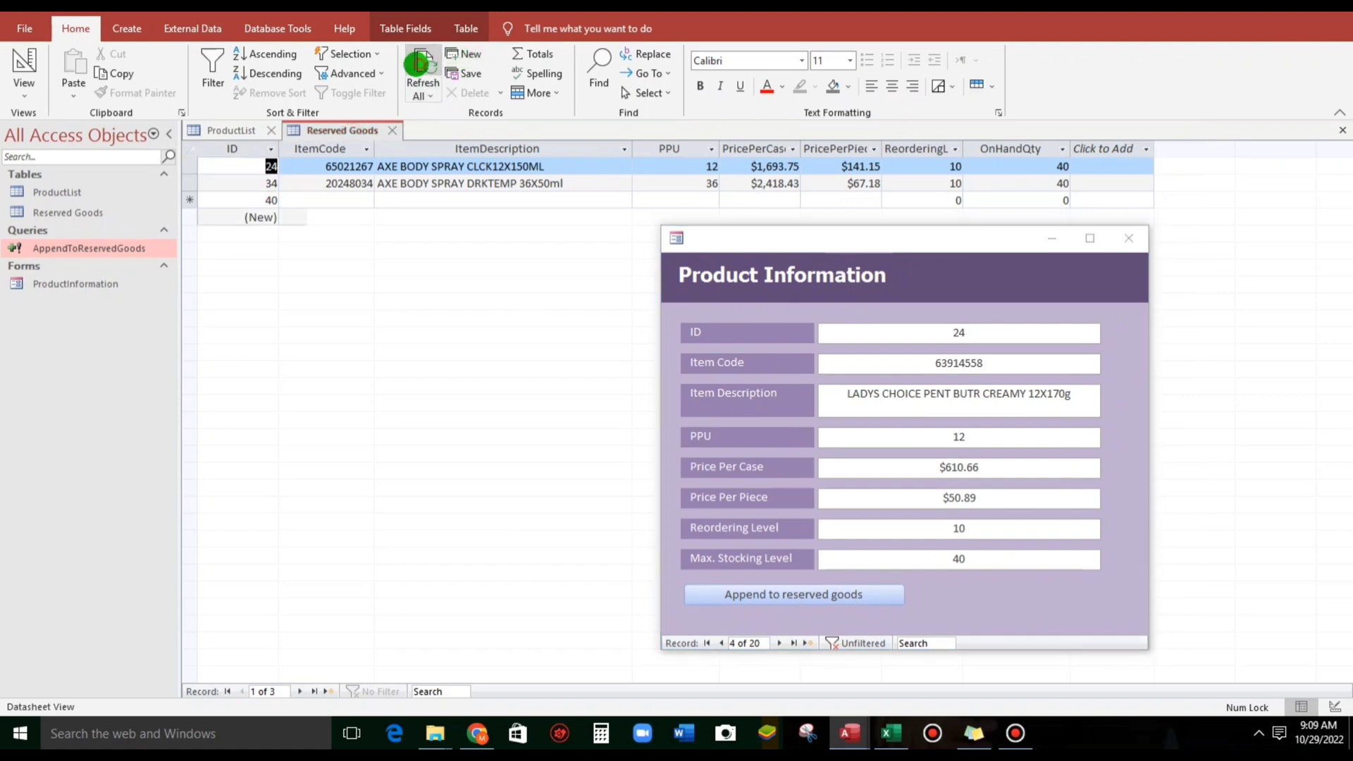
{"action": "left_click", "coordinate": [790, 593]}
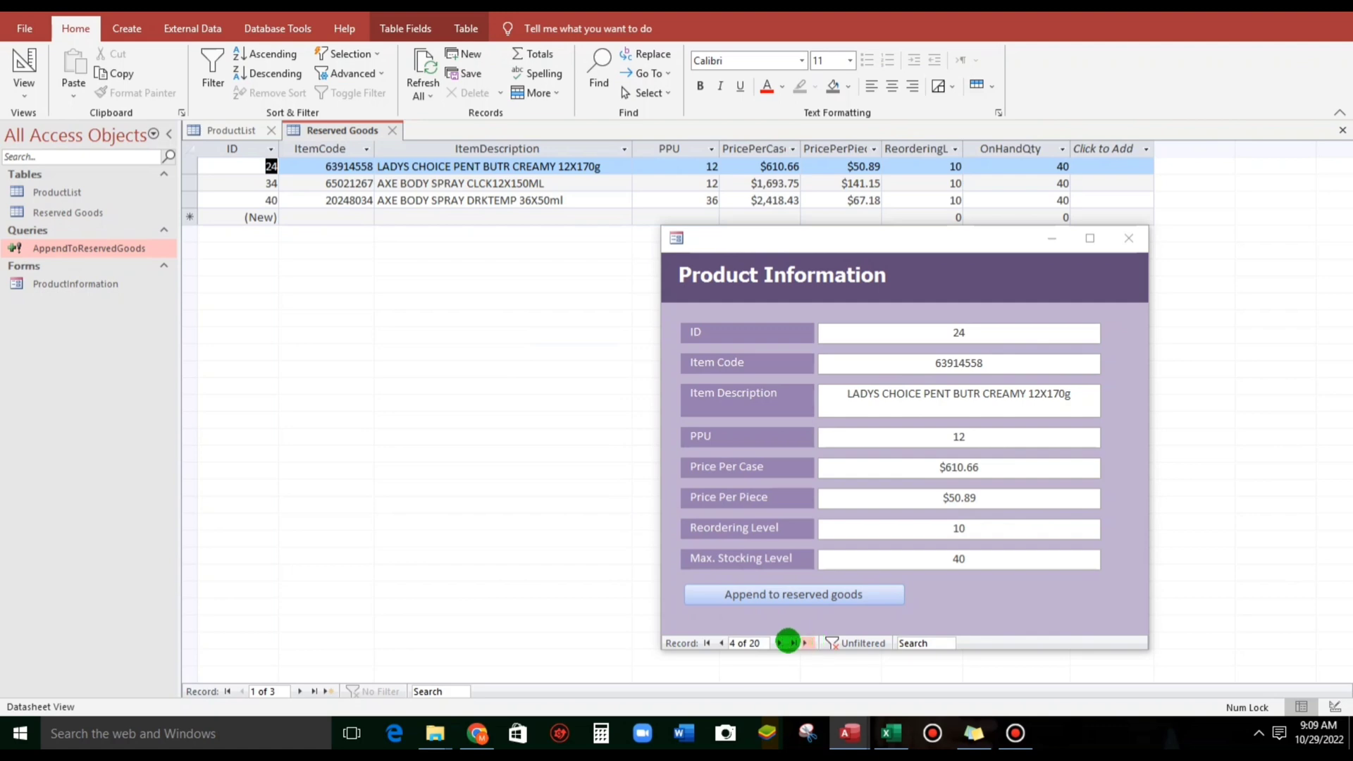
Step: Move to product 25 and append it, giving Reserved Goods four records
{"action": "left_click", "coordinate": [778, 643]}
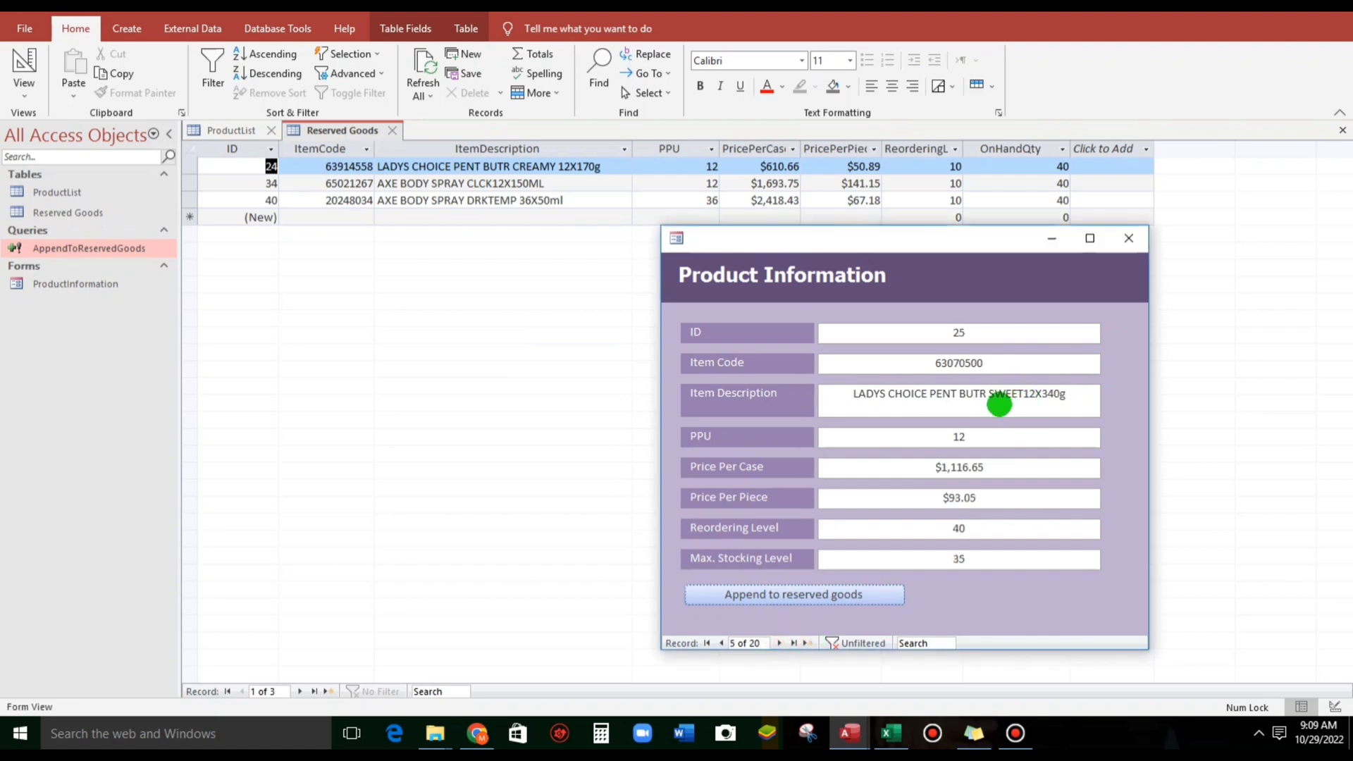
{"action": "mouse_move", "coordinate": [484, 207]}
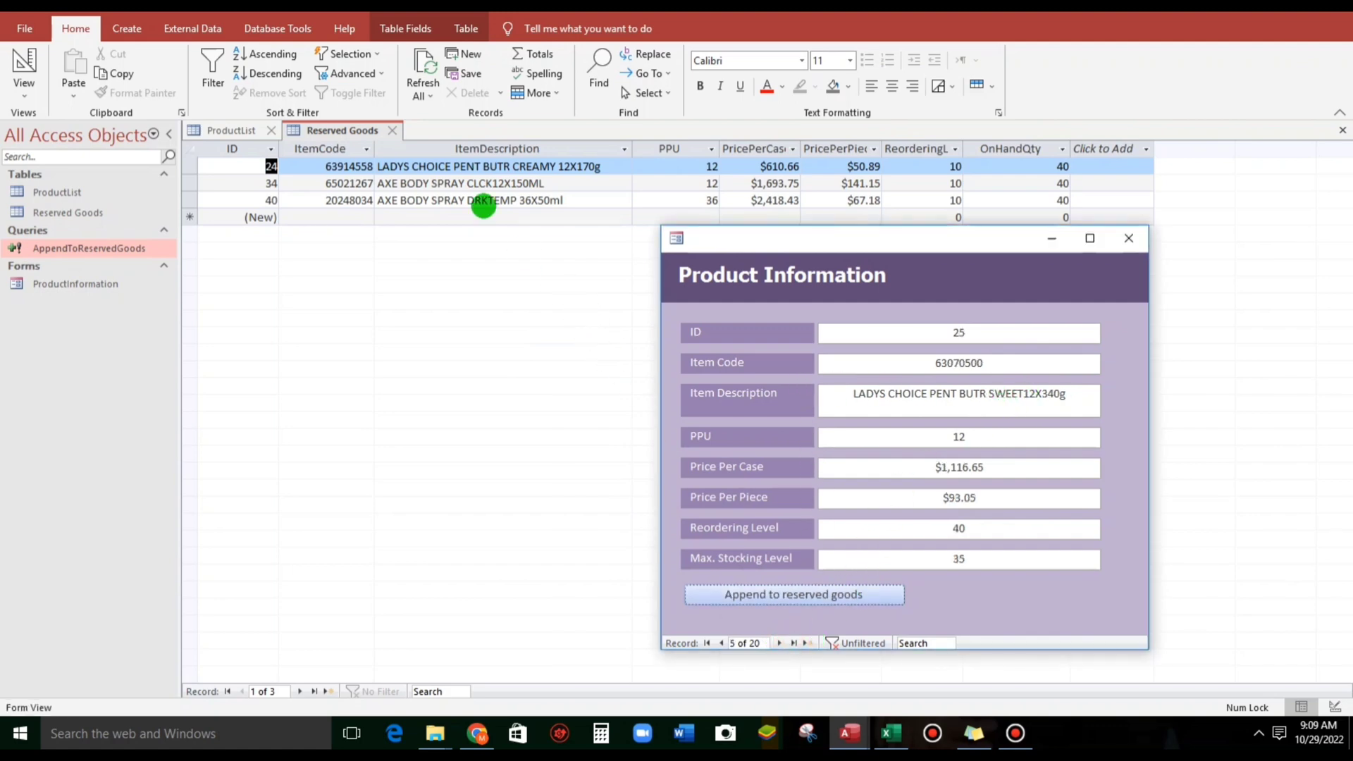
{"action": "left_click", "coordinate": [793, 593]}
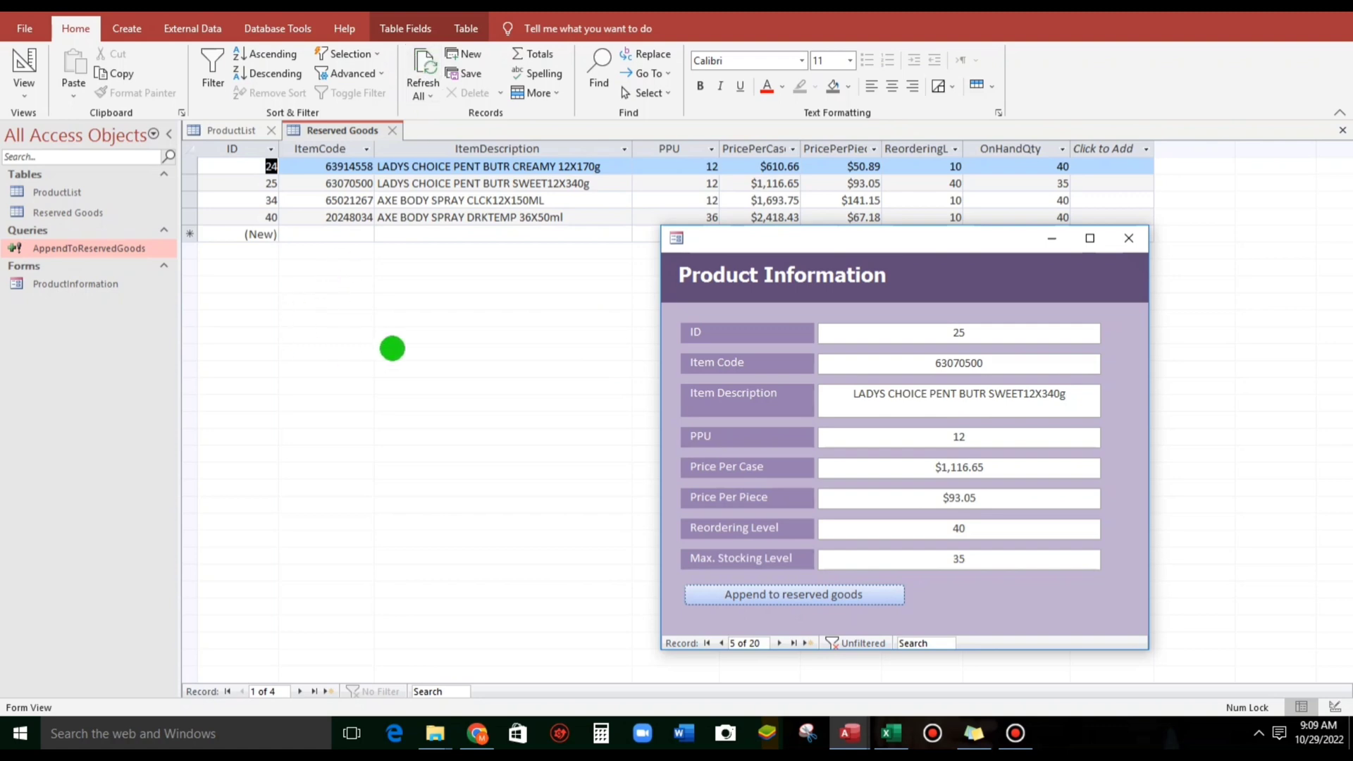